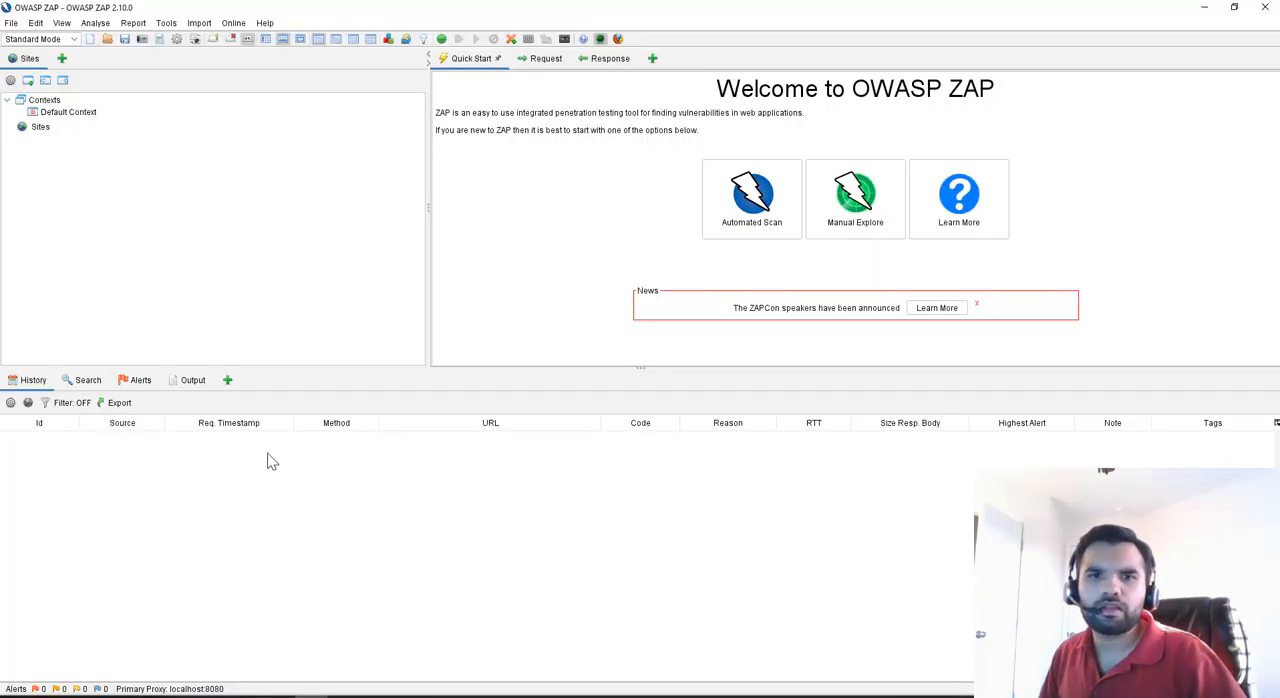
{"action": "mouse_move", "coordinate": [435, 472]}
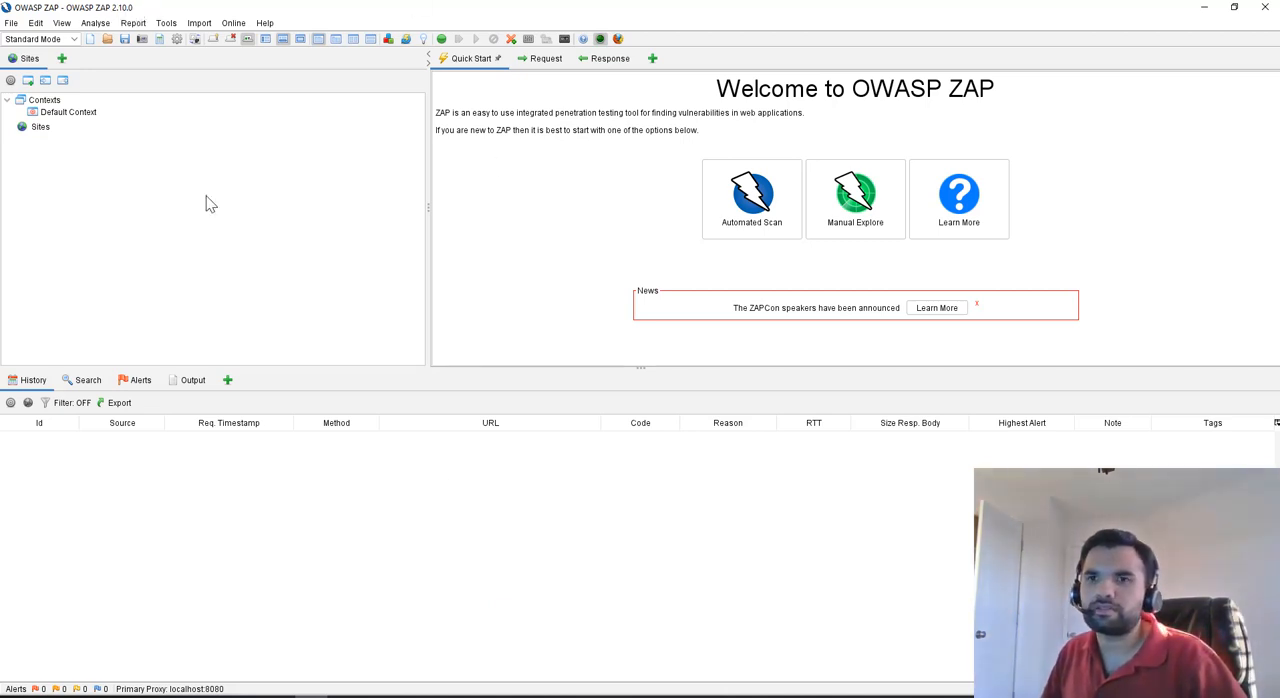
{"action": "mouse_move", "coordinate": [303, 374]}
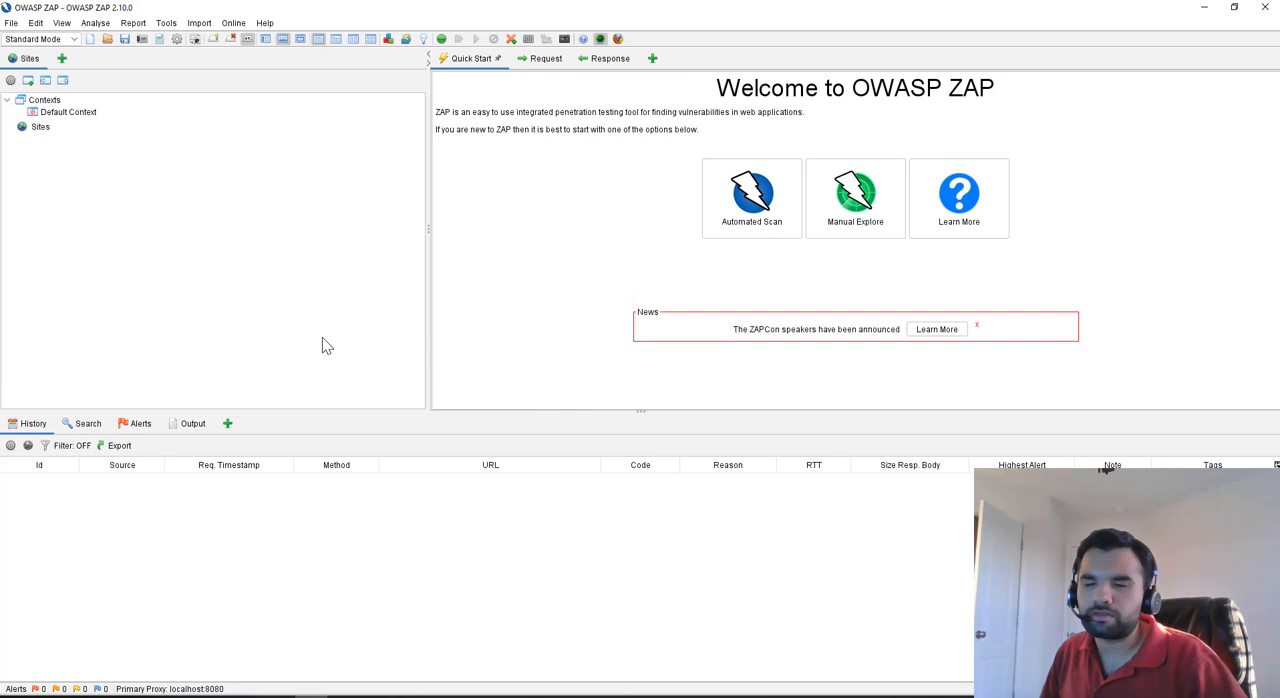
{"action": "mouse_move", "coordinate": [450, 218]}
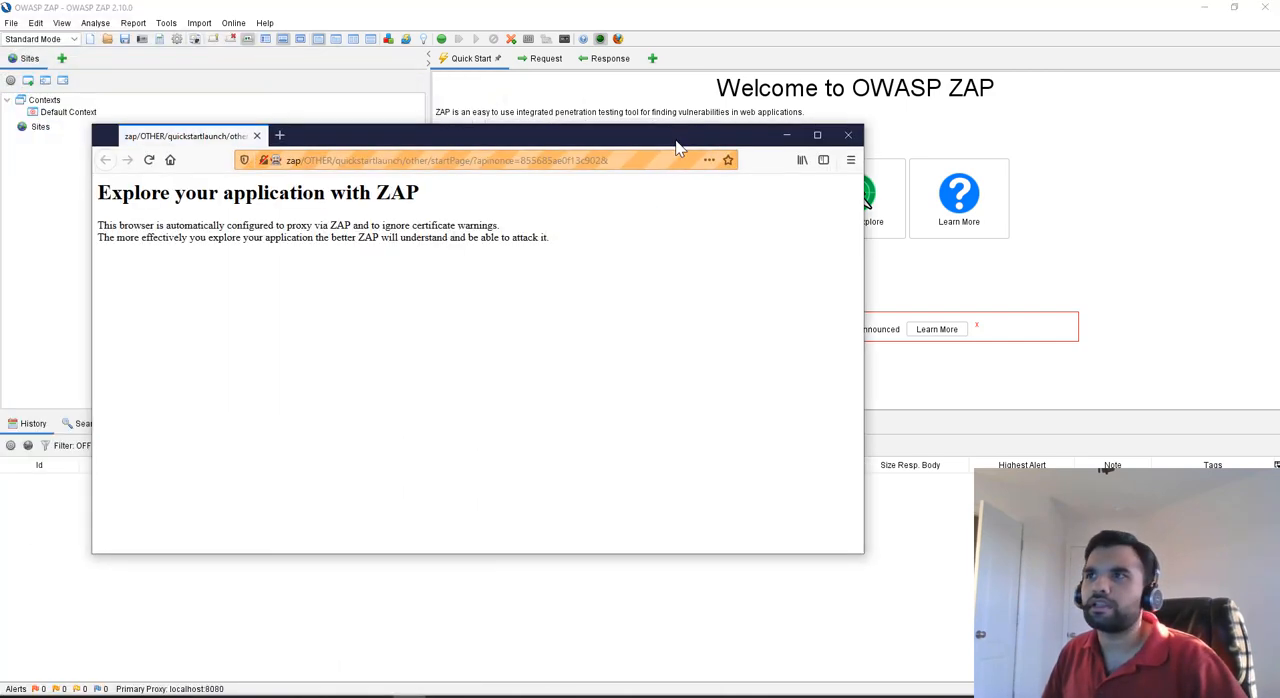
Maximise Firefox and load demo.testfire.net through the ZAP proxy
{"action": "left_click", "coordinate": [817, 135]}
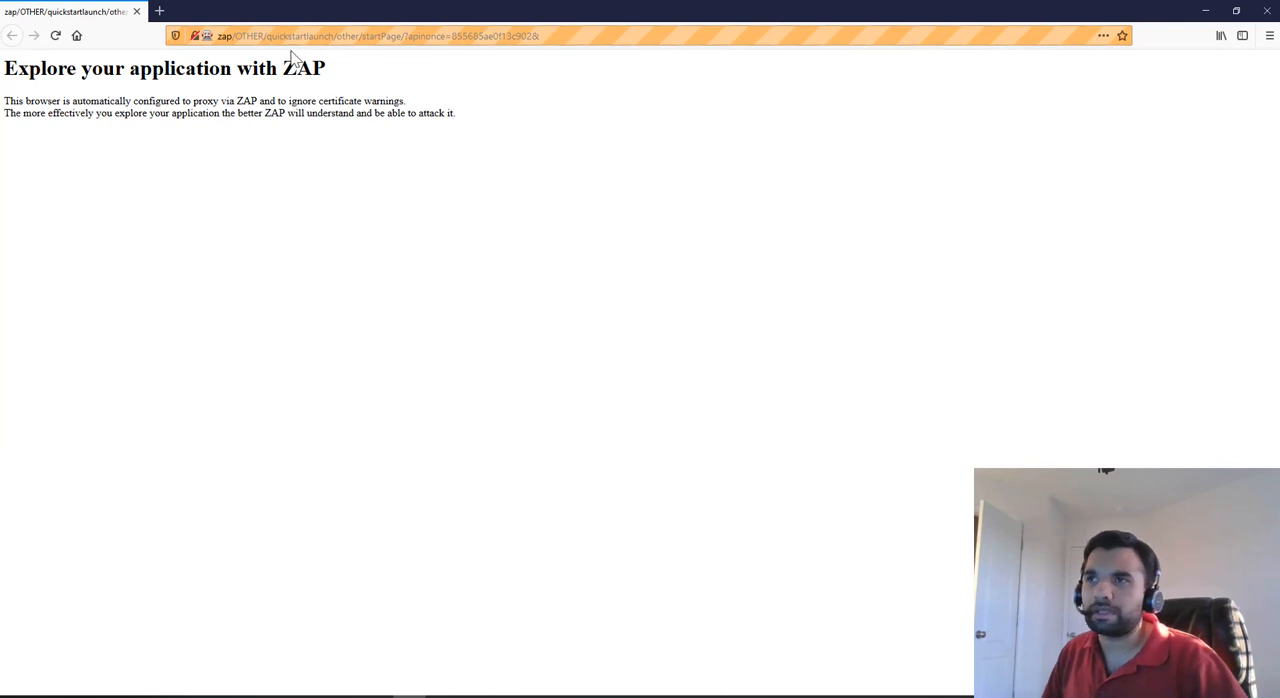
{"action": "left_click", "coordinate": [375, 35]}
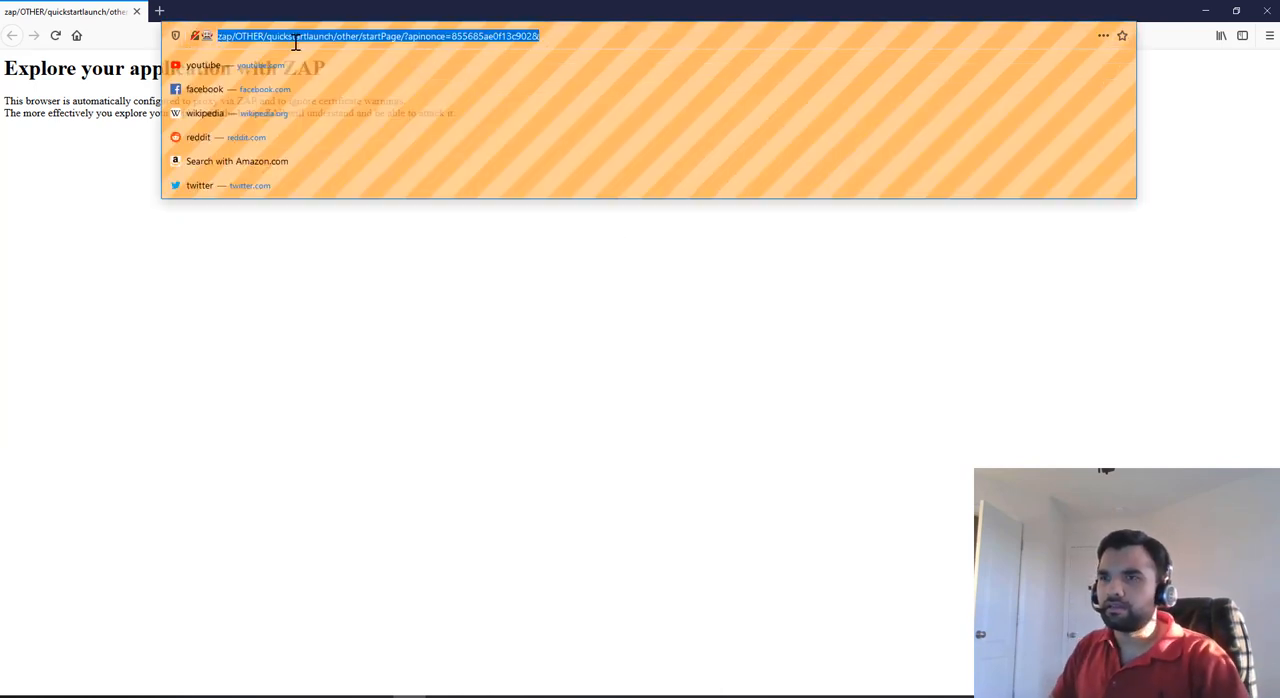
{"action": "type", "text": "demo.testfire.net"}
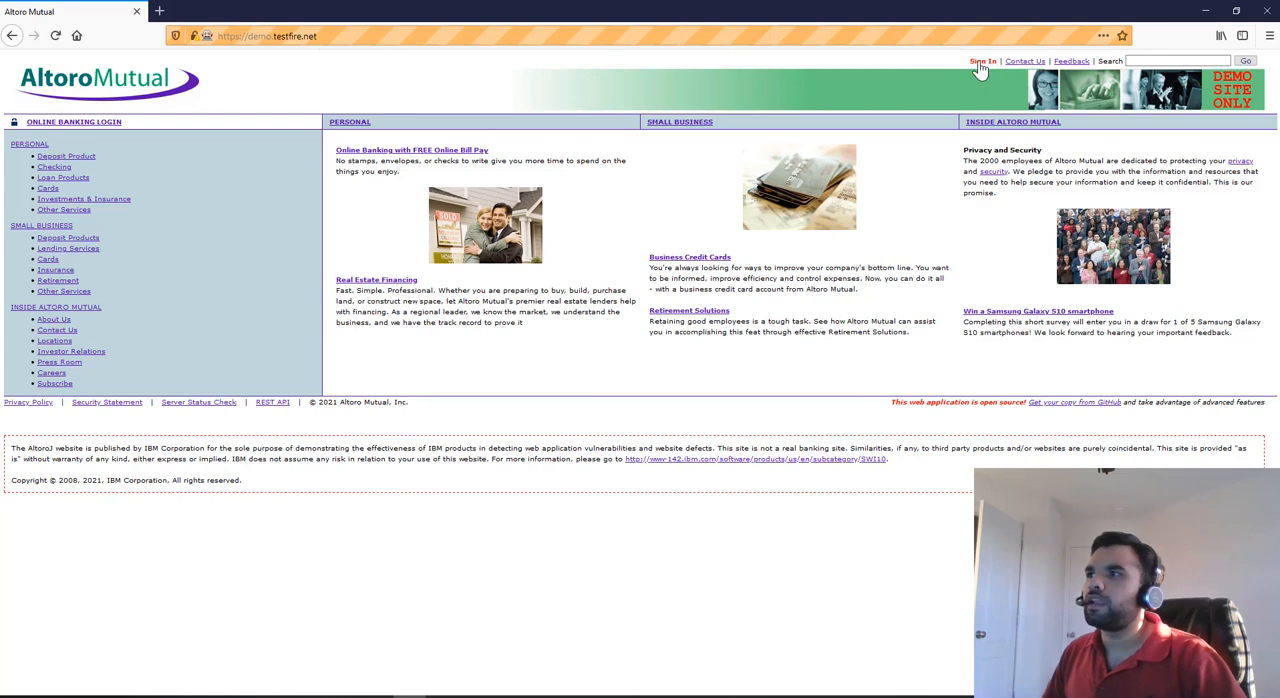
{"action": "mouse_move", "coordinate": [982, 61]}
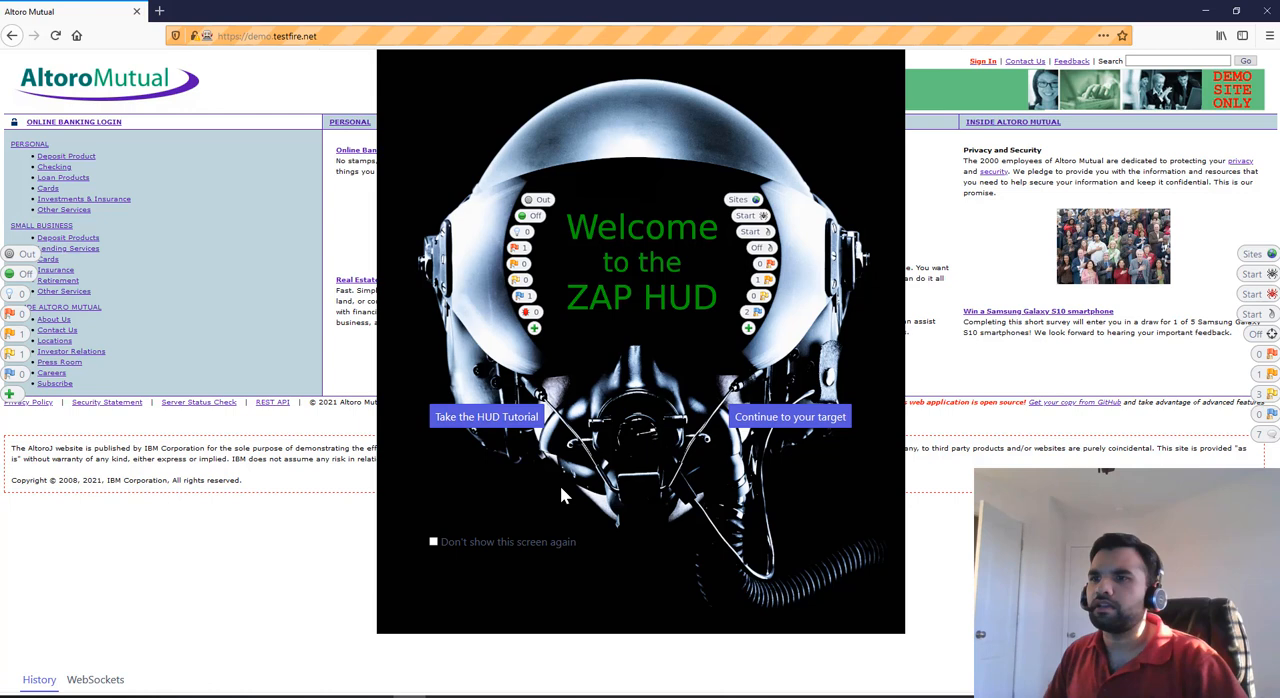
{"action": "mouse_move", "coordinate": [623, 397]}
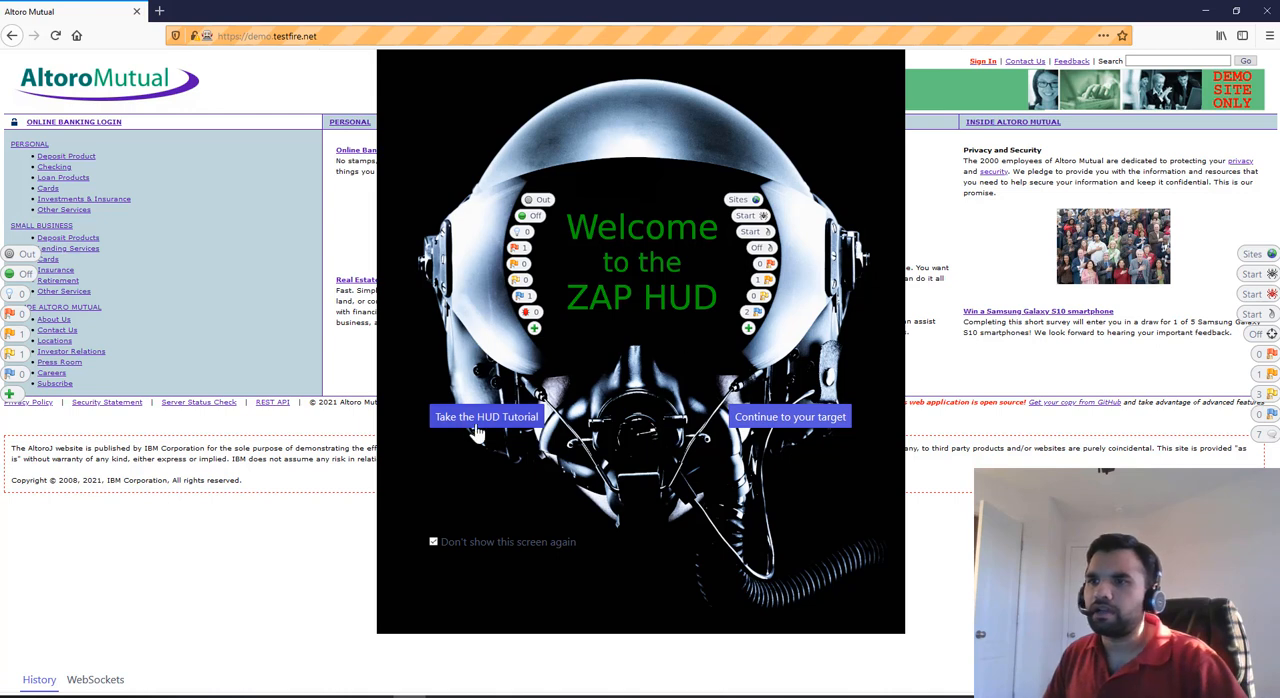
{"action": "mouse_move", "coordinate": [775, 350]}
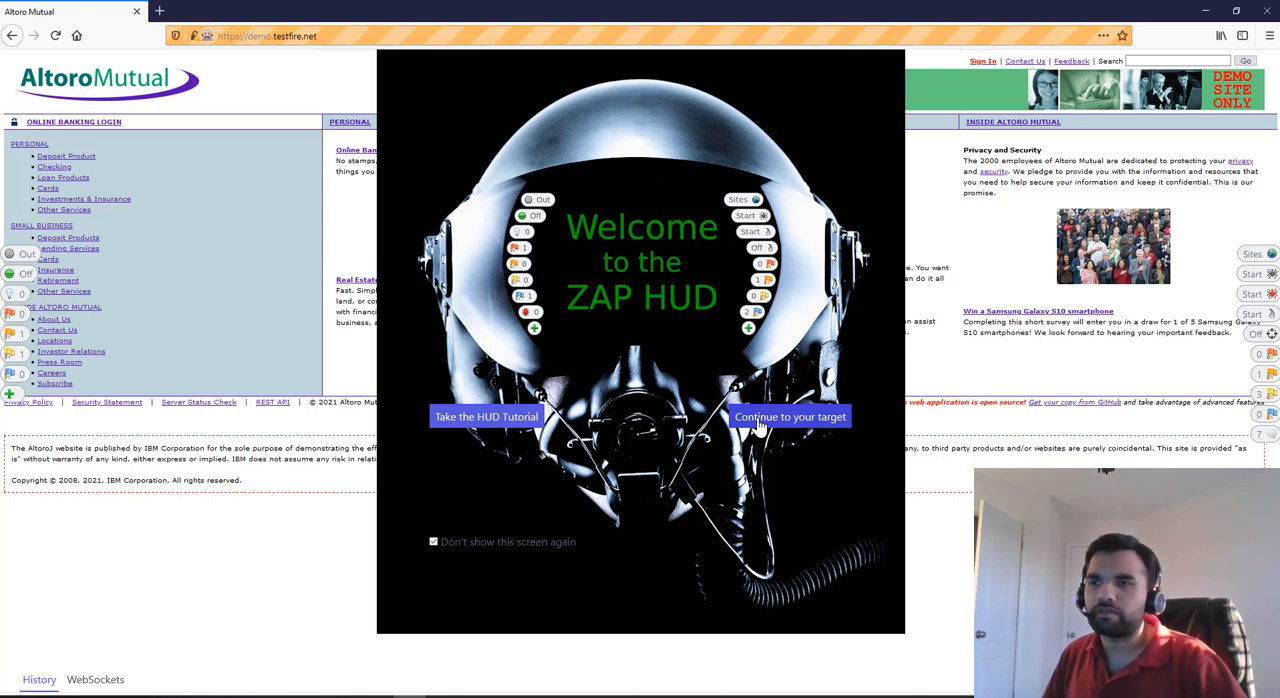
Continue past the HUD welcome, sign in as admin, view the 800000 Corporate account, and return to ZAP
{"action": "left_click", "coordinate": [789, 416]}
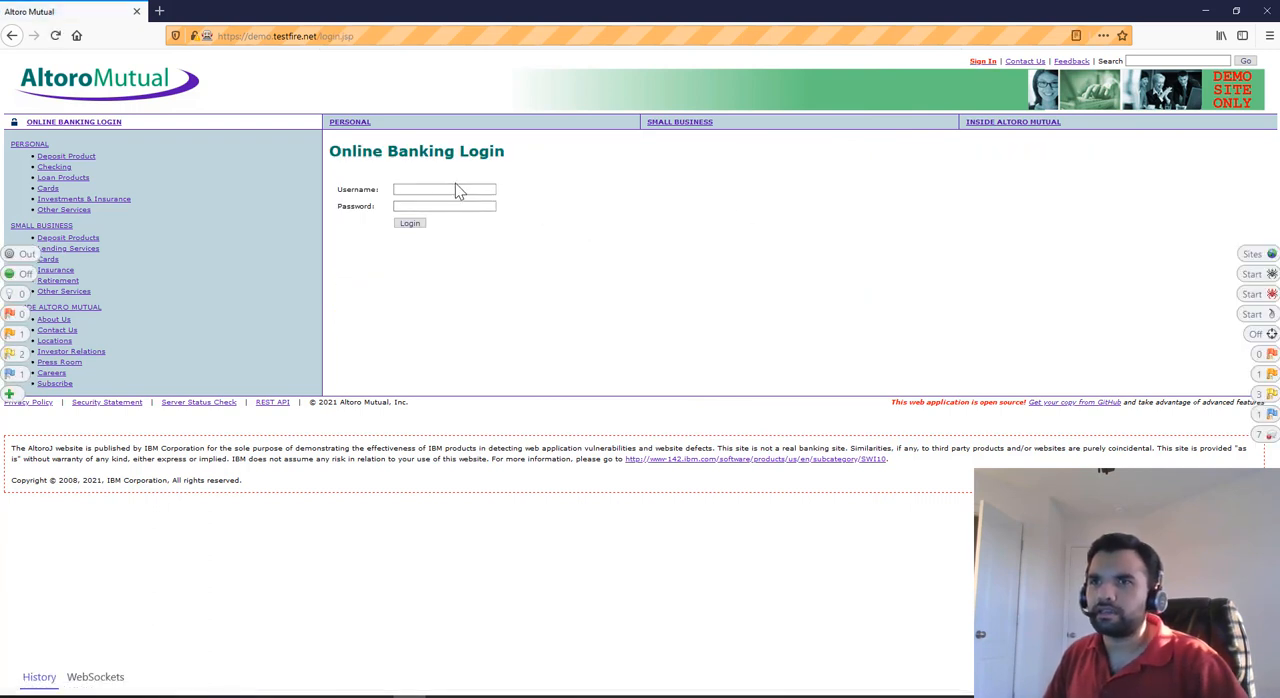
{"action": "type", "text": "admin"}
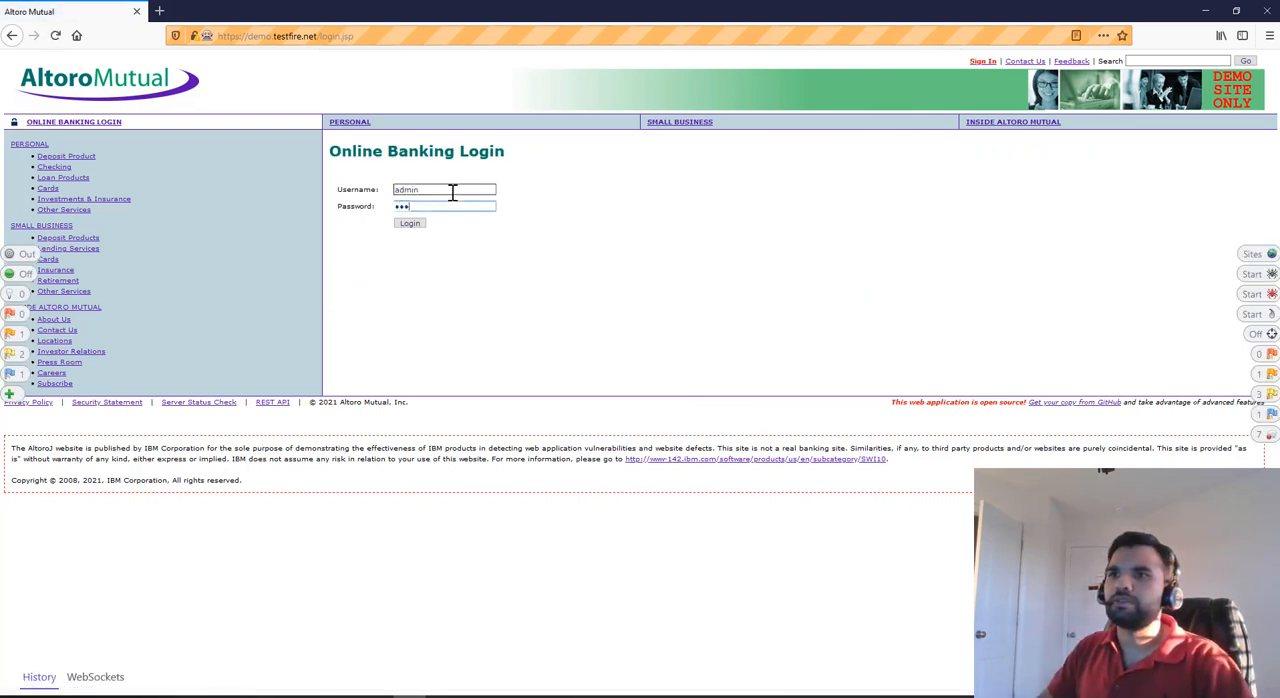
{"action": "left_click", "coordinate": [409, 222]}
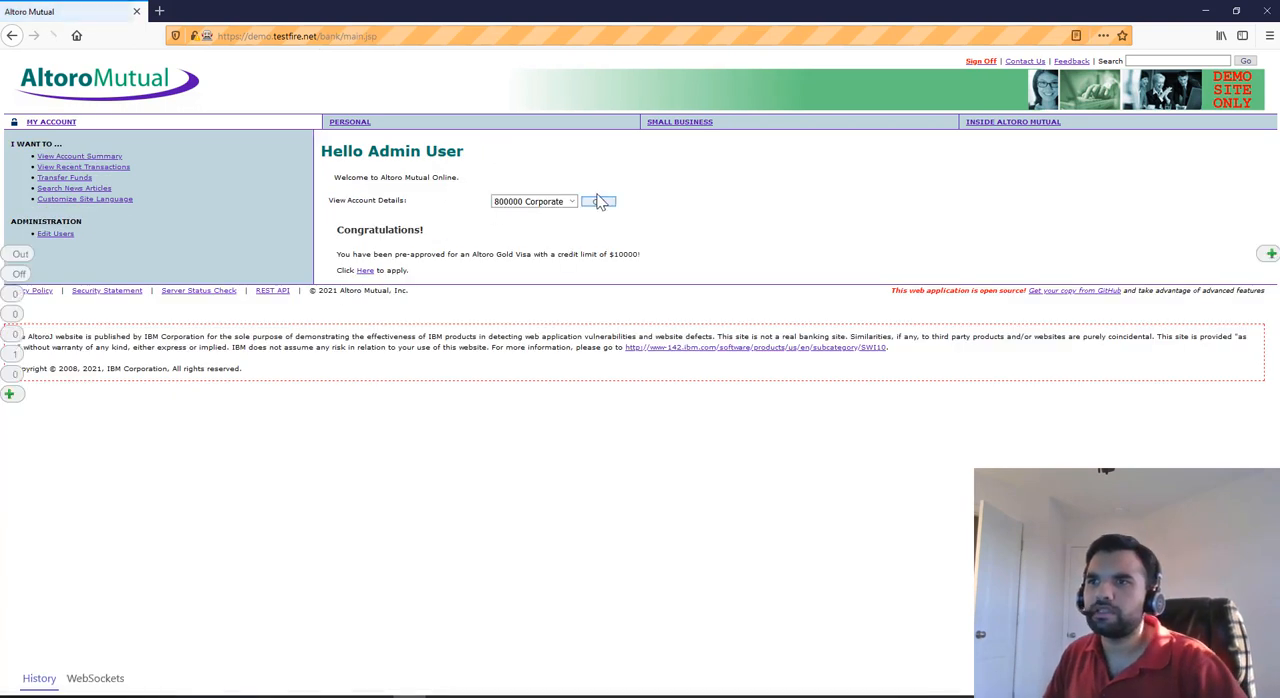
{"action": "left_click", "coordinate": [598, 201]}
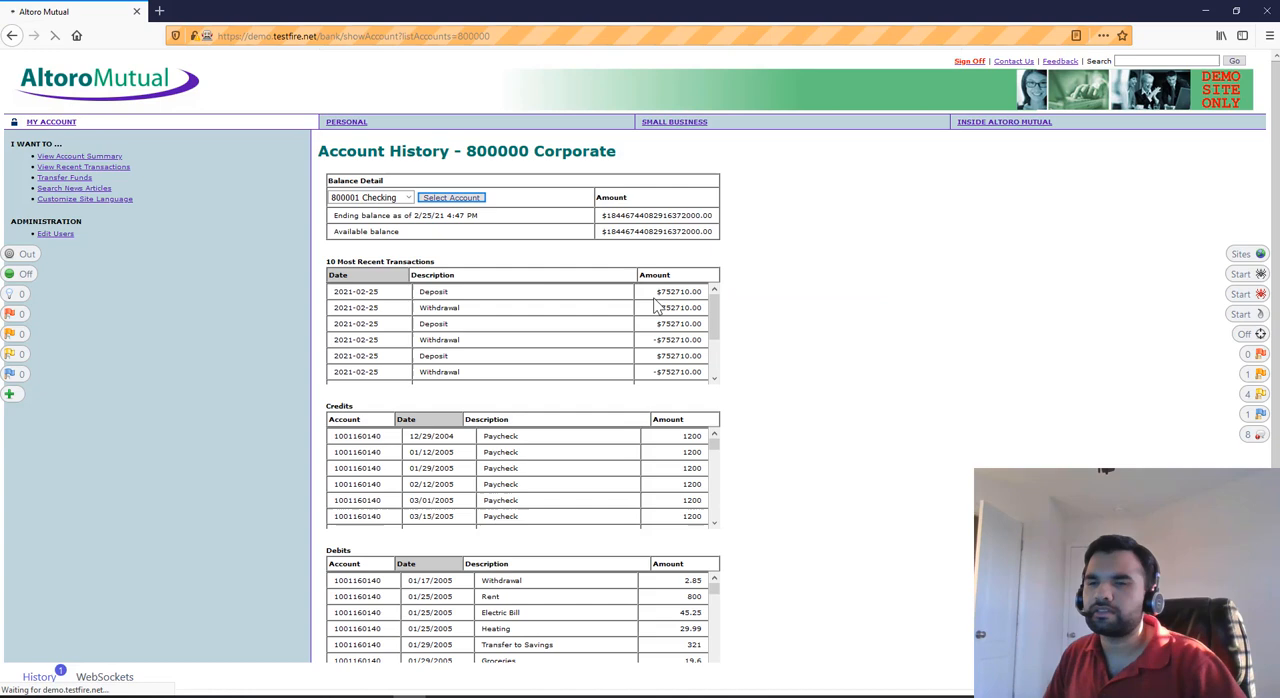
{"action": "left_click", "coordinate": [451, 197]}
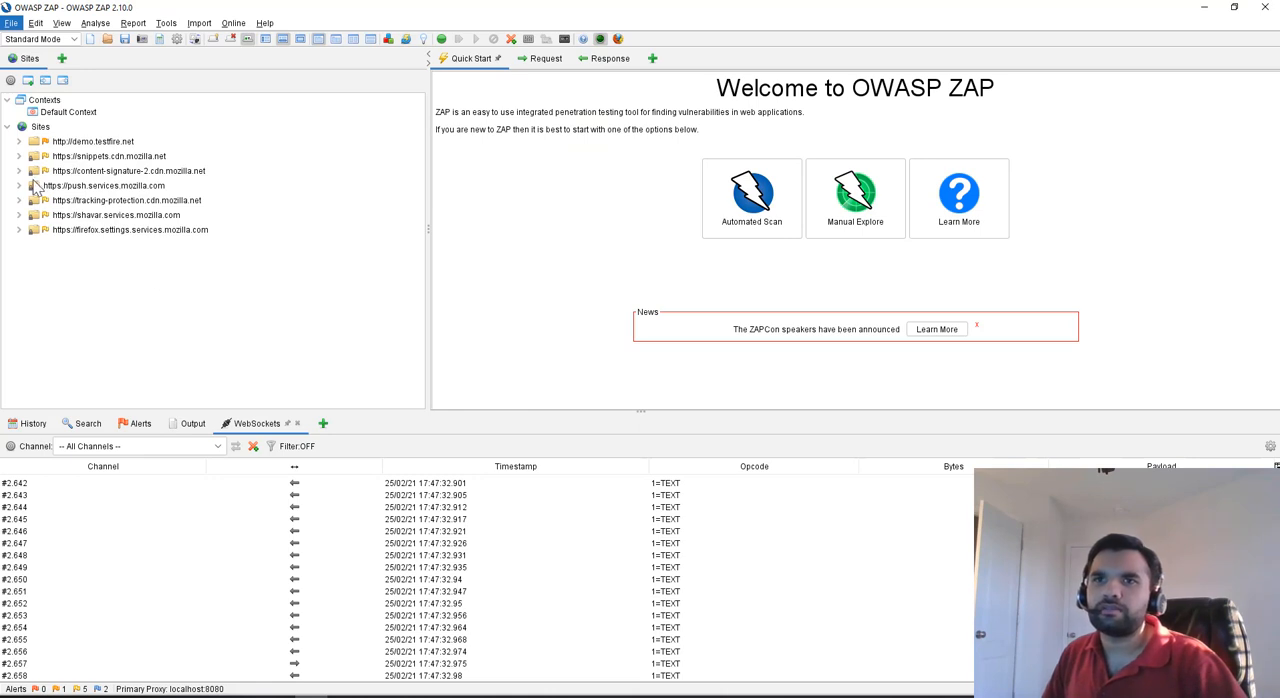
Include the demo.testfire.net POST doLogin request in a new ZAP context
{"action": "left_click", "coordinate": [19, 141]}
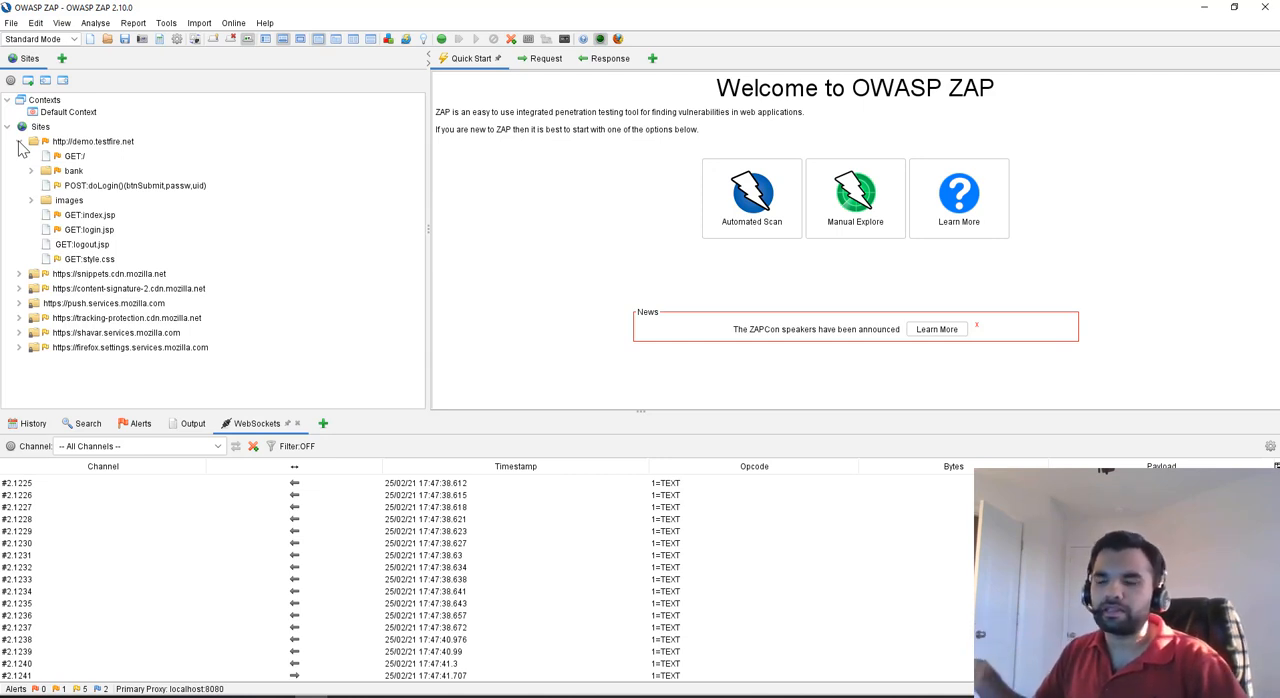
{"action": "mouse_move", "coordinate": [172, 163]}
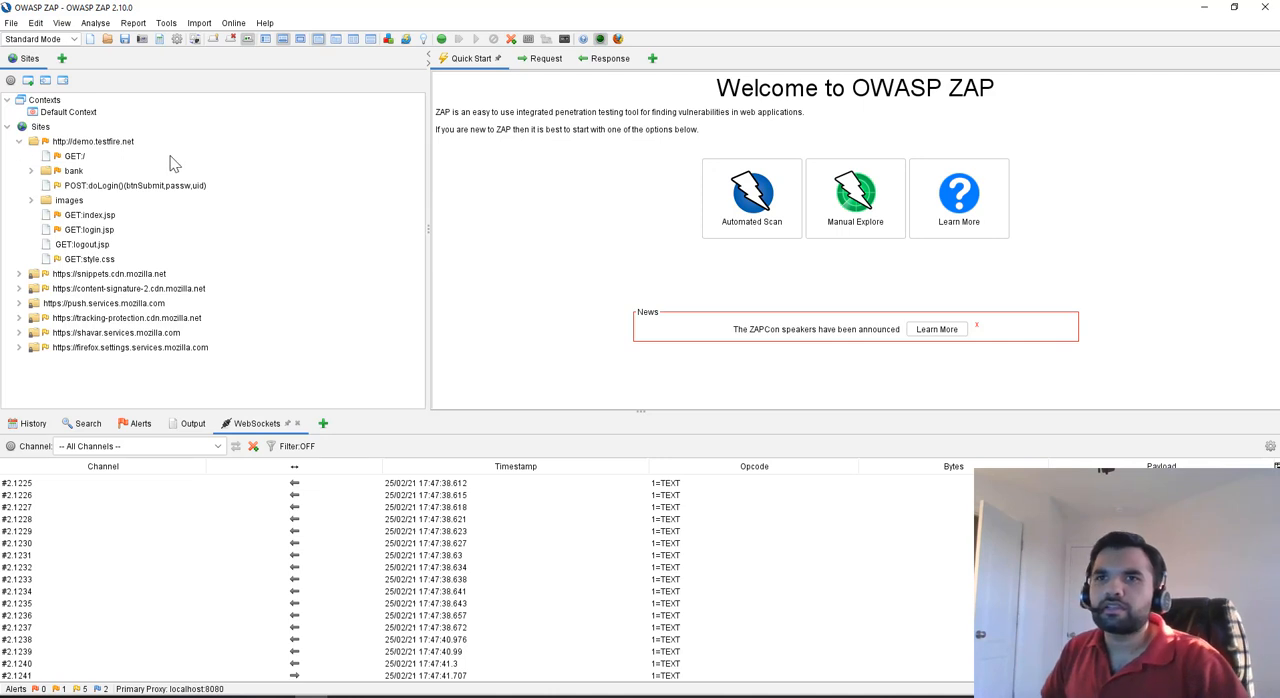
{"action": "left_click", "coordinate": [130, 185]}
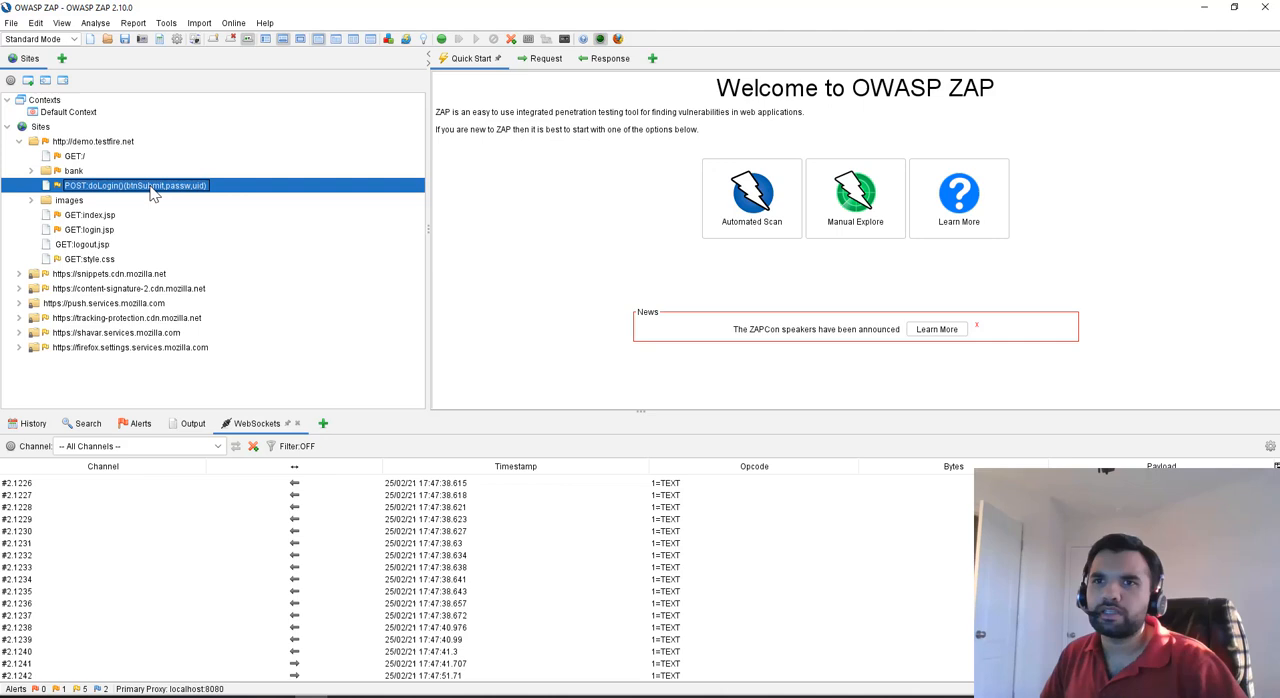
{"action": "right_click", "coordinate": [135, 185]}
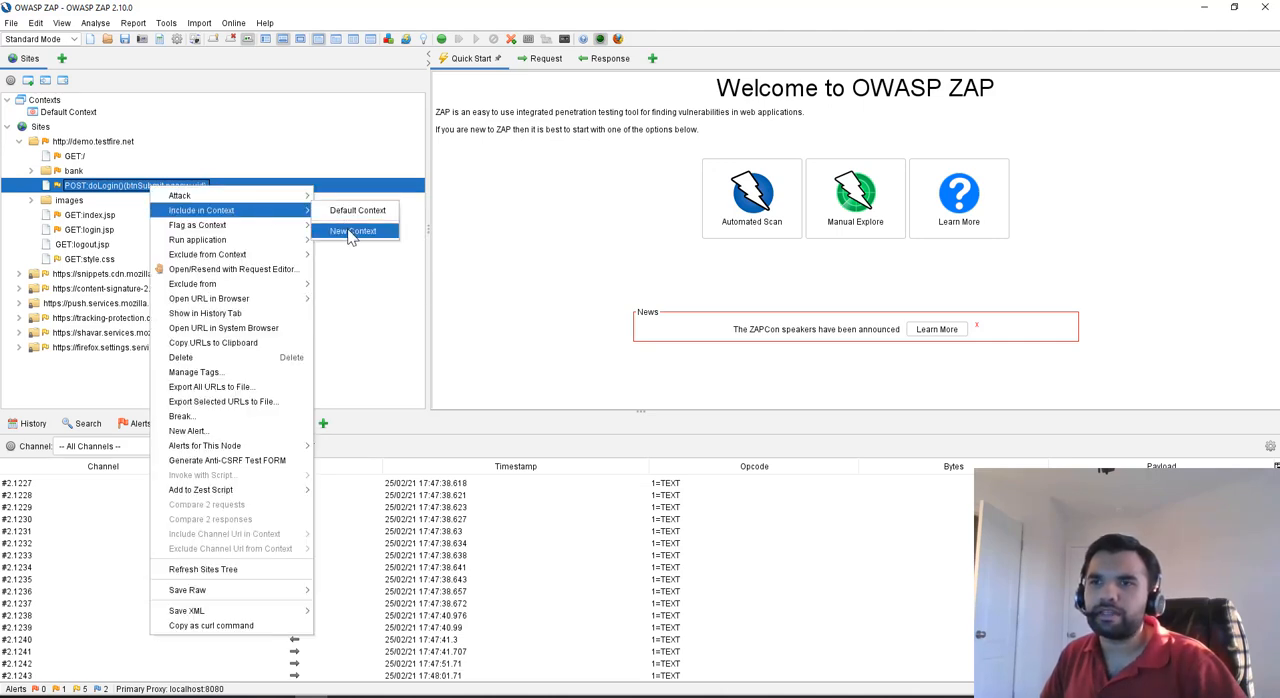
{"action": "left_click", "coordinate": [352, 231]}
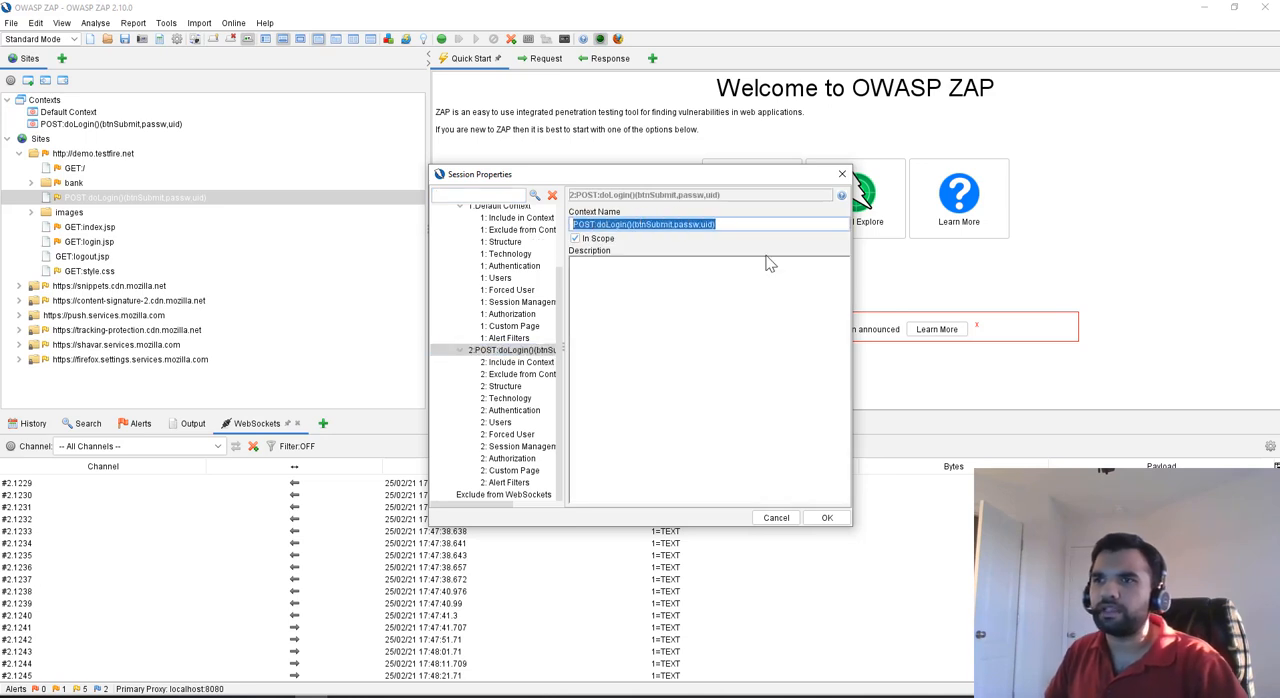
Name the context TestfireLogin and review its included doLogin URL pattern and excluded URLs
{"action": "type", "text": "Testfire"}
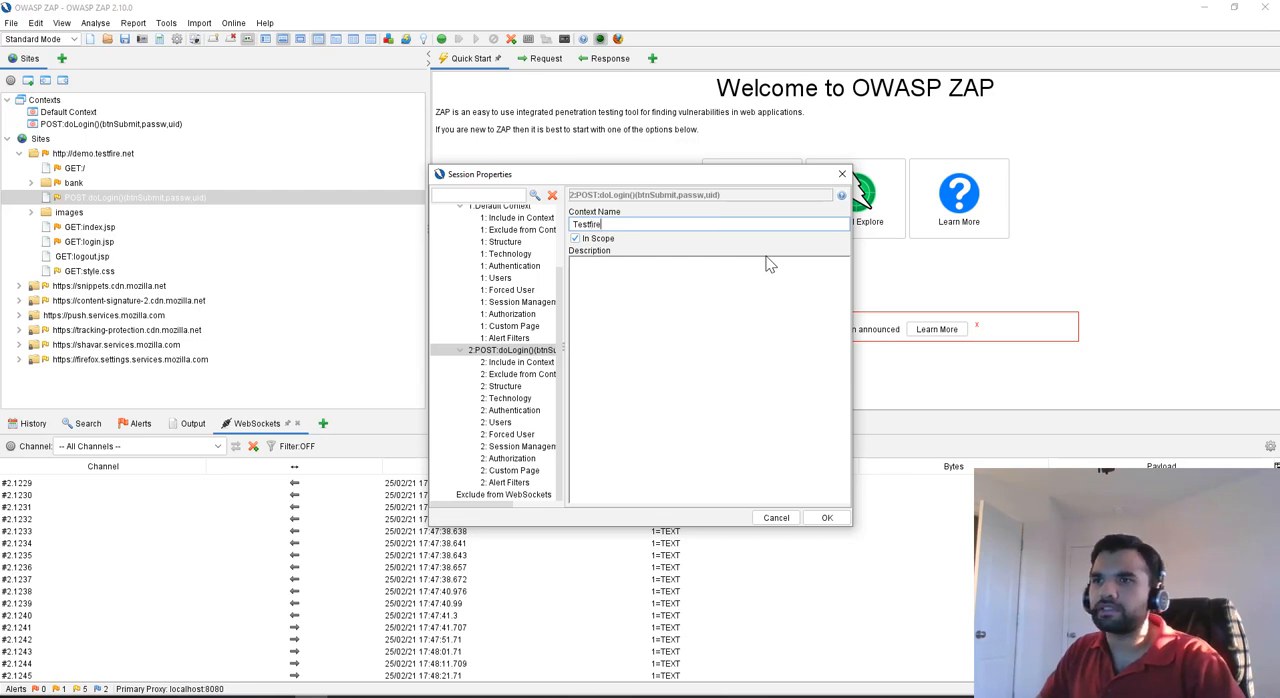
{"action": "type", "text": "Login"}
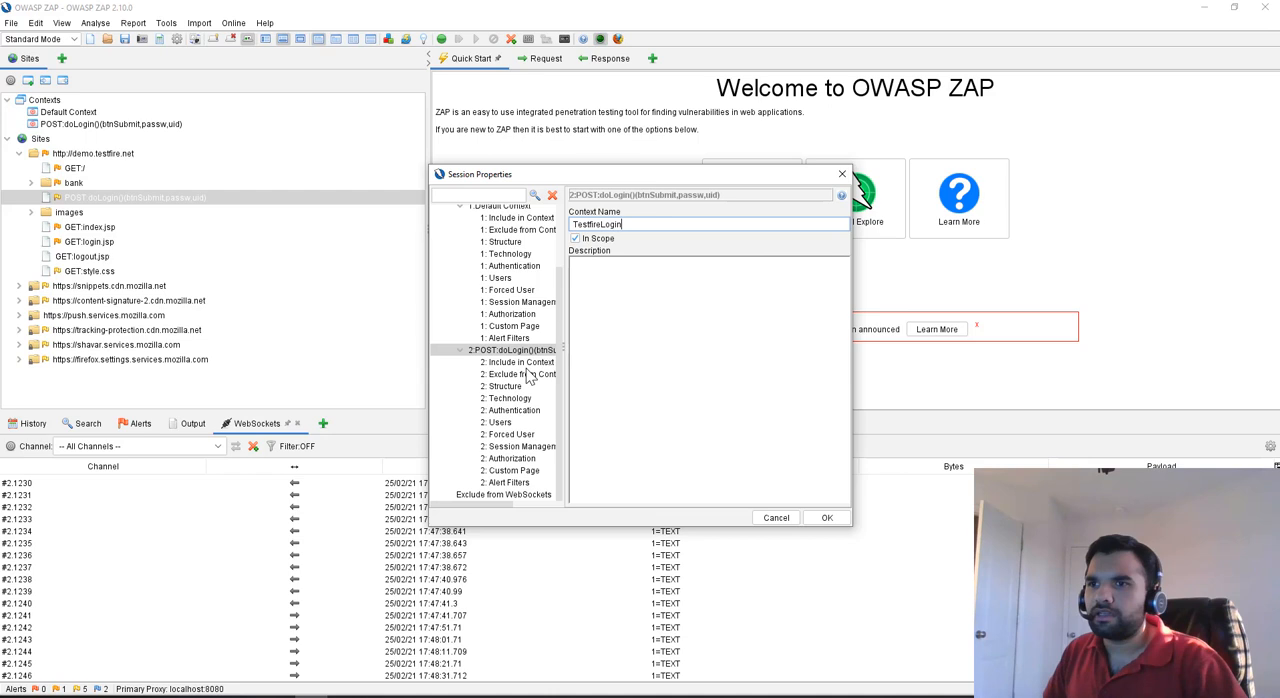
{"action": "left_click", "coordinate": [522, 361]}
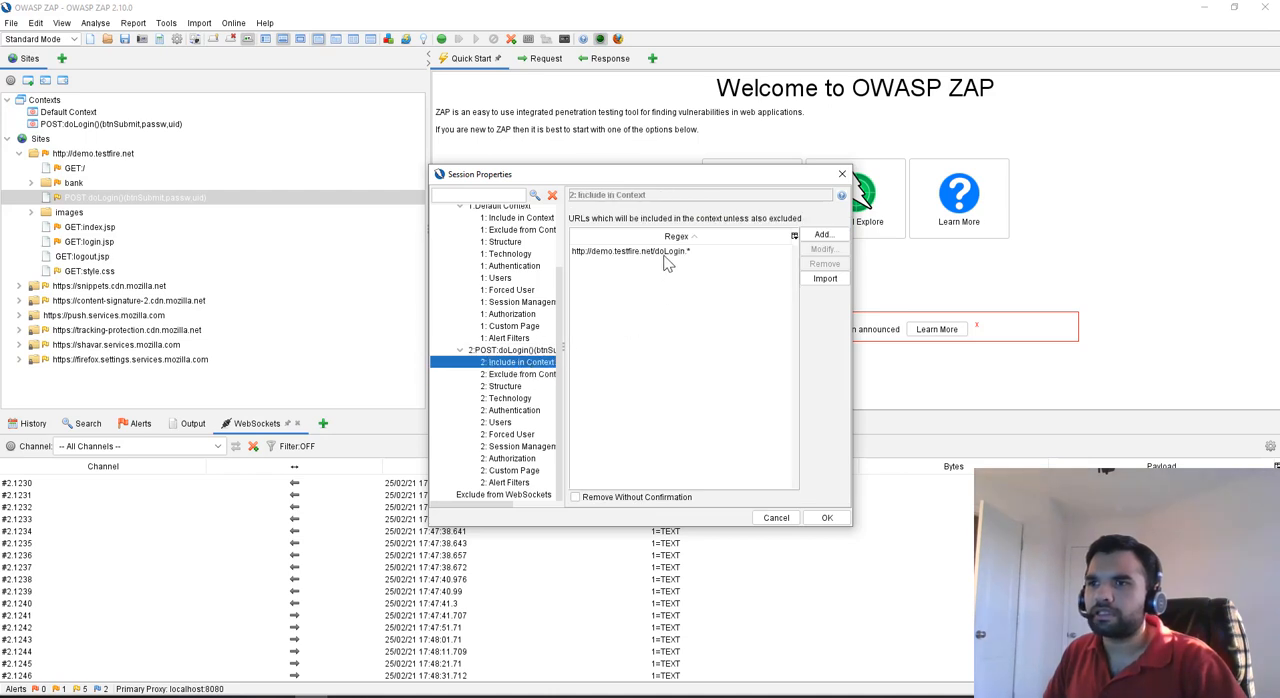
{"action": "left_click", "coordinate": [630, 251]}
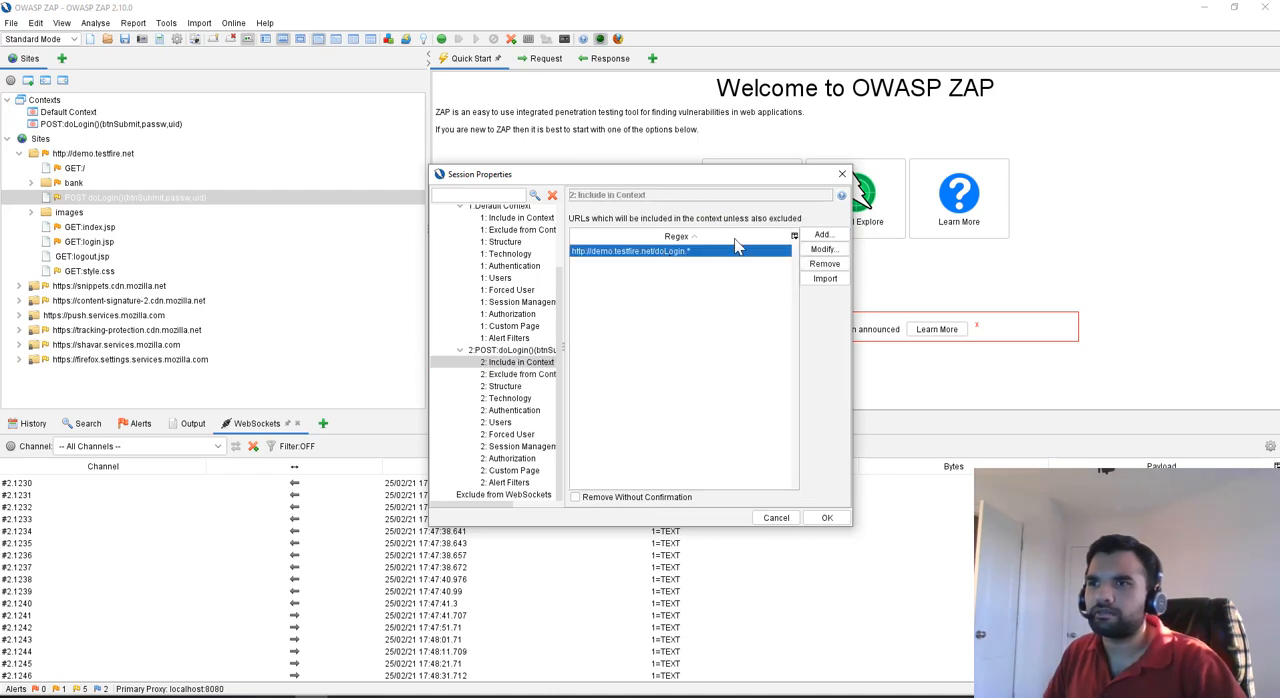
{"action": "left_click", "coordinate": [520, 373]}
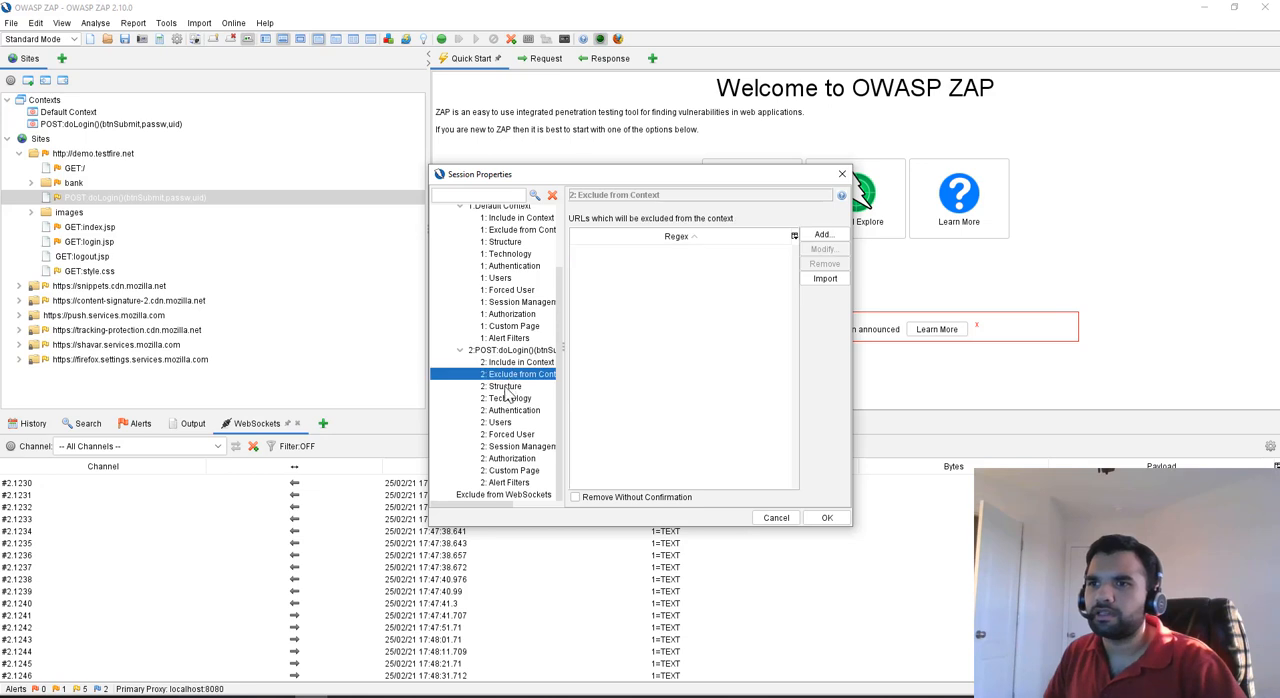
{"action": "mouse_move", "coordinate": [518, 418]}
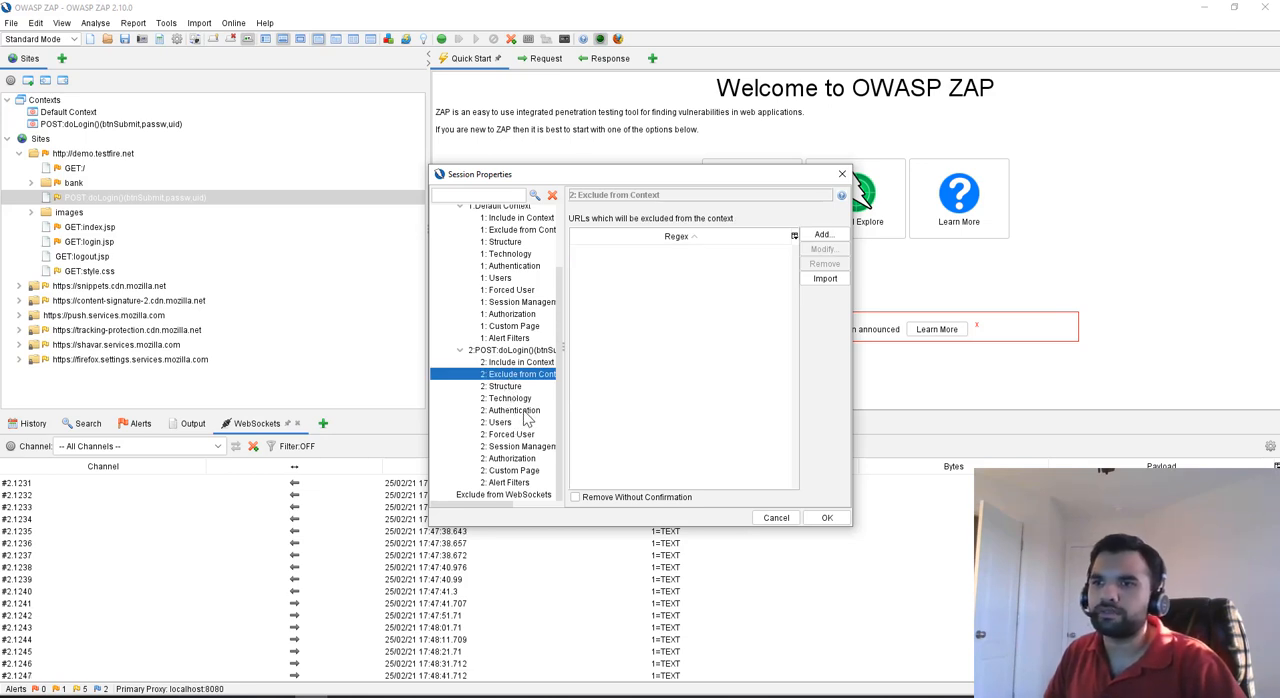
{"action": "left_click", "coordinate": [513, 410]}
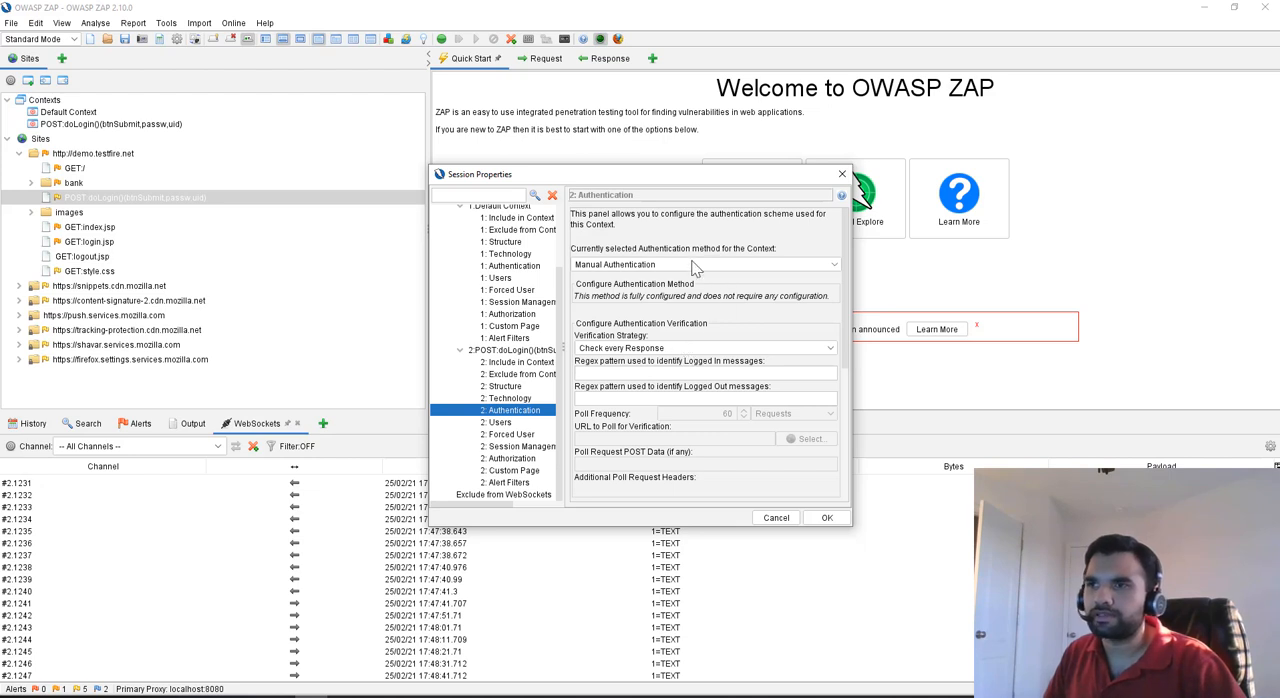
{"action": "mouse_move", "coordinate": [648, 276]}
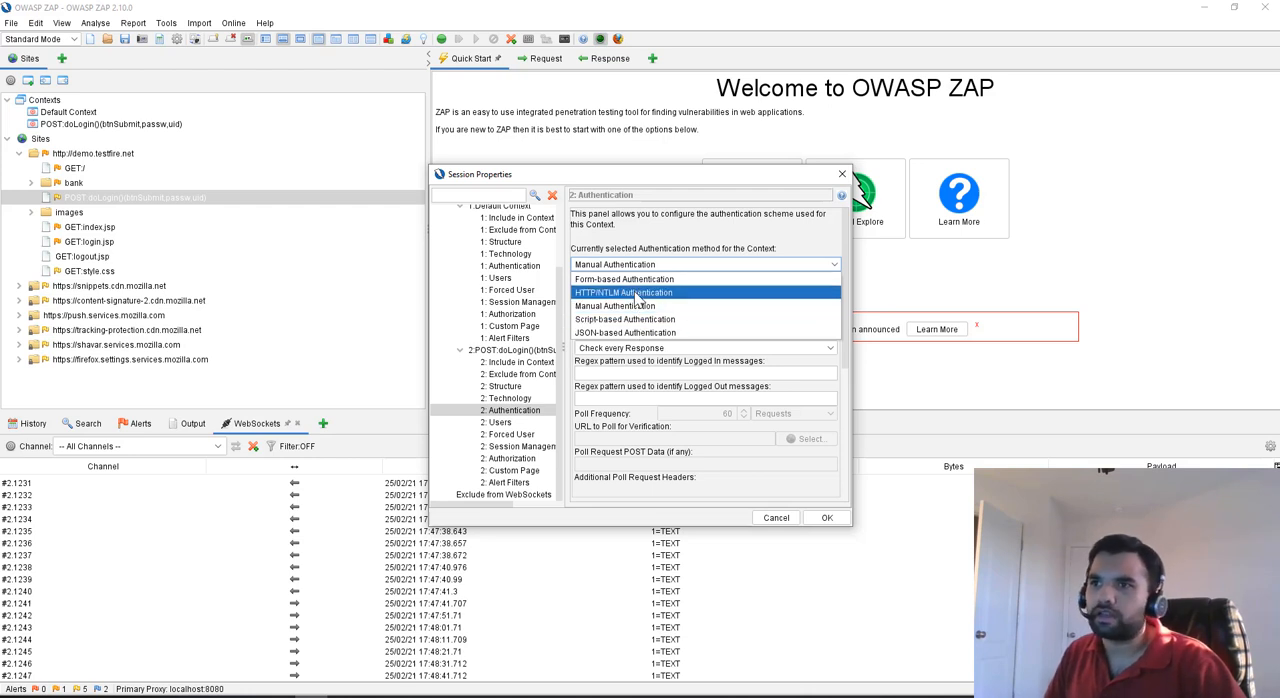
{"action": "mouse_move", "coordinate": [605, 319]}
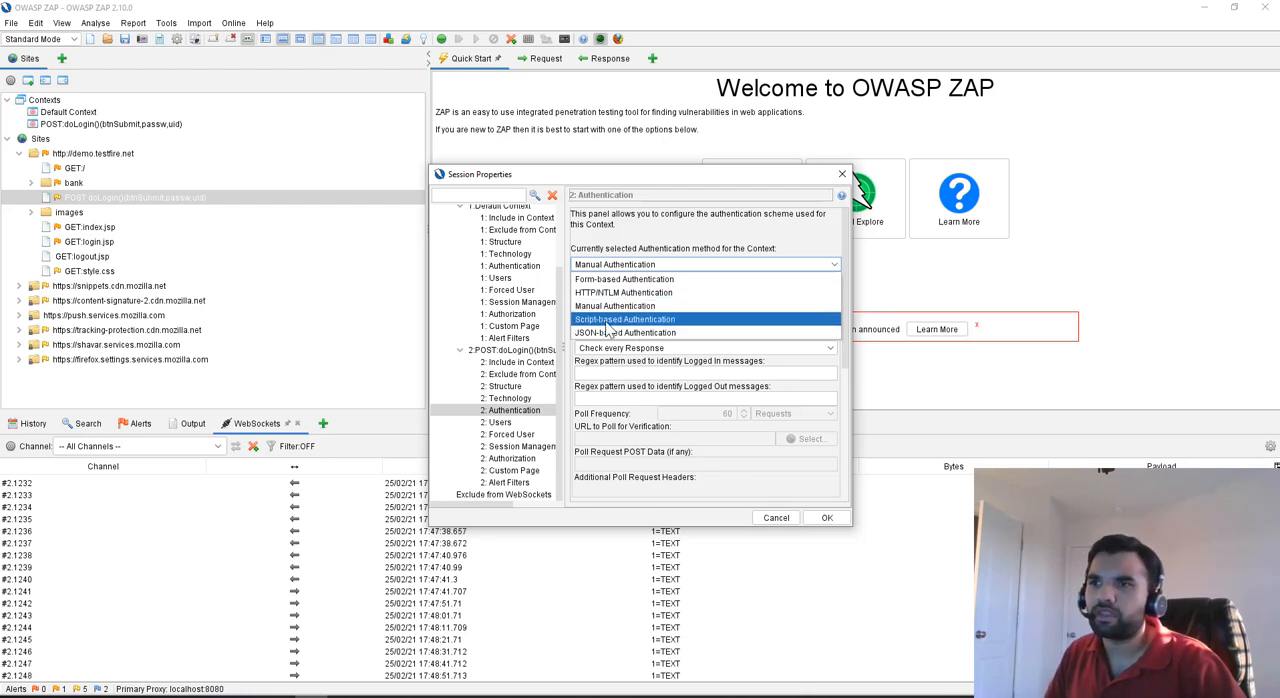
{"action": "mouse_move", "coordinate": [624, 279]}
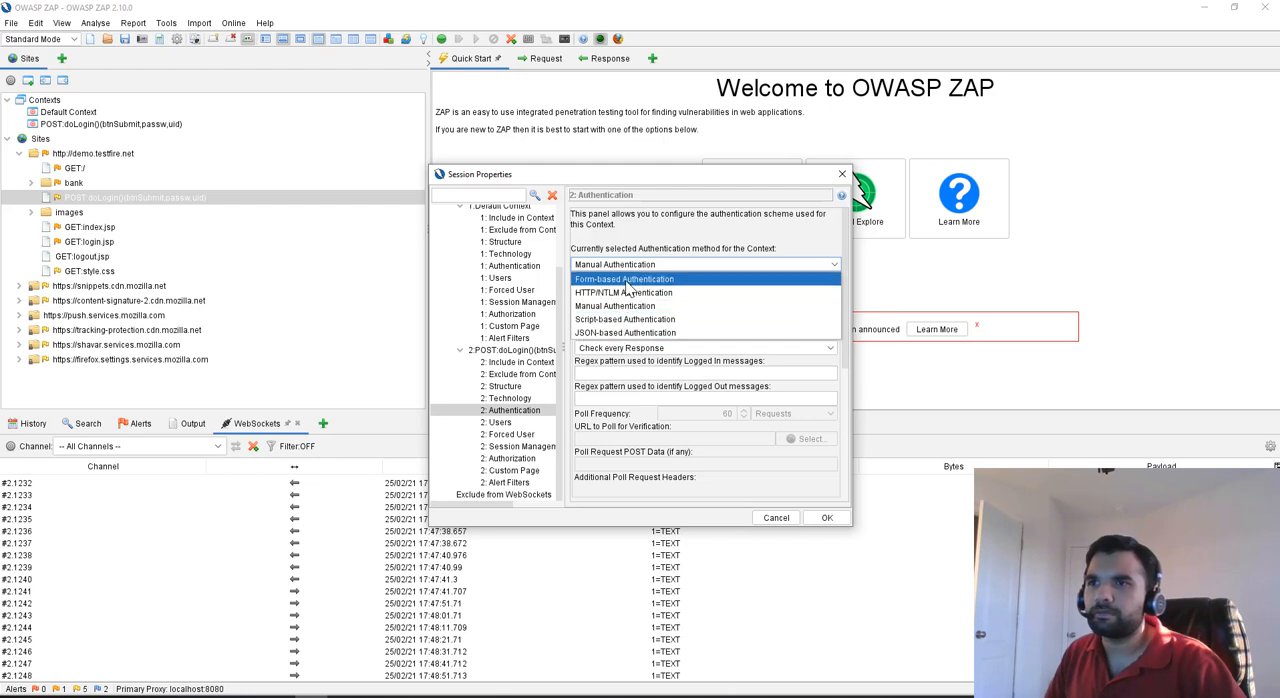
Set form-based authentication with the doLogin target URL and uid as the username parameter
{"action": "left_click", "coordinate": [623, 279]}
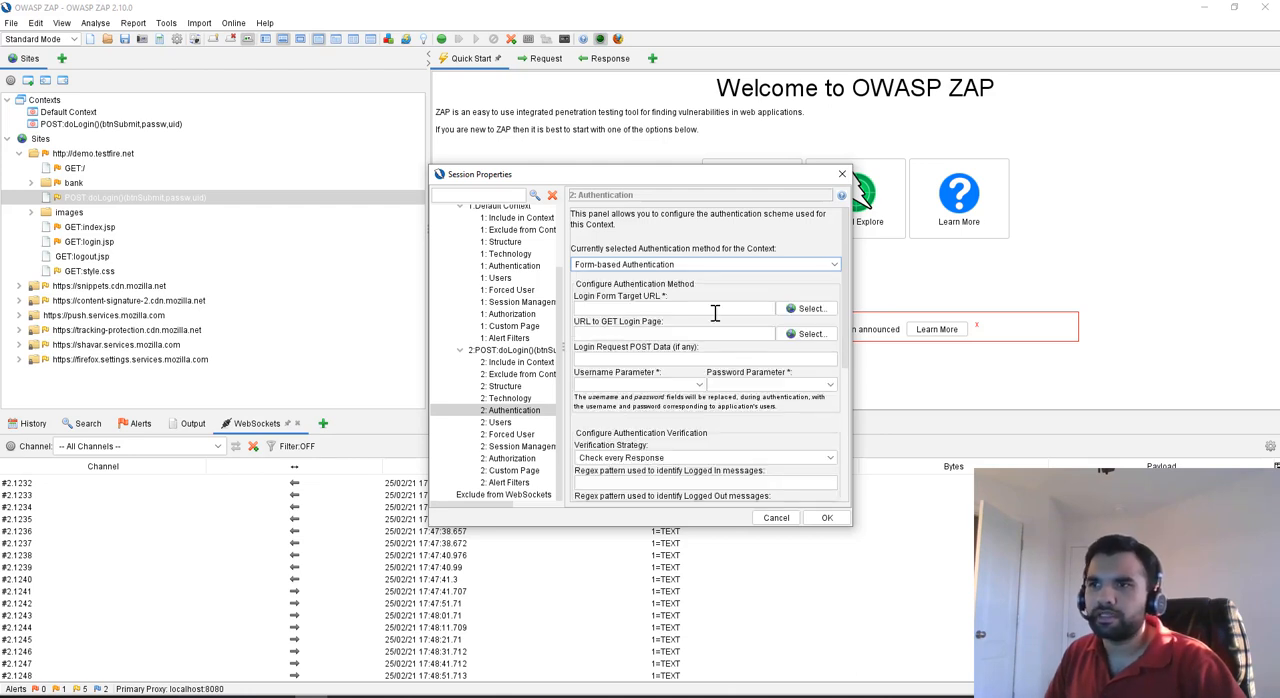
{"action": "left_click", "coordinate": [811, 308]}
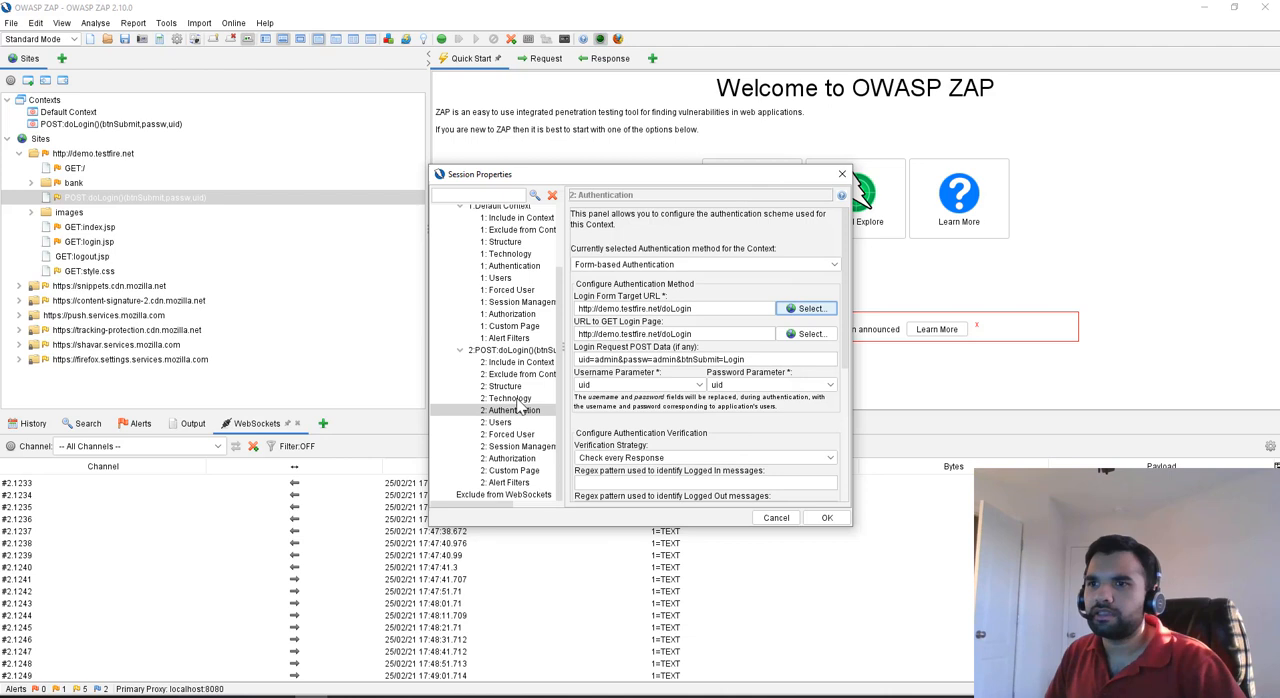
{"action": "mouse_move", "coordinate": [513, 430]}
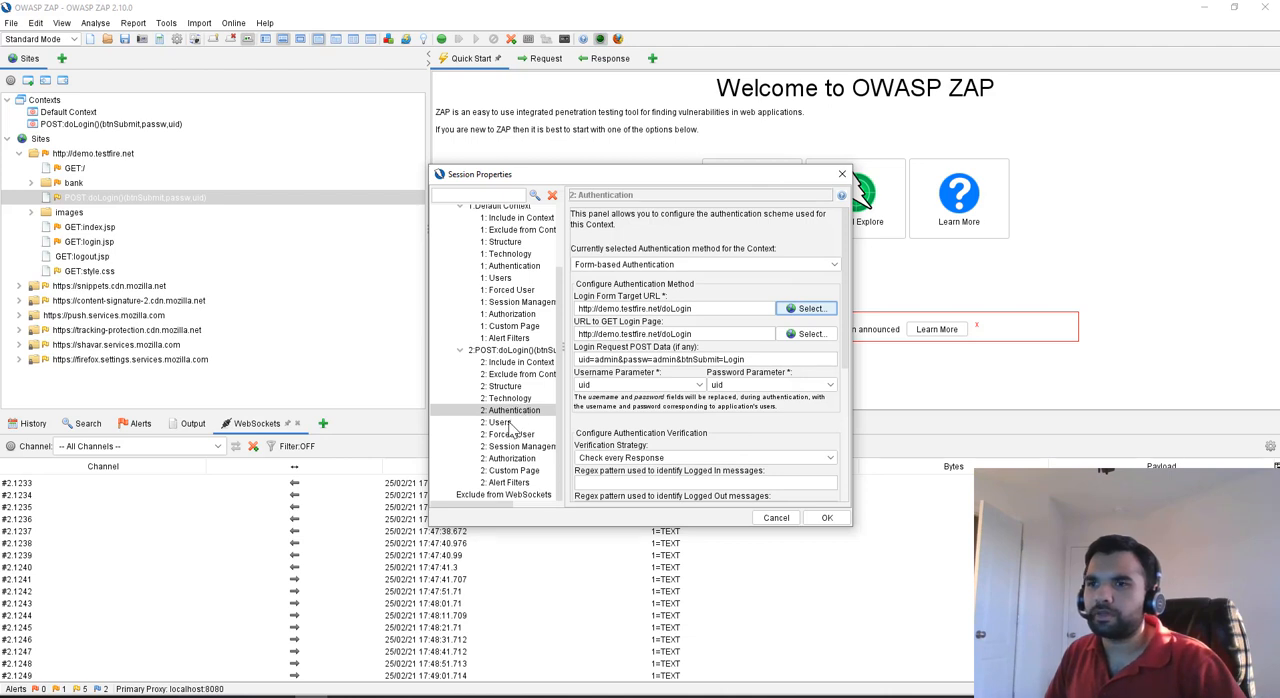
{"action": "left_click", "coordinate": [499, 422]}
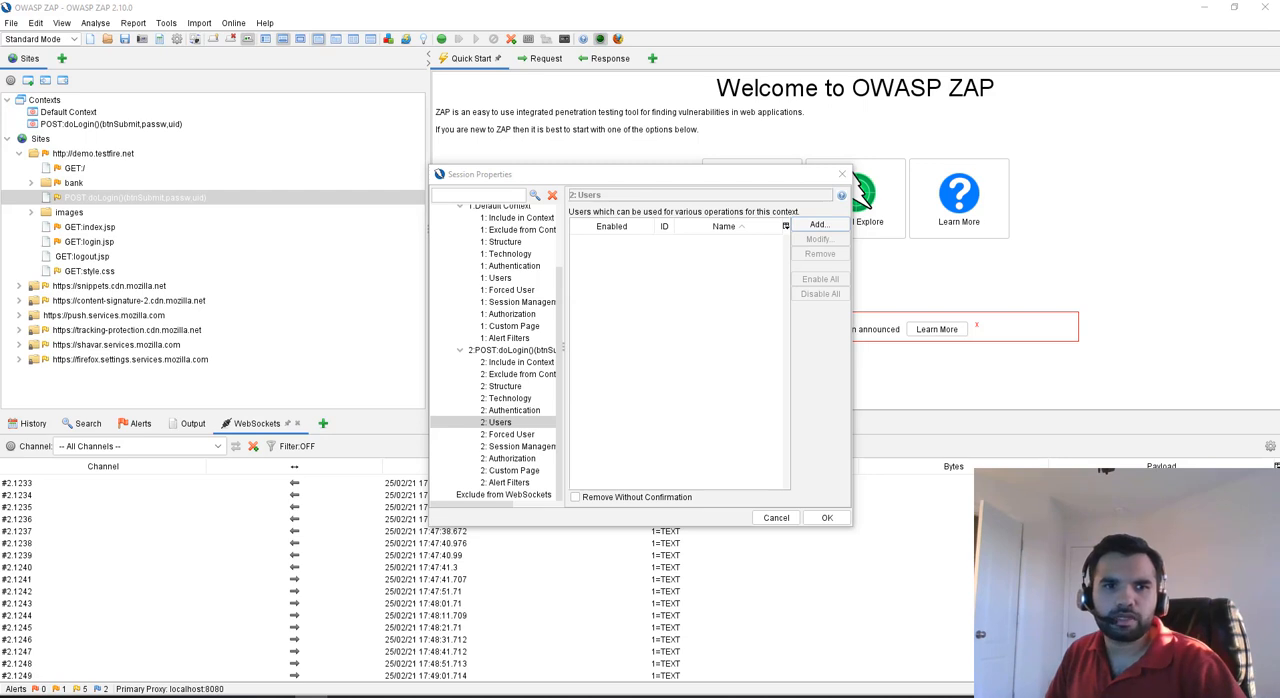
Add an enabled user named admin with its credentials to the login context
{"action": "left_click", "coordinate": [818, 224]}
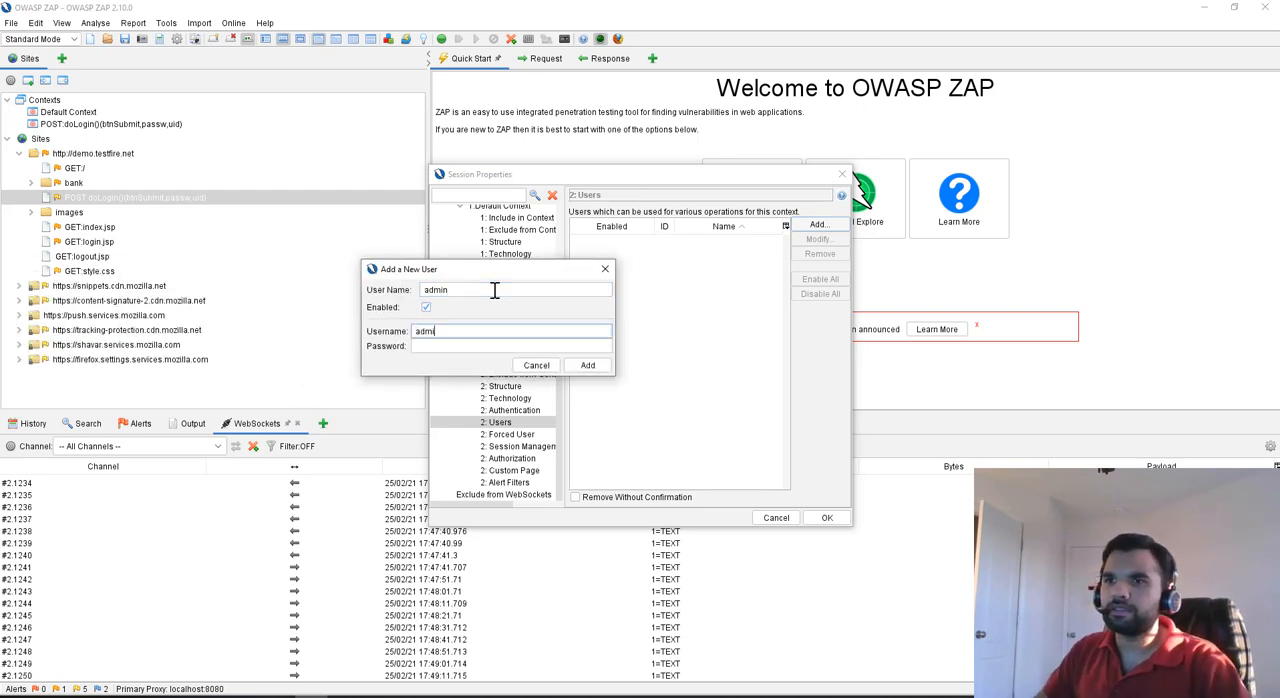
{"action": "type", "text": "admin"}
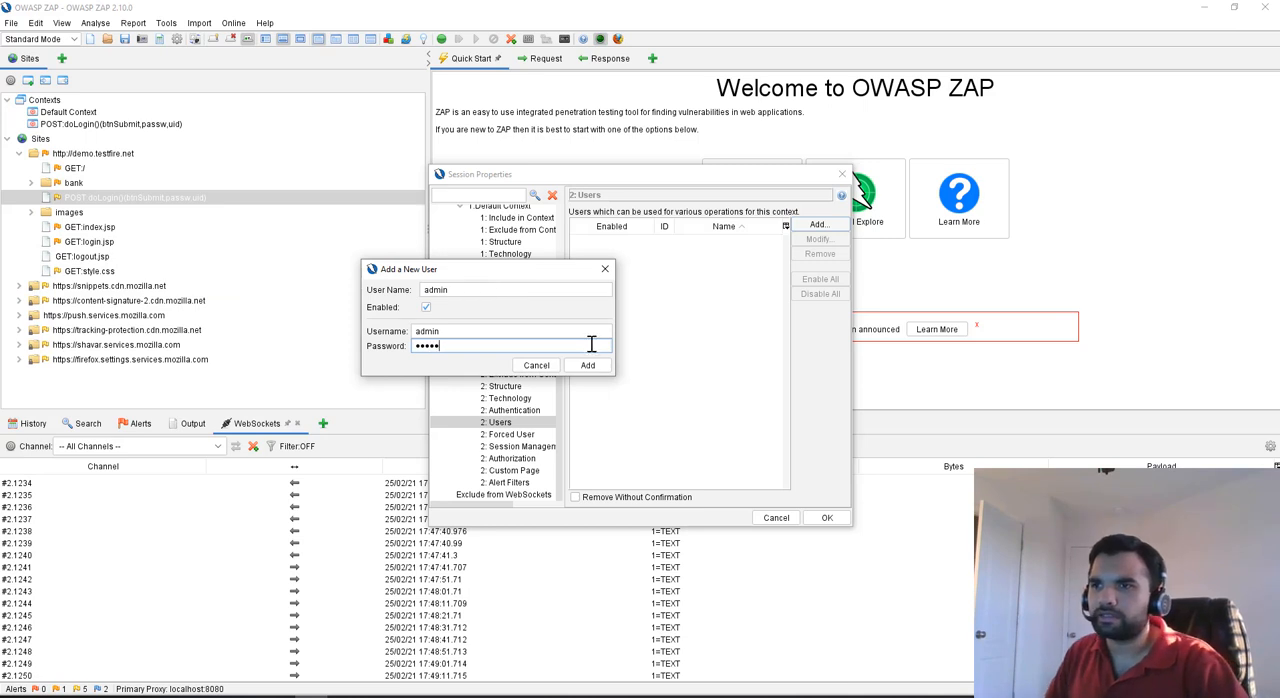
{"action": "left_click", "coordinate": [587, 364]}
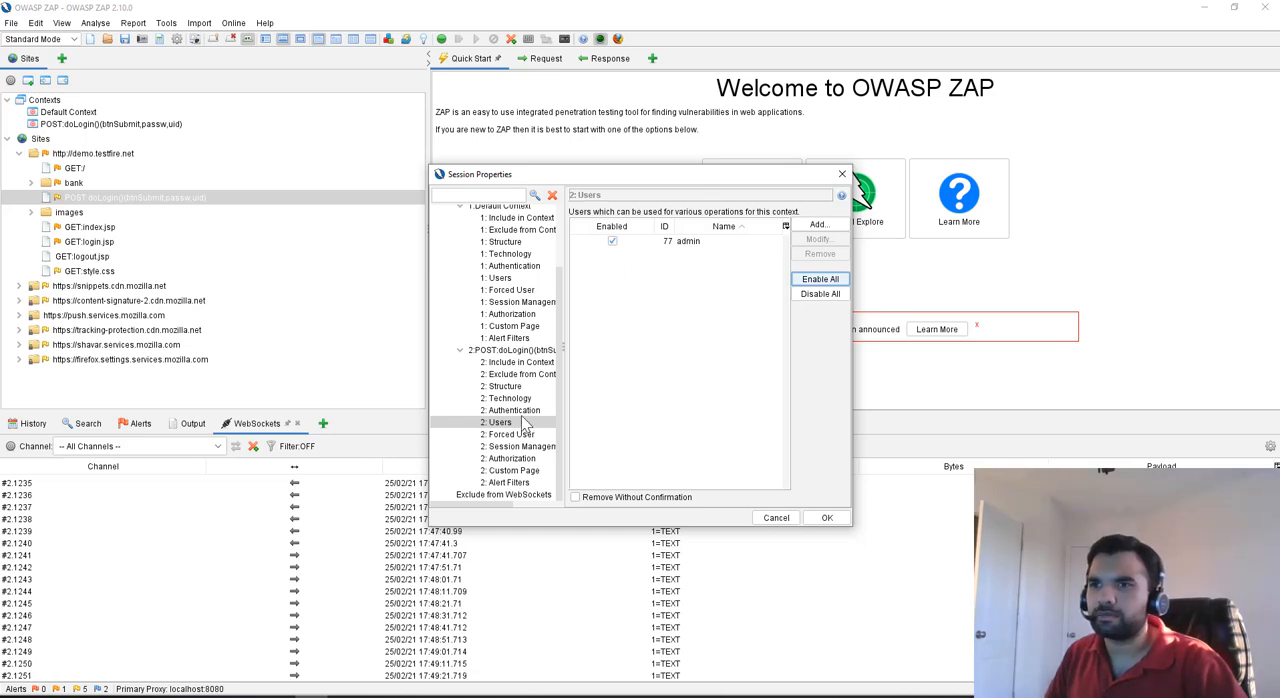
{"action": "left_click", "coordinate": [513, 410]}
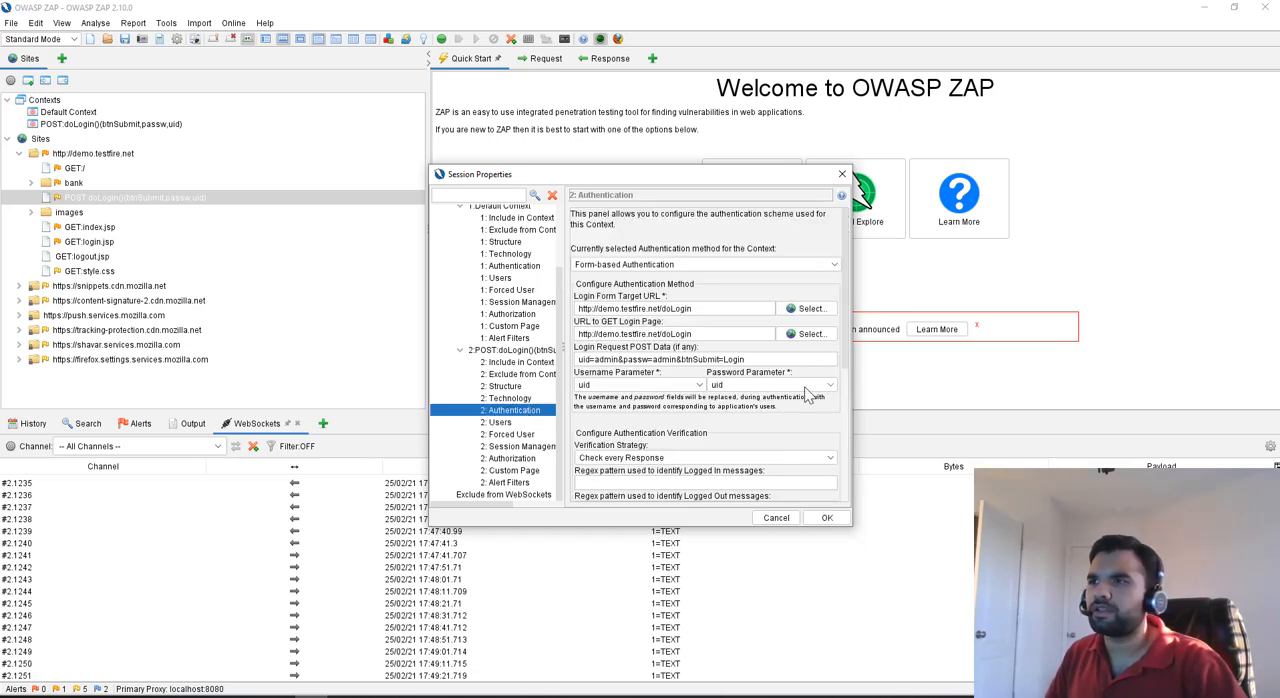
Choose passw as the password parameter and select the logged-out regex field
{"action": "left_click", "coordinate": [770, 385]}
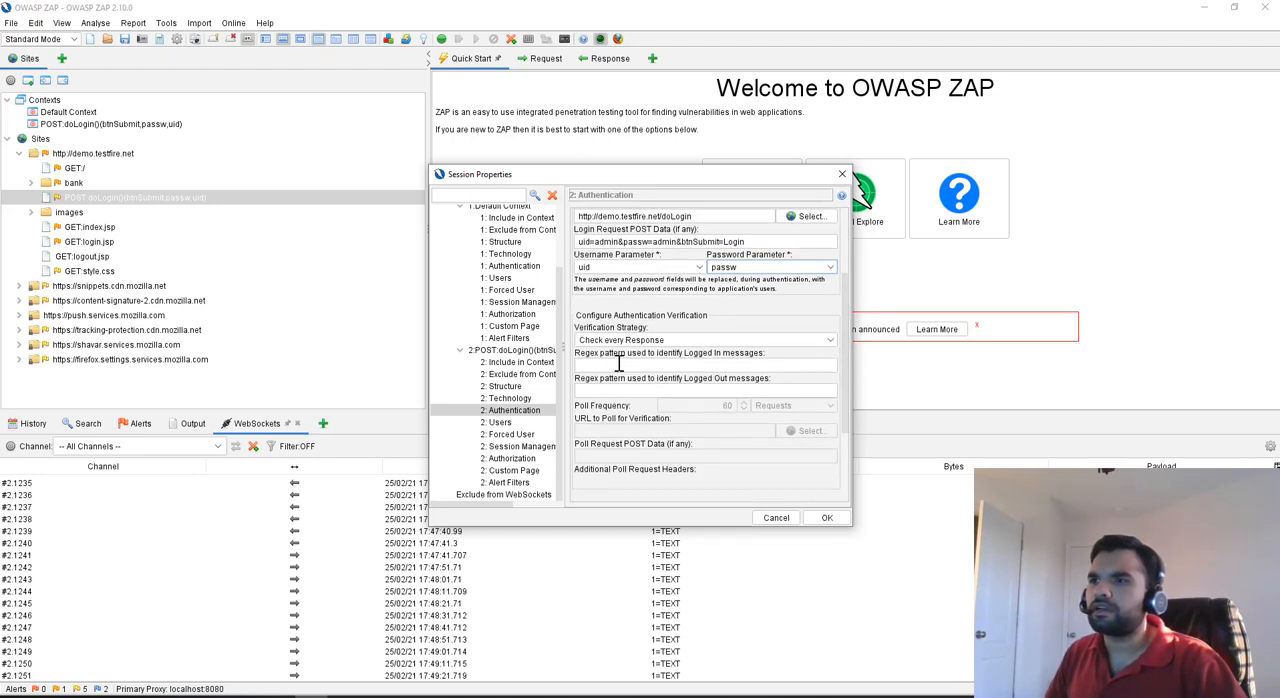
{"action": "left_click", "coordinate": [700, 390]}
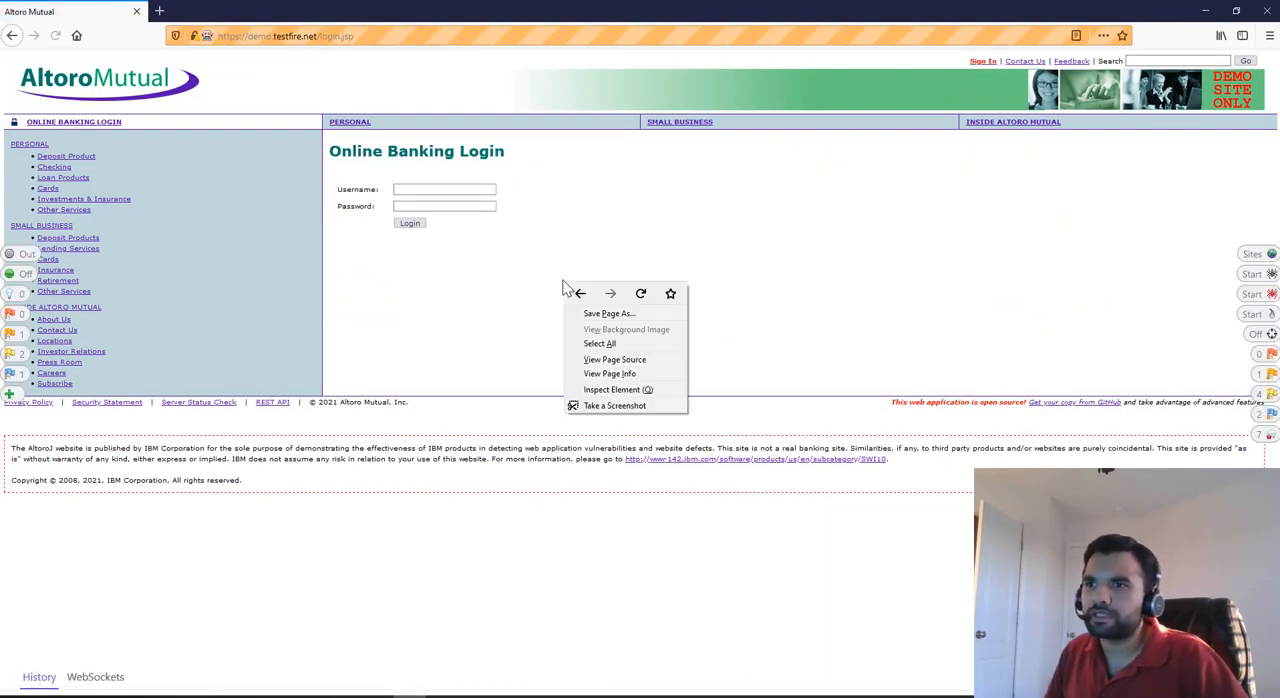
View the login page source to copy the ONLINE BANKING LOGIN link markup as the logged-out pattern
{"action": "left_click", "coordinate": [614, 359]}
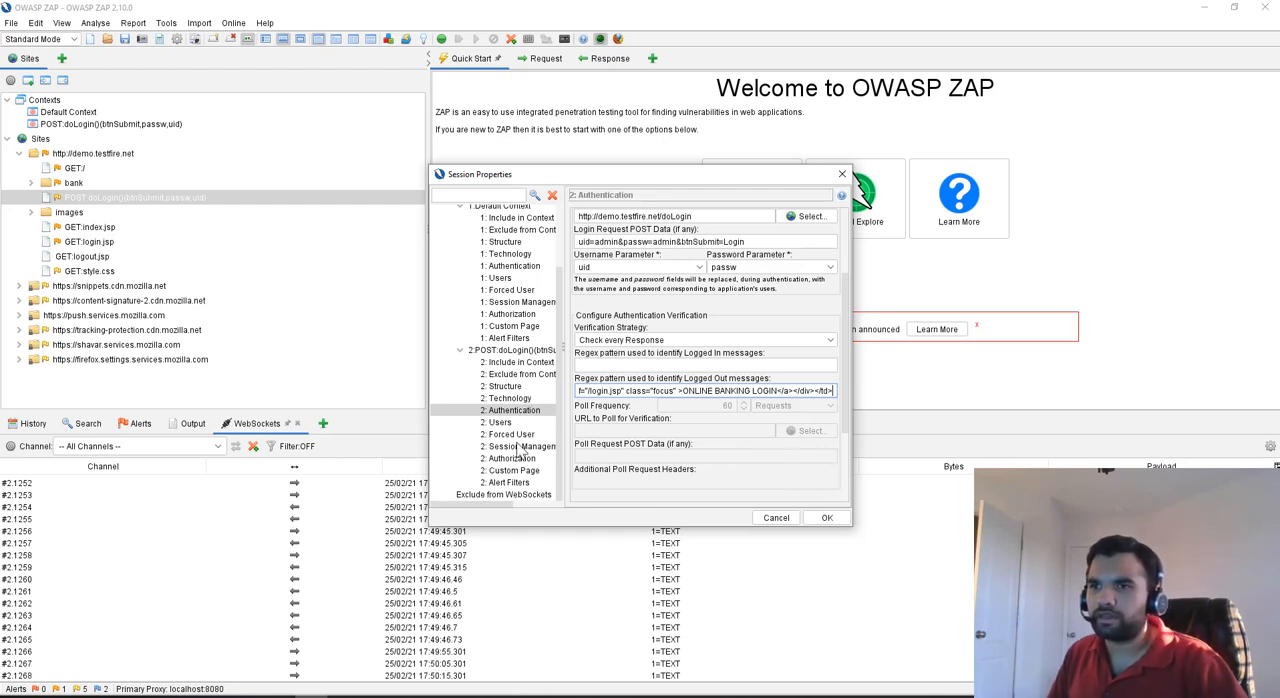
{"action": "mouse_move", "coordinate": [497, 424]}
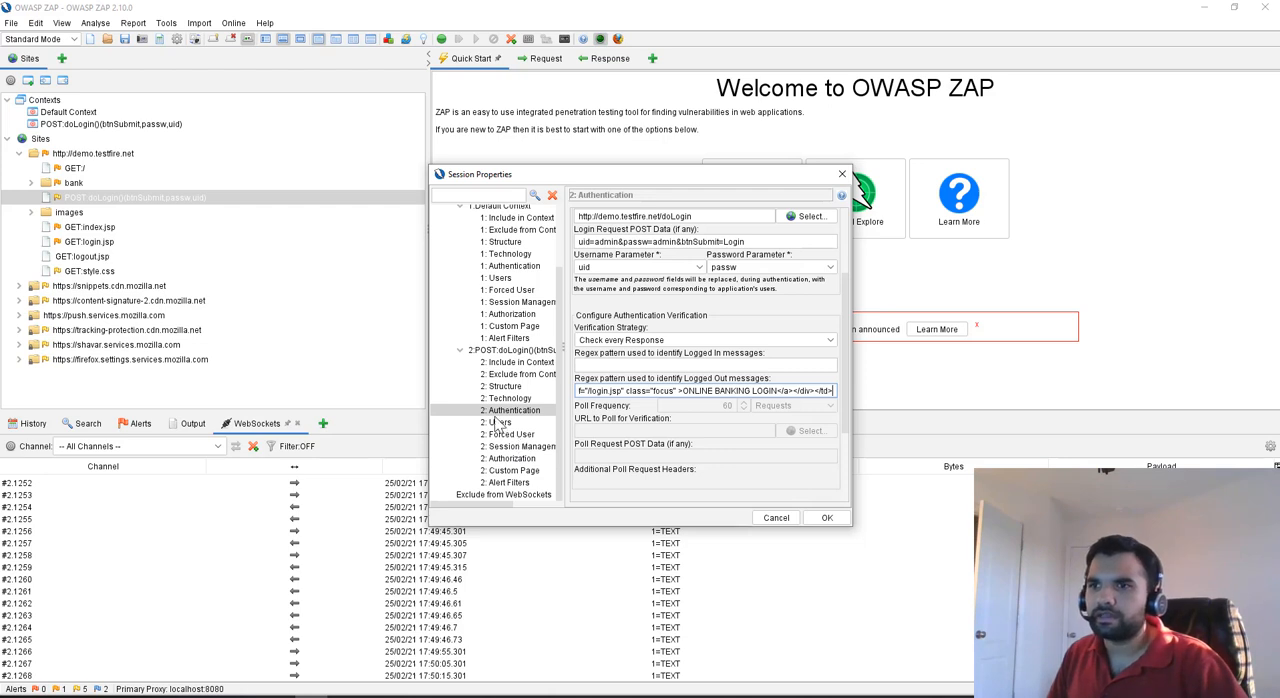
Review the Users, Forced User, Session Management, Authorization and Custom Page settings, then save the context
{"action": "left_click", "coordinate": [499, 422]}
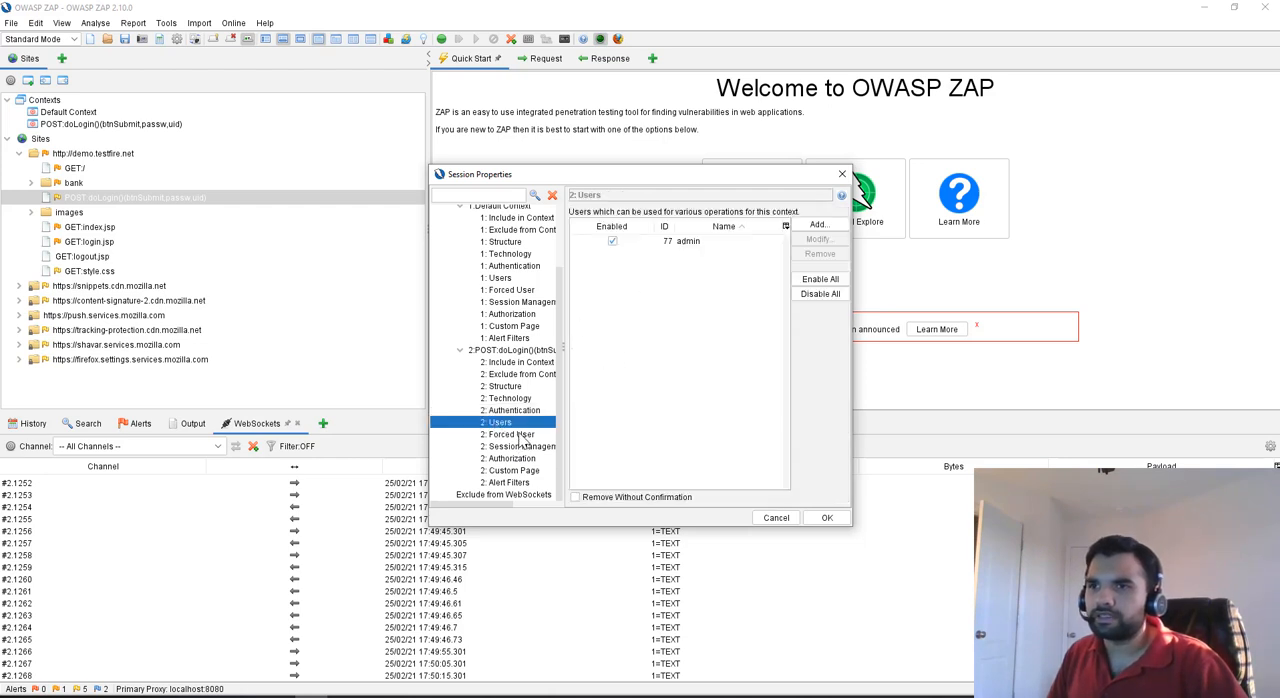
{"action": "left_click", "coordinate": [510, 433]}
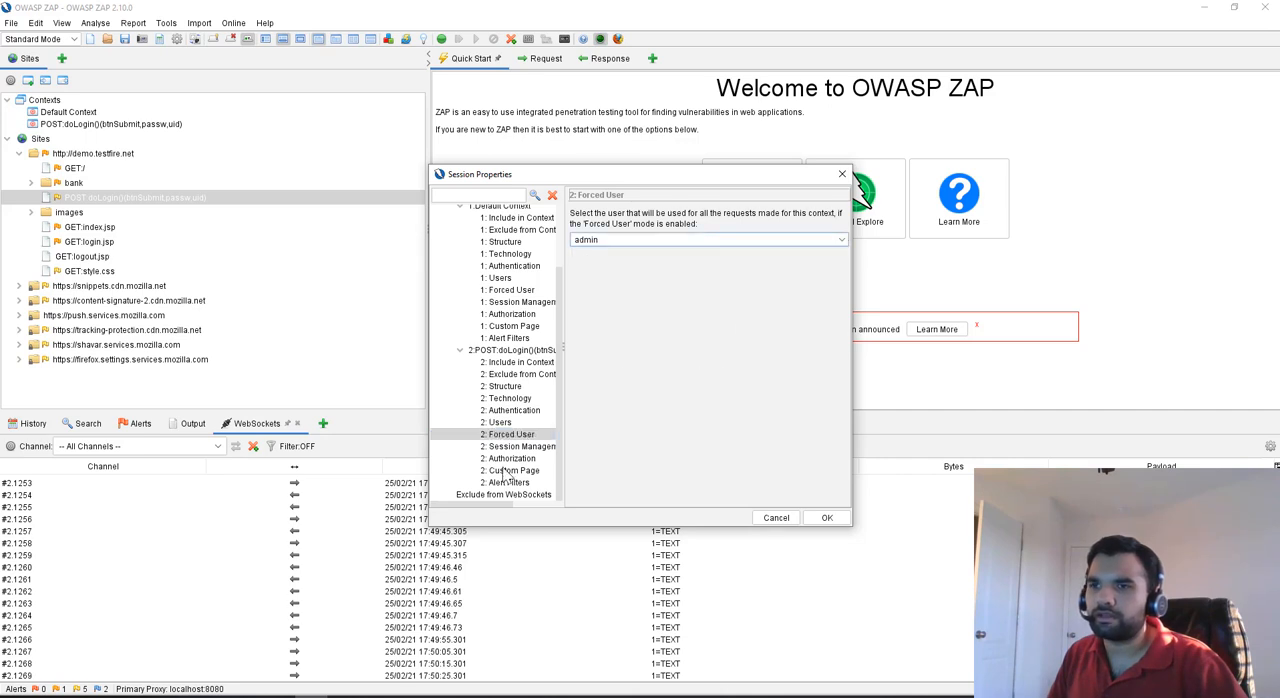
{"action": "left_click", "coordinate": [519, 446]}
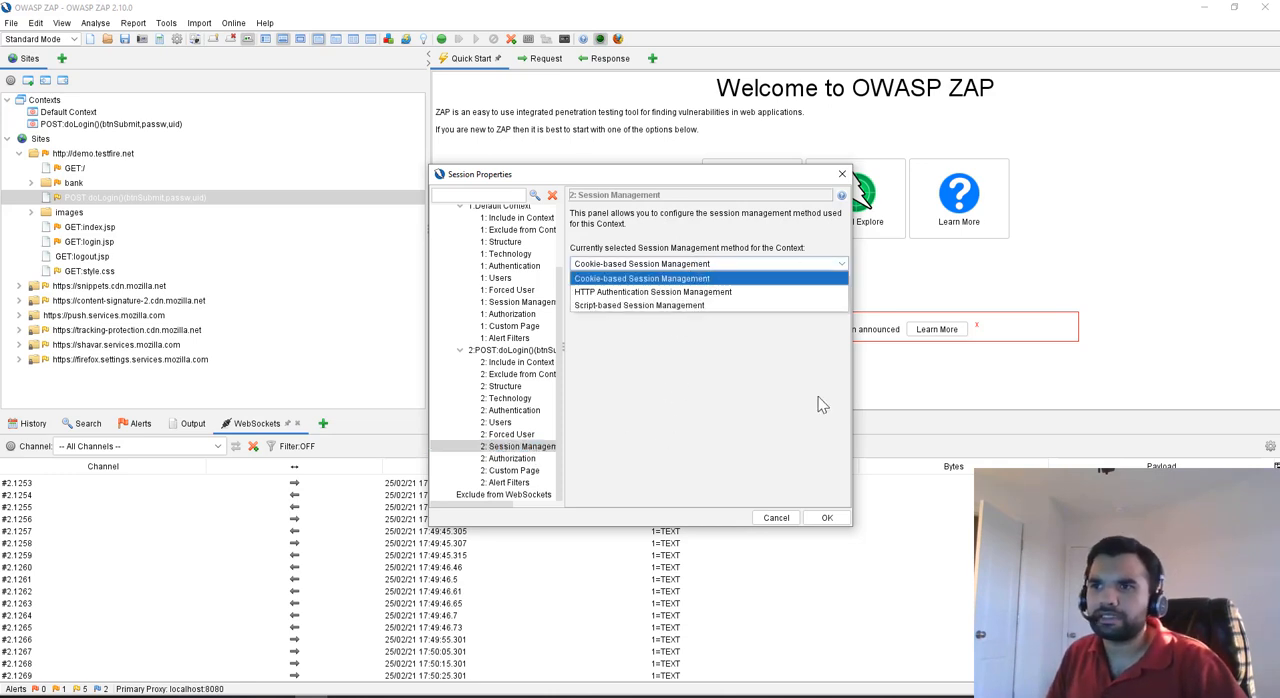
{"action": "left_click", "coordinate": [510, 458]}
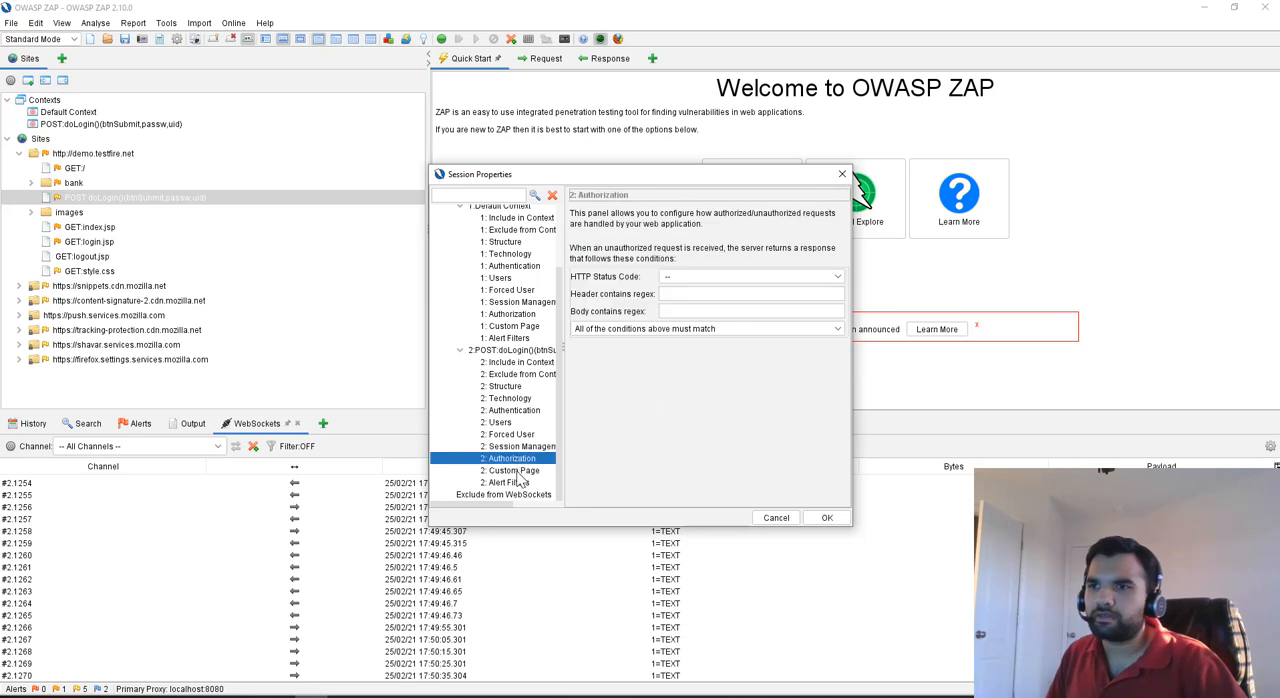
{"action": "left_click", "coordinate": [513, 470]}
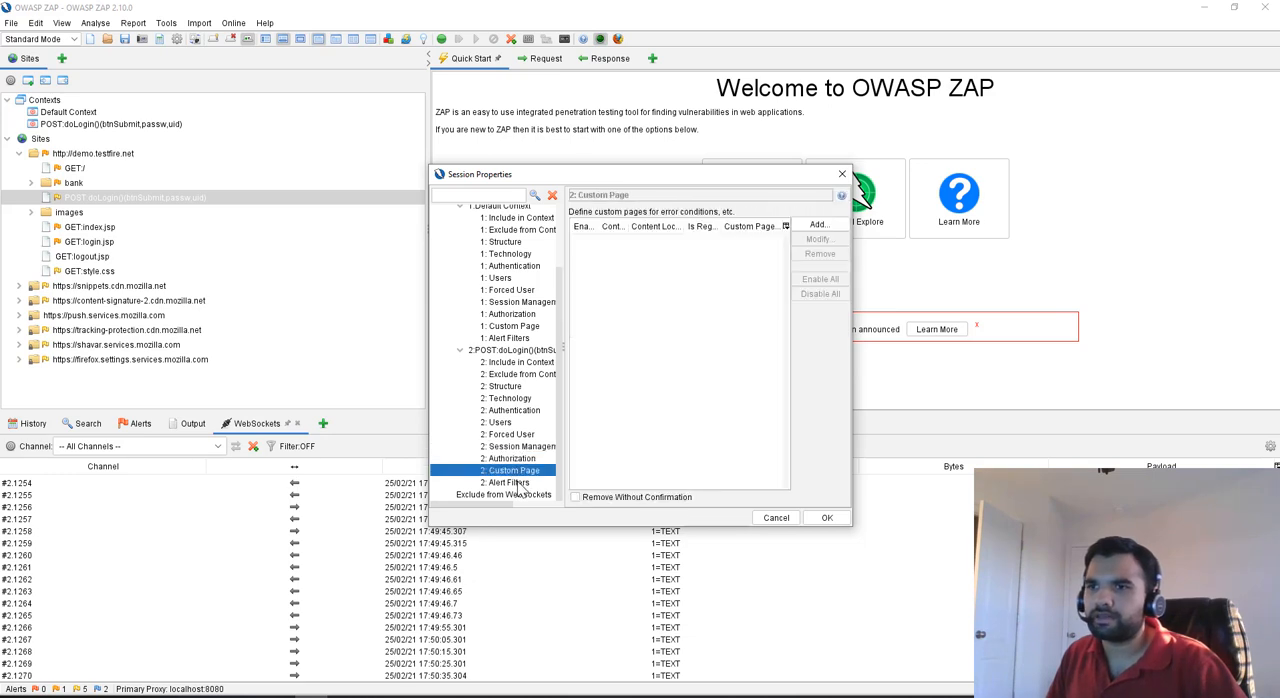
{"action": "left_click", "coordinate": [508, 482]}
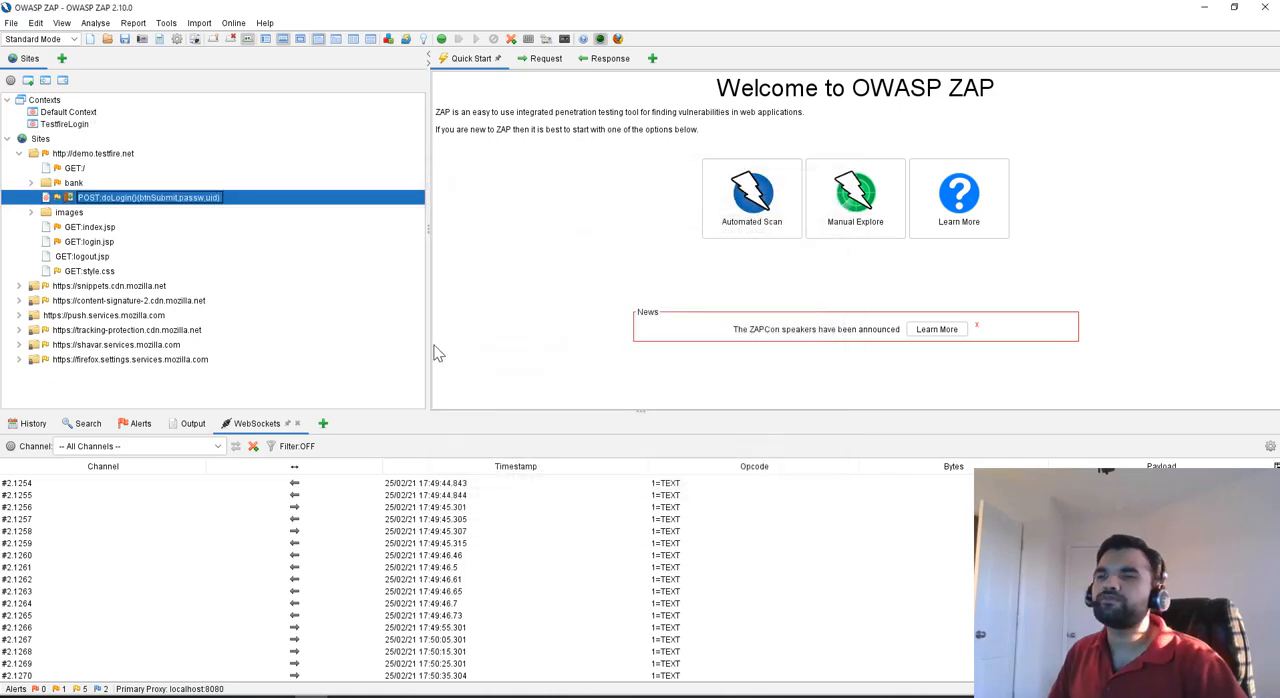
{"action": "mouse_move", "coordinate": [451, 184]}
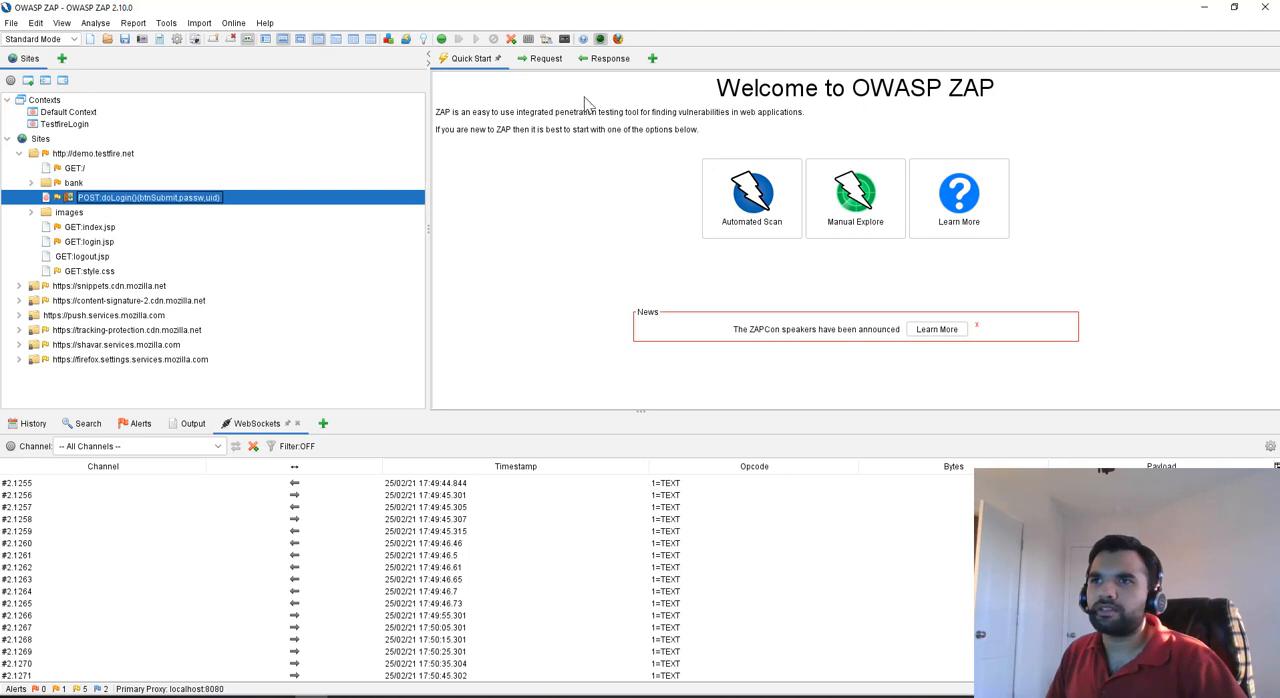
{"action": "mouse_move", "coordinate": [559, 329]}
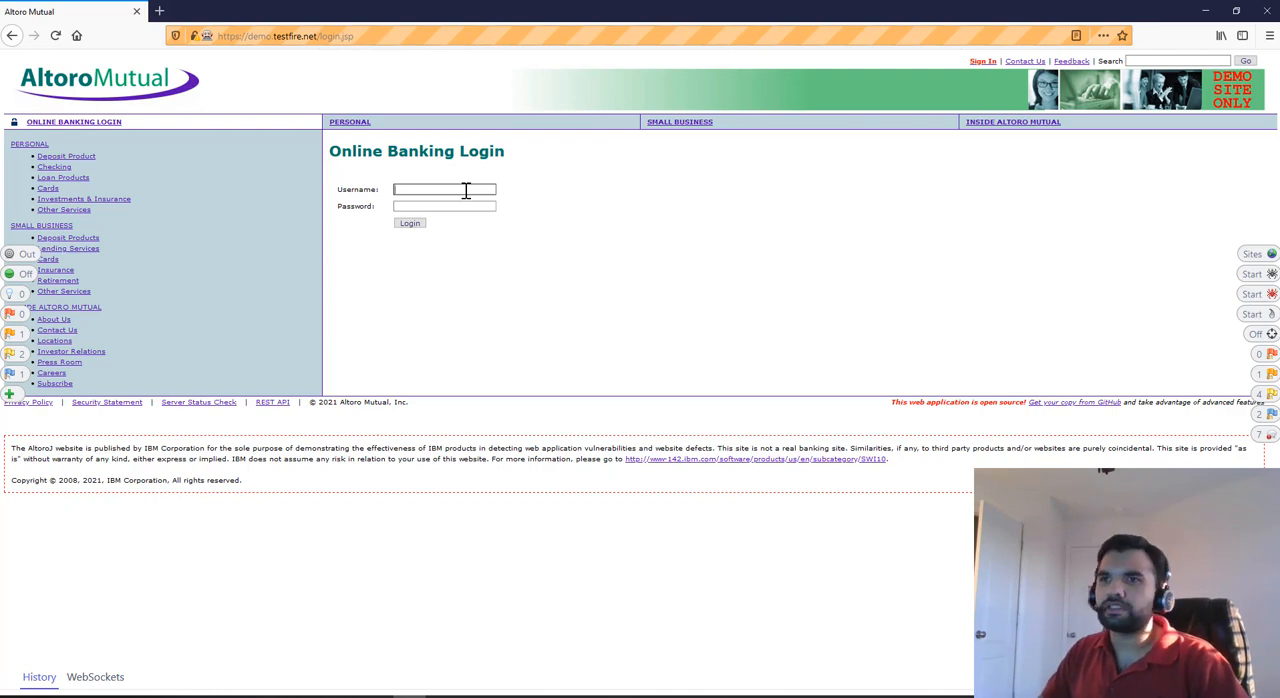
Log in as admin, clear the JSESSIONID value in the intercepted request, and continue
{"action": "left_click", "coordinate": [409, 222]}
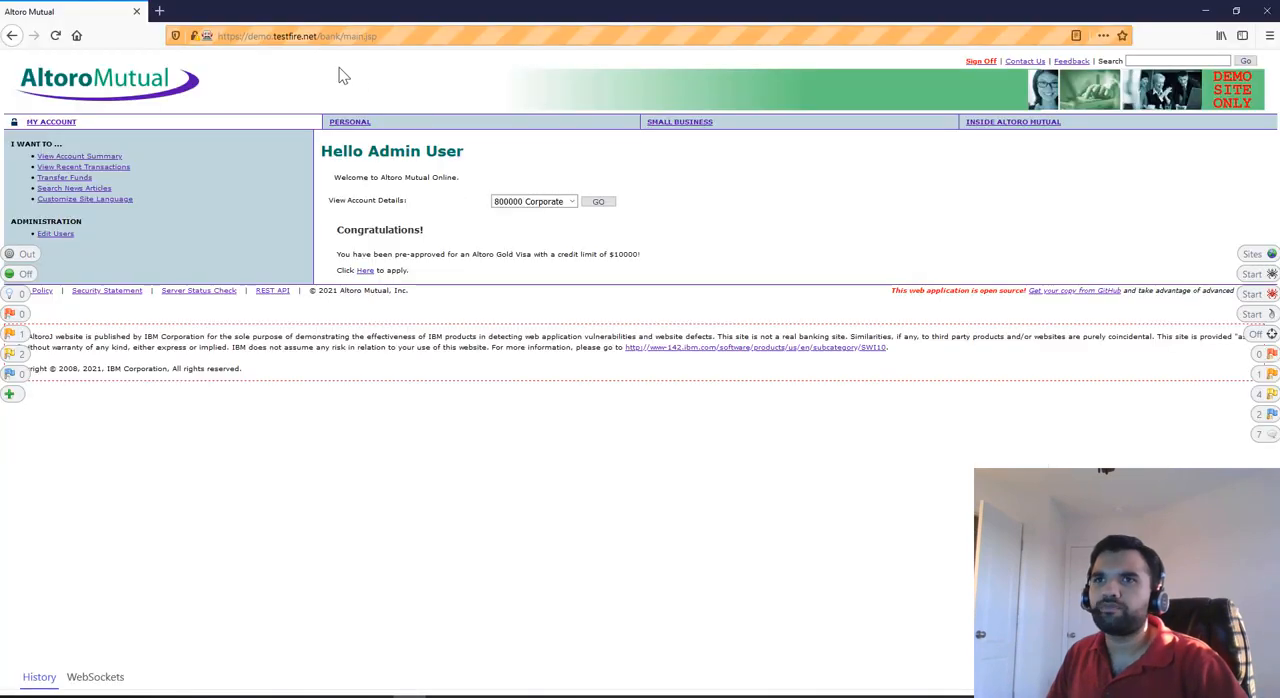
{"action": "mouse_move", "coordinate": [520, 310]}
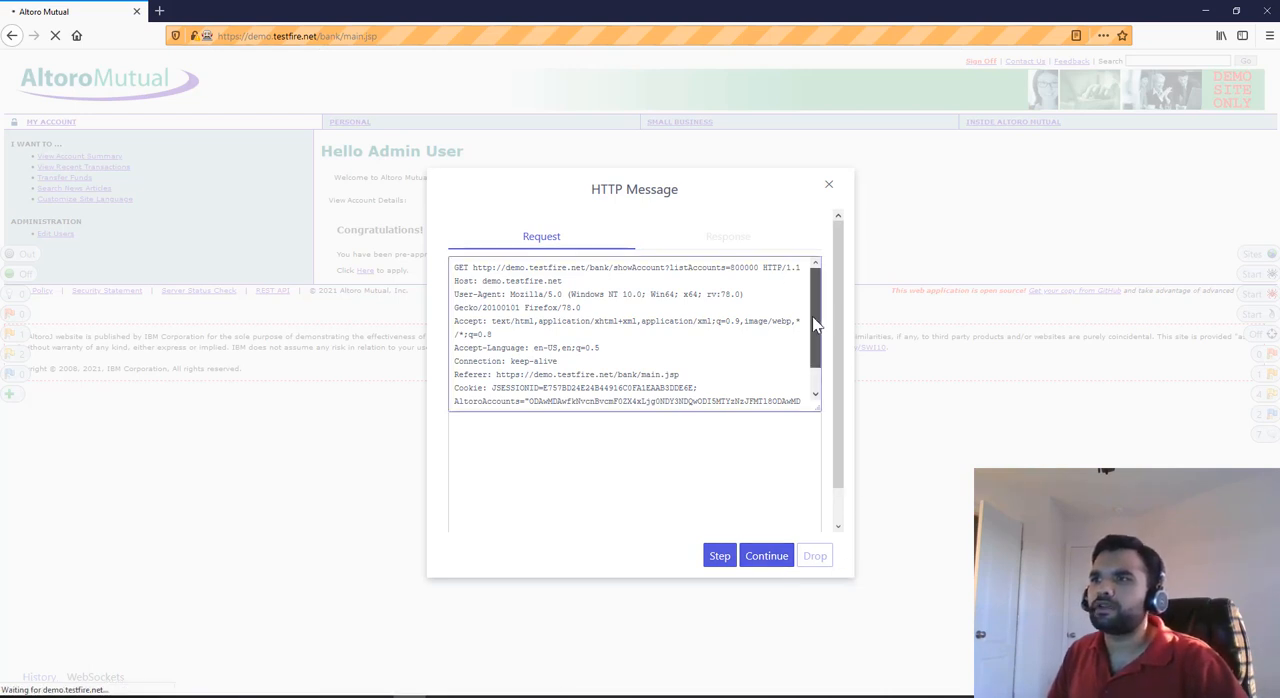
{"action": "left_click_drag", "start_coordinate": [483, 267], "coordinate": [735, 267]}
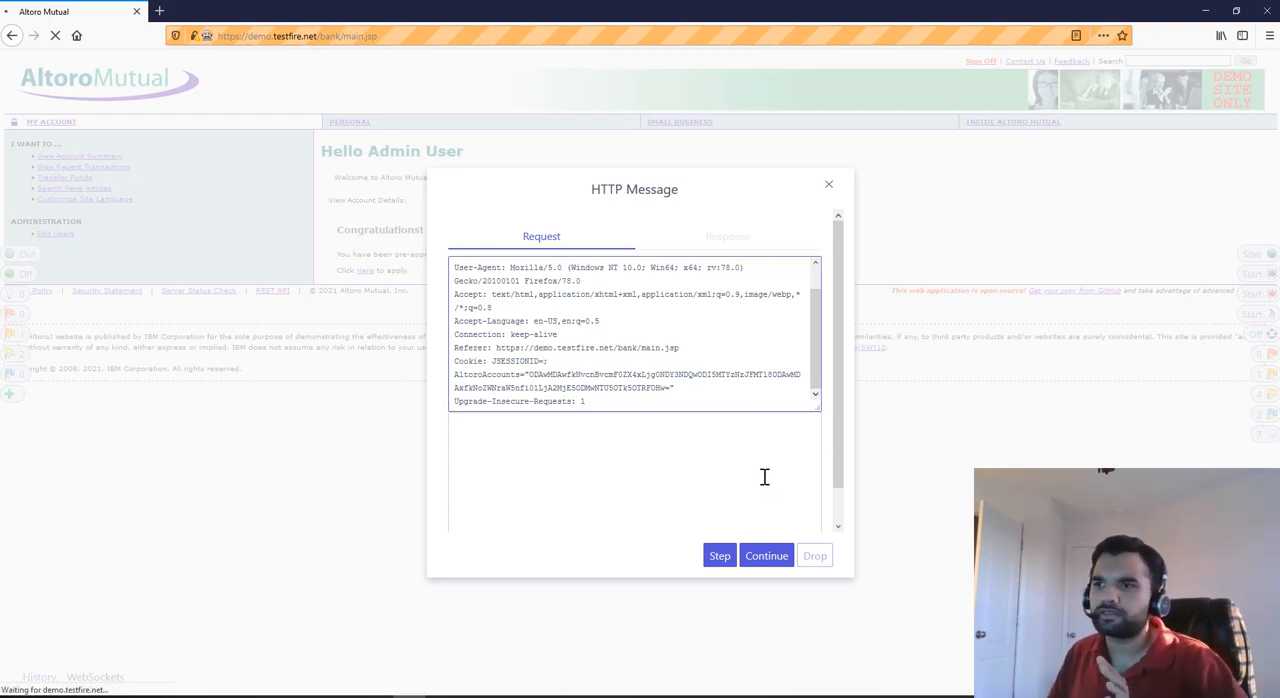
{"action": "left_click", "coordinate": [766, 555]}
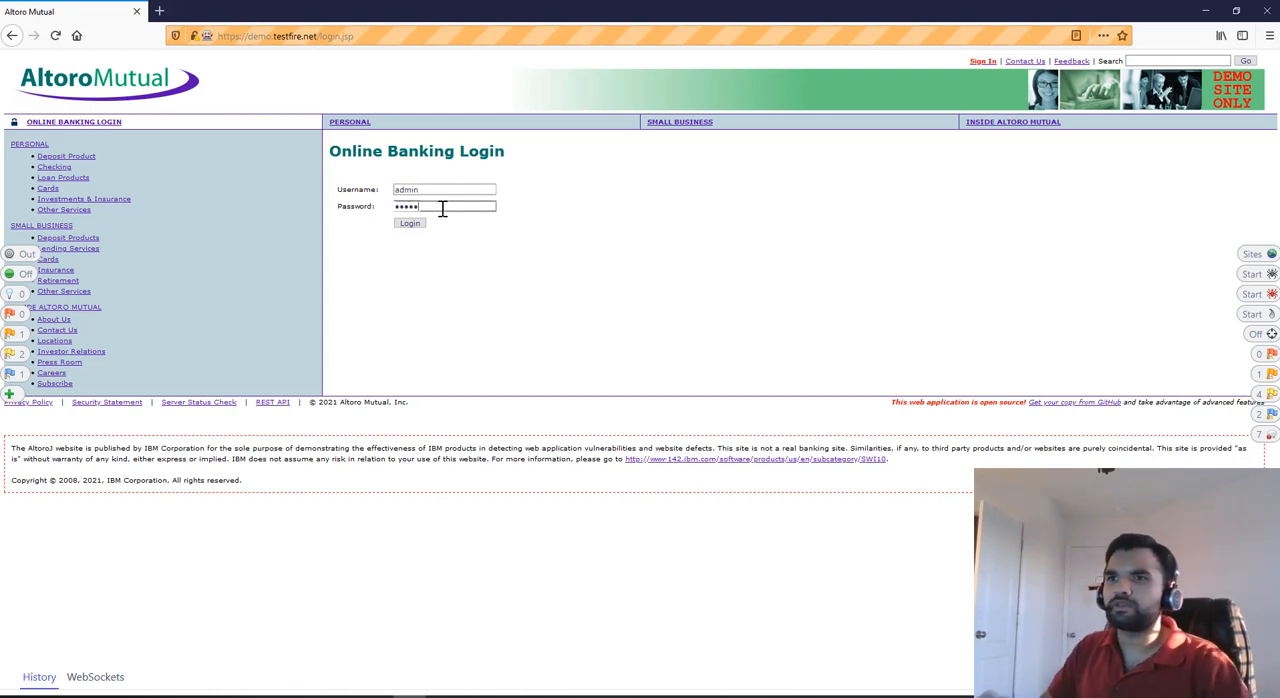
Submit the admin login, step through the intercepted POST and its 302 response, then release it to the Corporate account history
{"action": "left_click", "coordinate": [409, 222]}
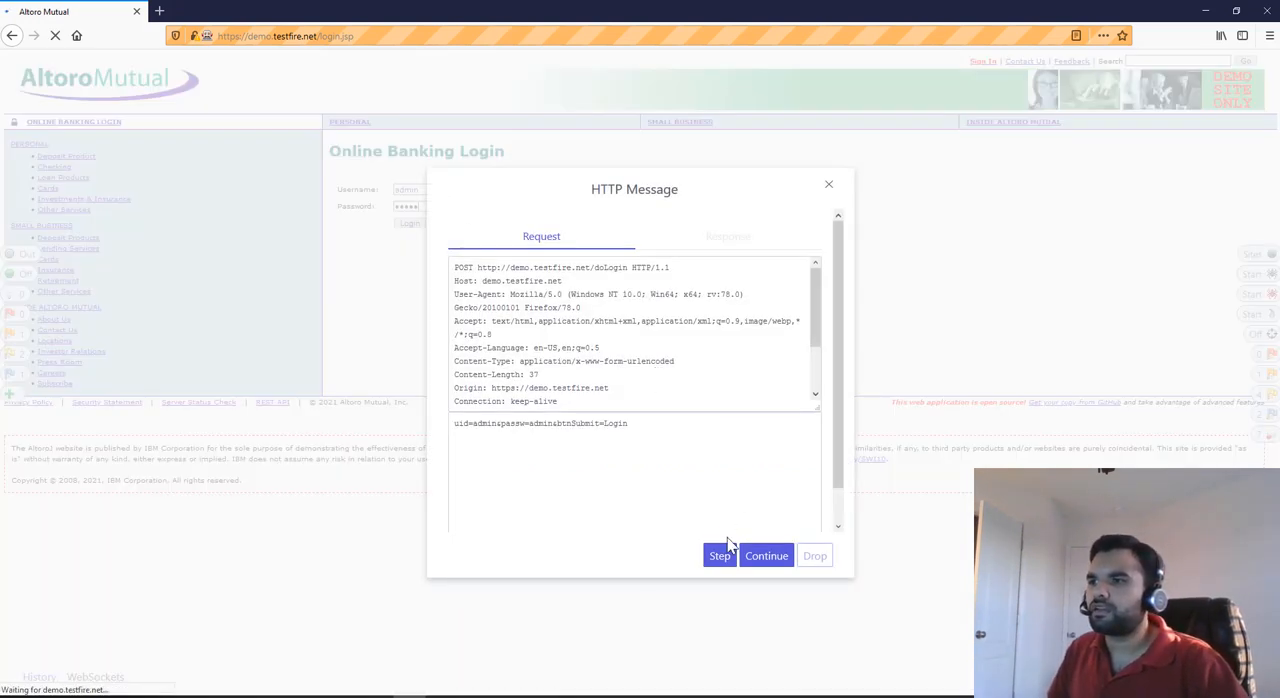
{"action": "scroll", "scroll_direction": "down", "scroll_amount": 3}
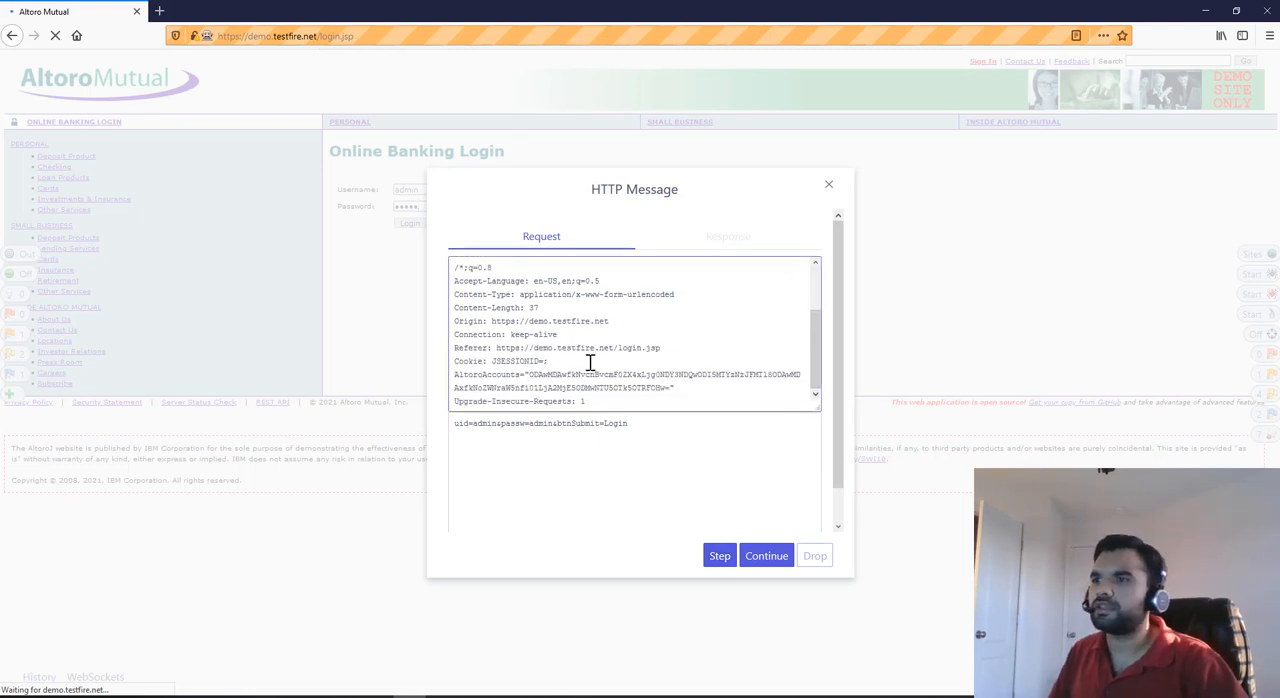
{"action": "left_click", "coordinate": [728, 236]}
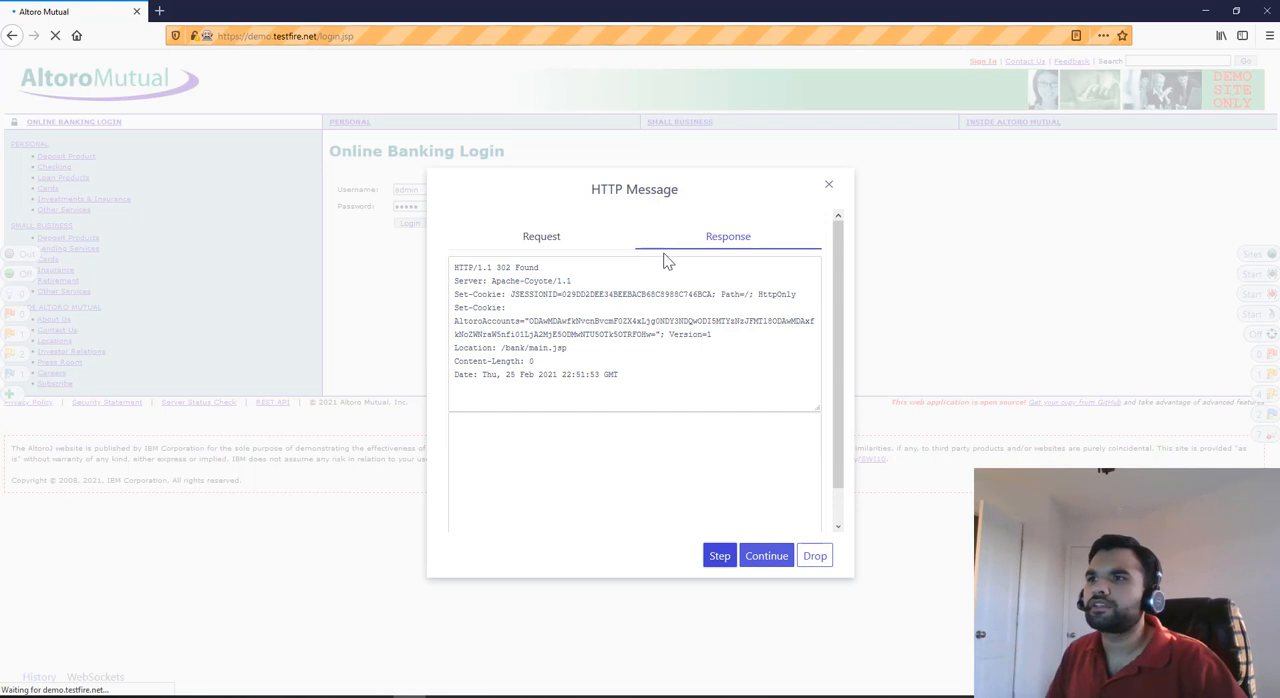
{"action": "double_click", "coordinate": [496, 267]}
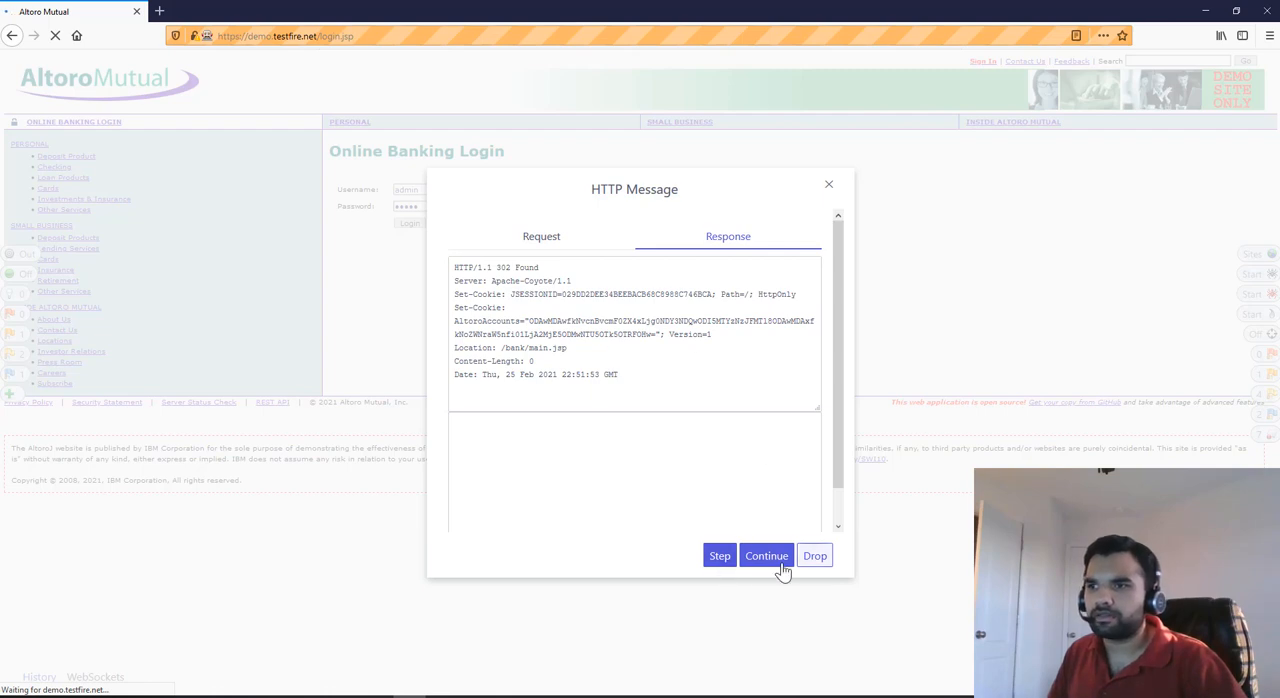
{"action": "left_click", "coordinate": [766, 555]}
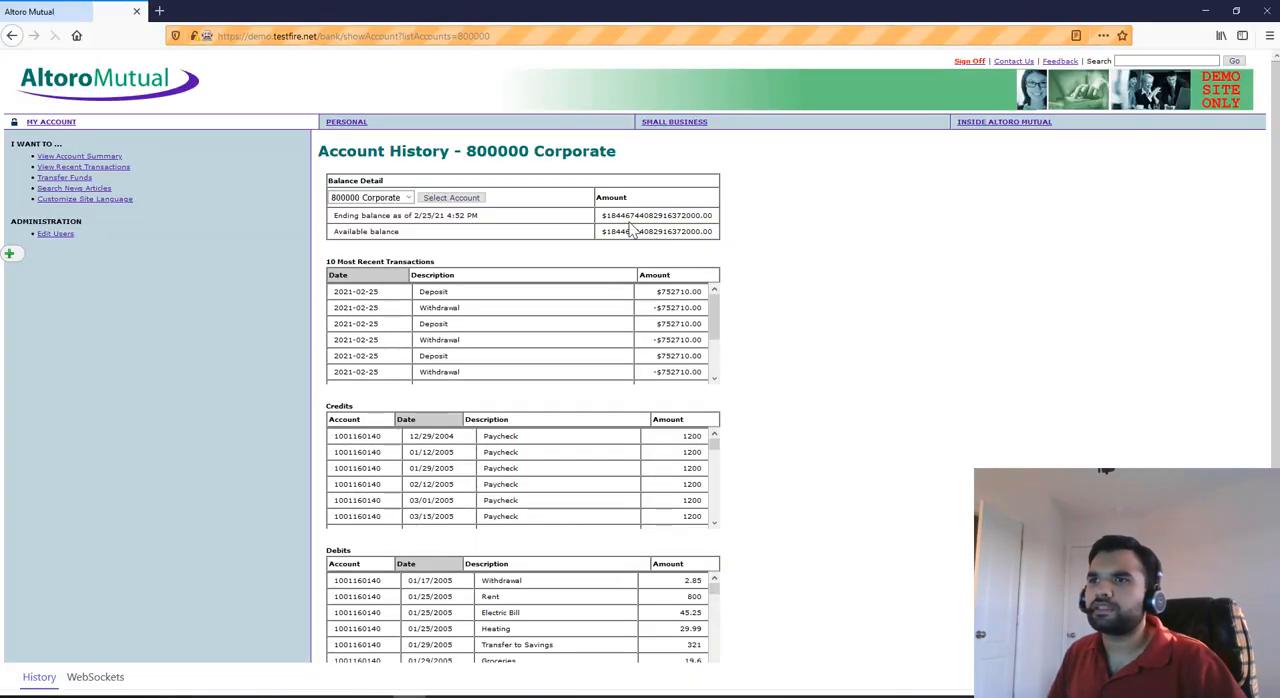
Select the 800001 Checking account, step the intercepted request to its 302 redirect to login.jsp, and let it continue
{"action": "left_click", "coordinate": [370, 197]}
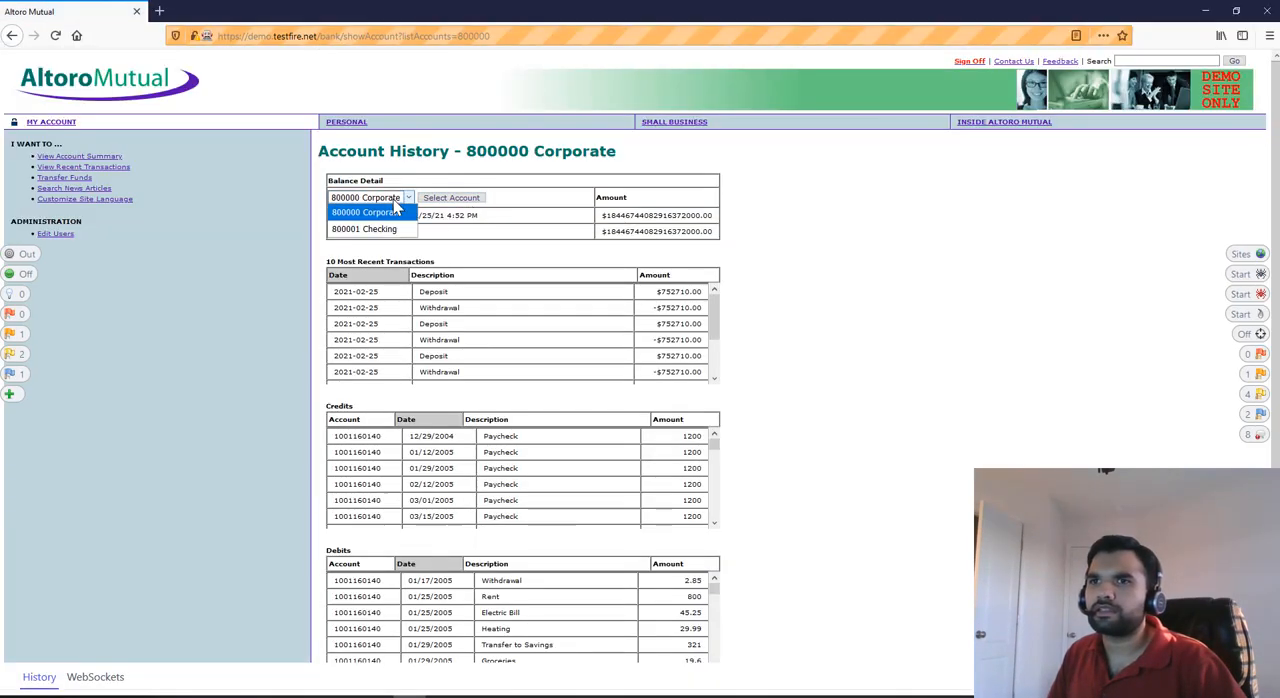
{"action": "left_click", "coordinate": [363, 229]}
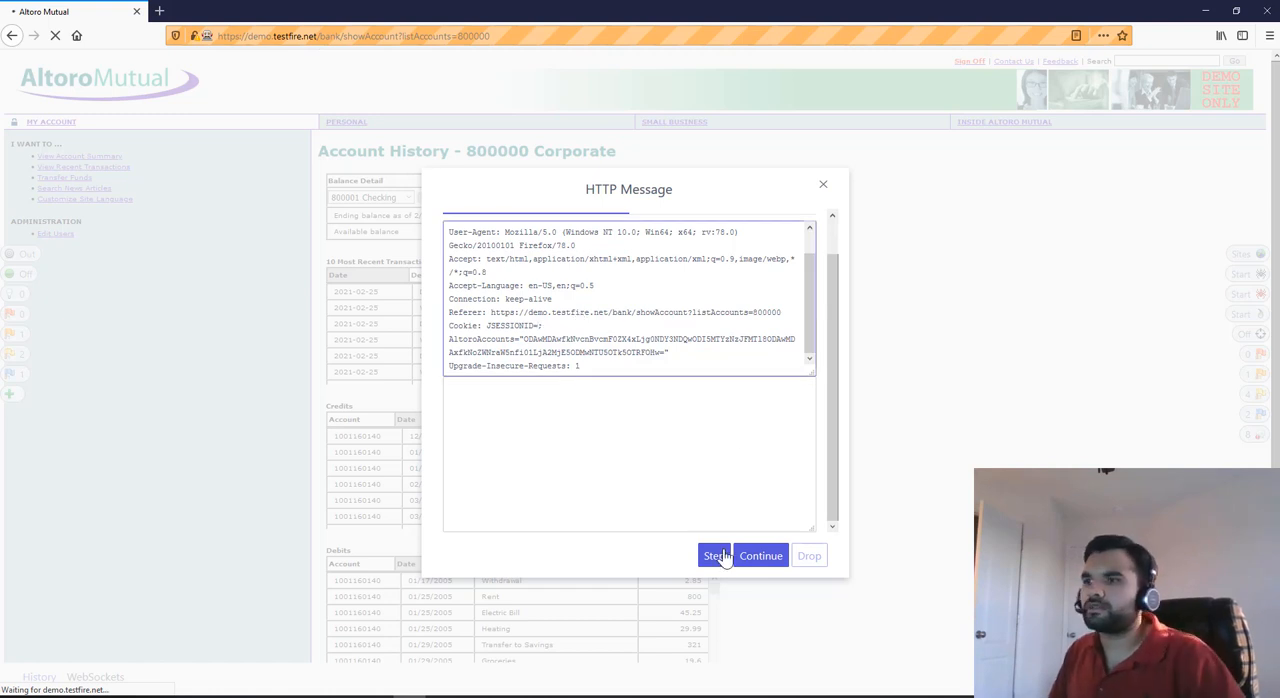
{"action": "left_click", "coordinate": [714, 555]}
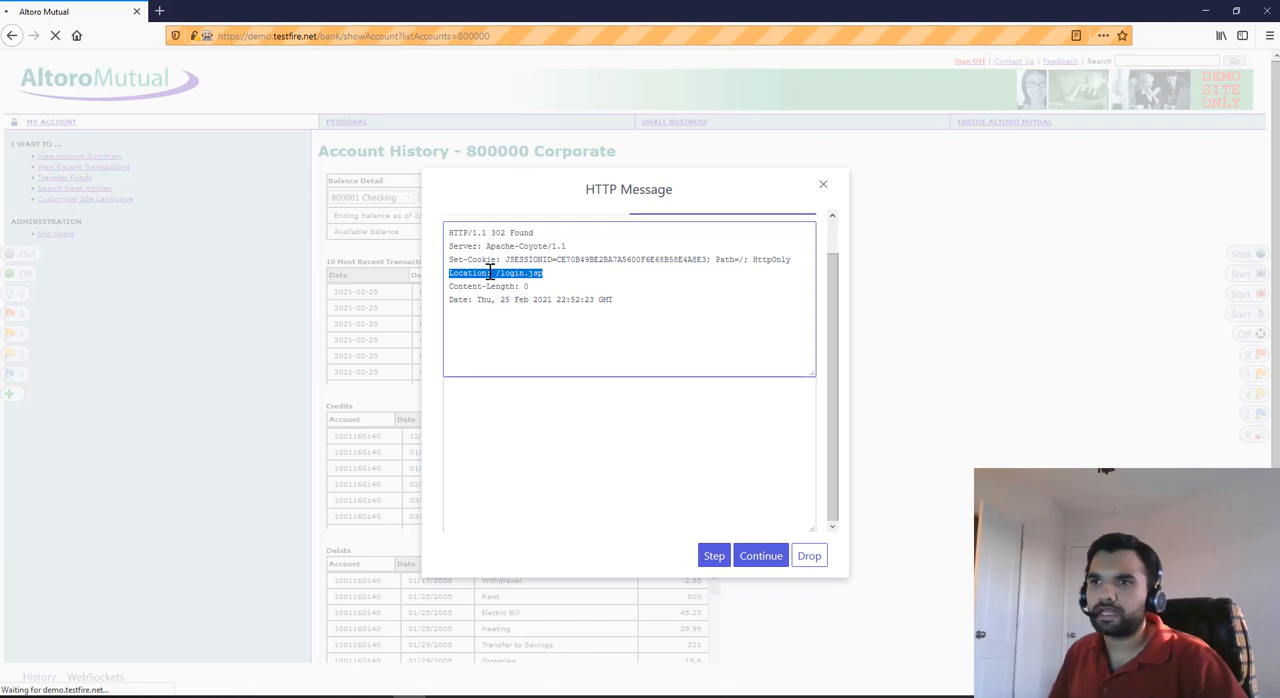
{"action": "left_click", "coordinate": [760, 555]}
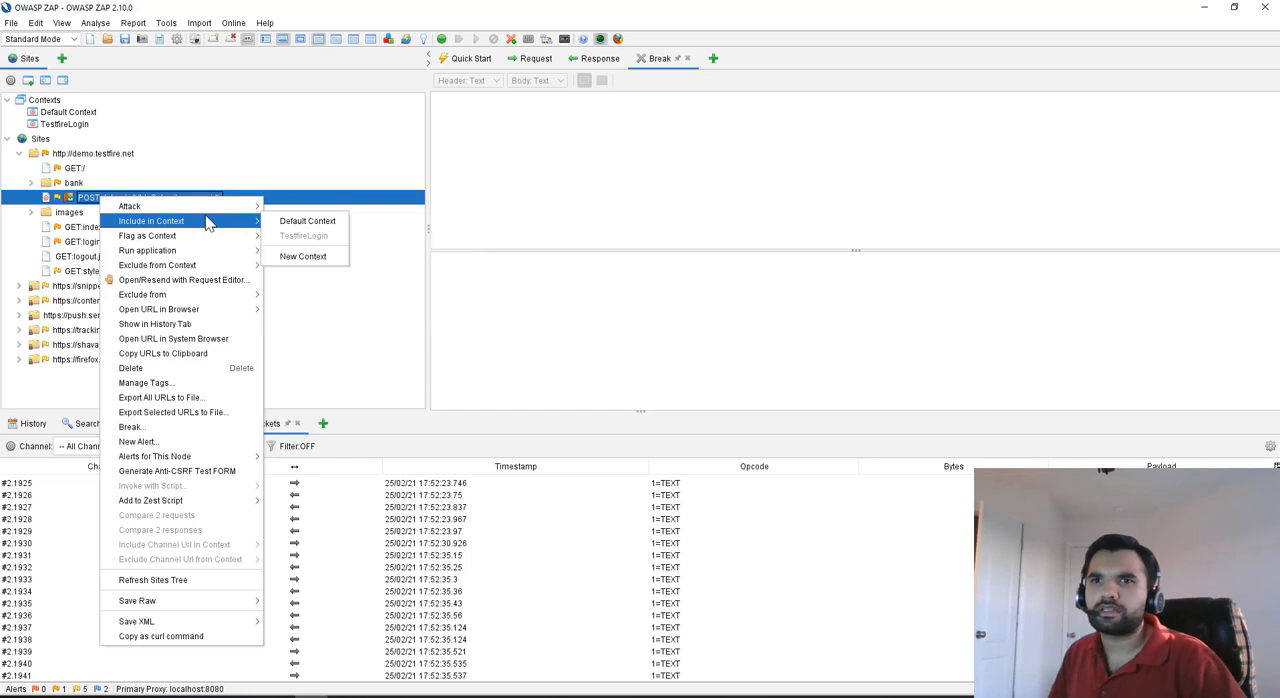
{"action": "mouse_move", "coordinate": [128, 206]}
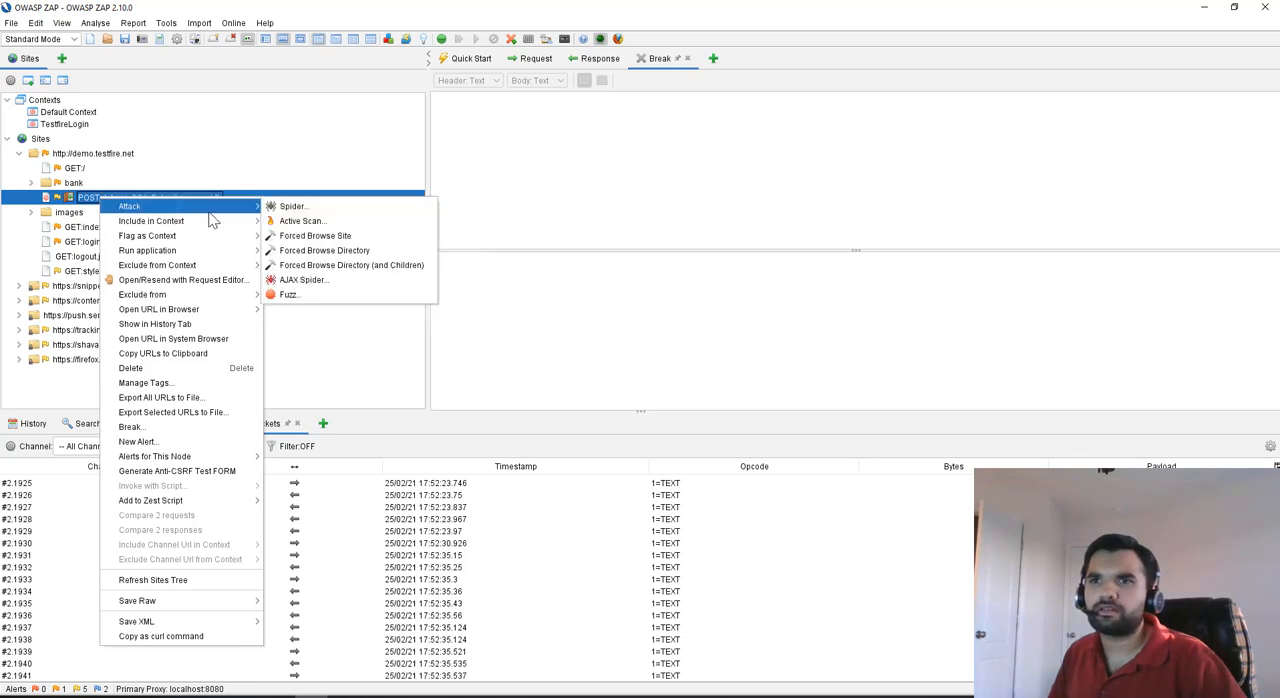
{"action": "mouse_move", "coordinate": [147, 250]}
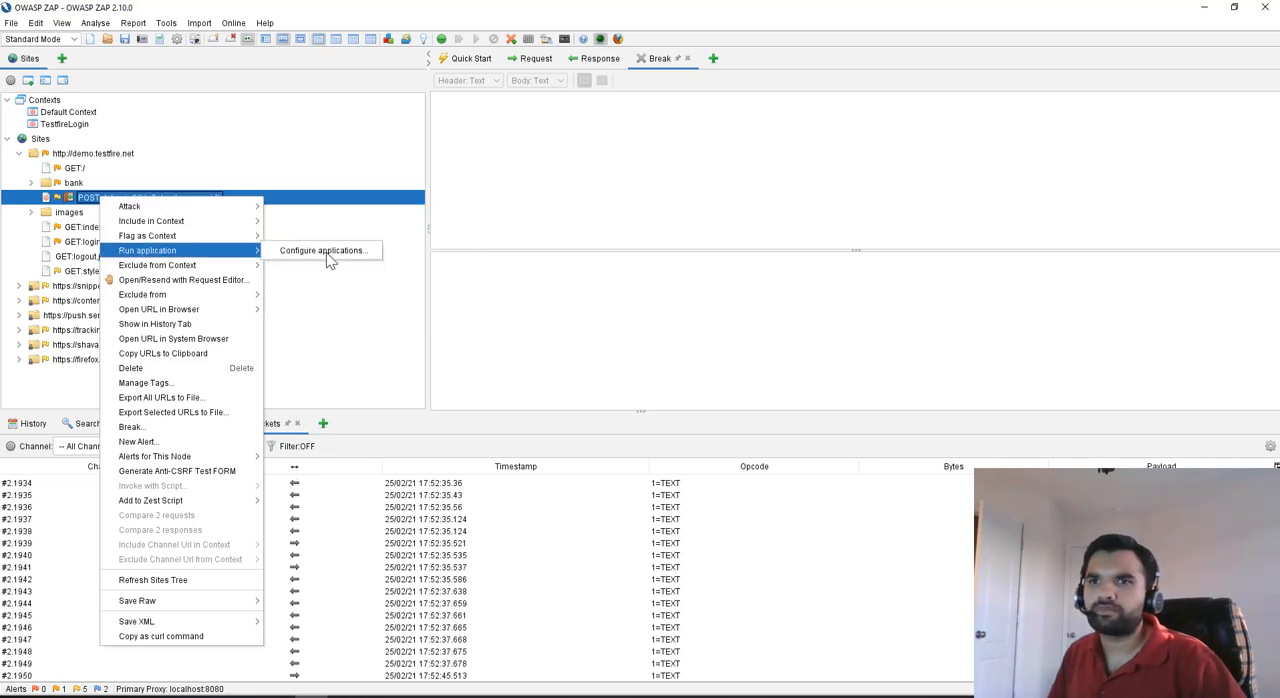
{"action": "mouse_move", "coordinate": [147, 235]}
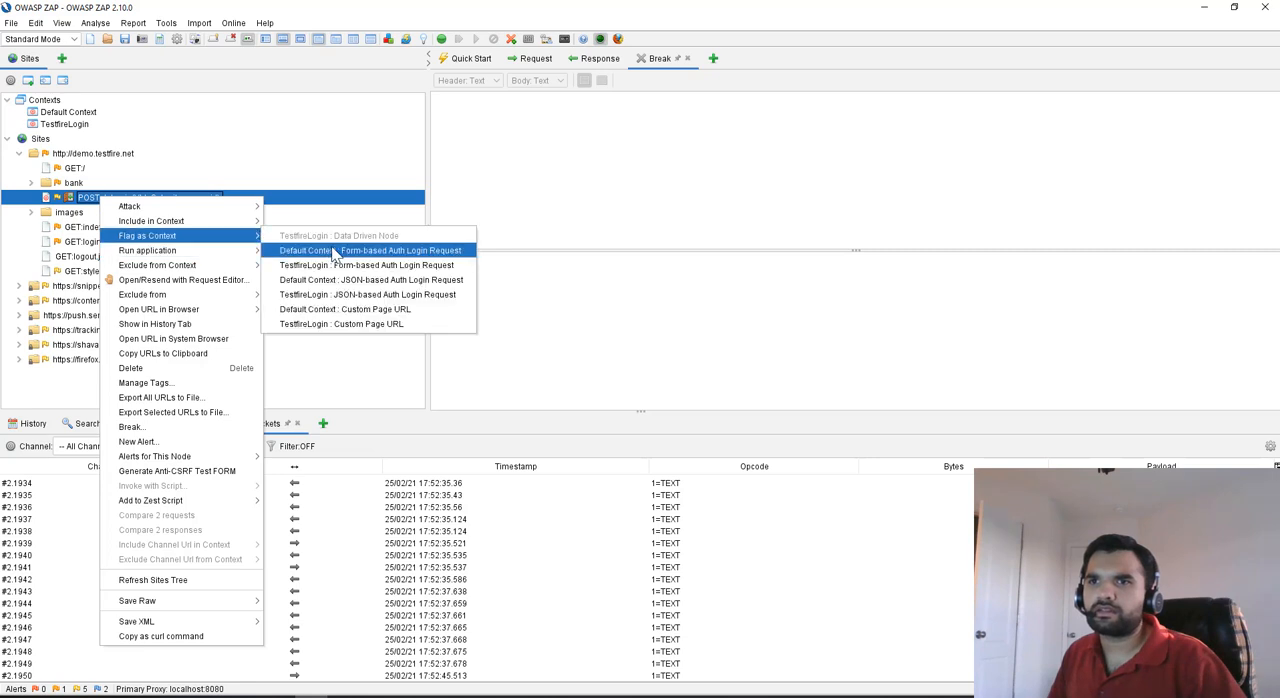
Flag POST:doLogin as the TestfireLogin form-based login request, review the logged-out pattern, and close Session Properties
{"action": "left_click", "coordinate": [372, 250]}
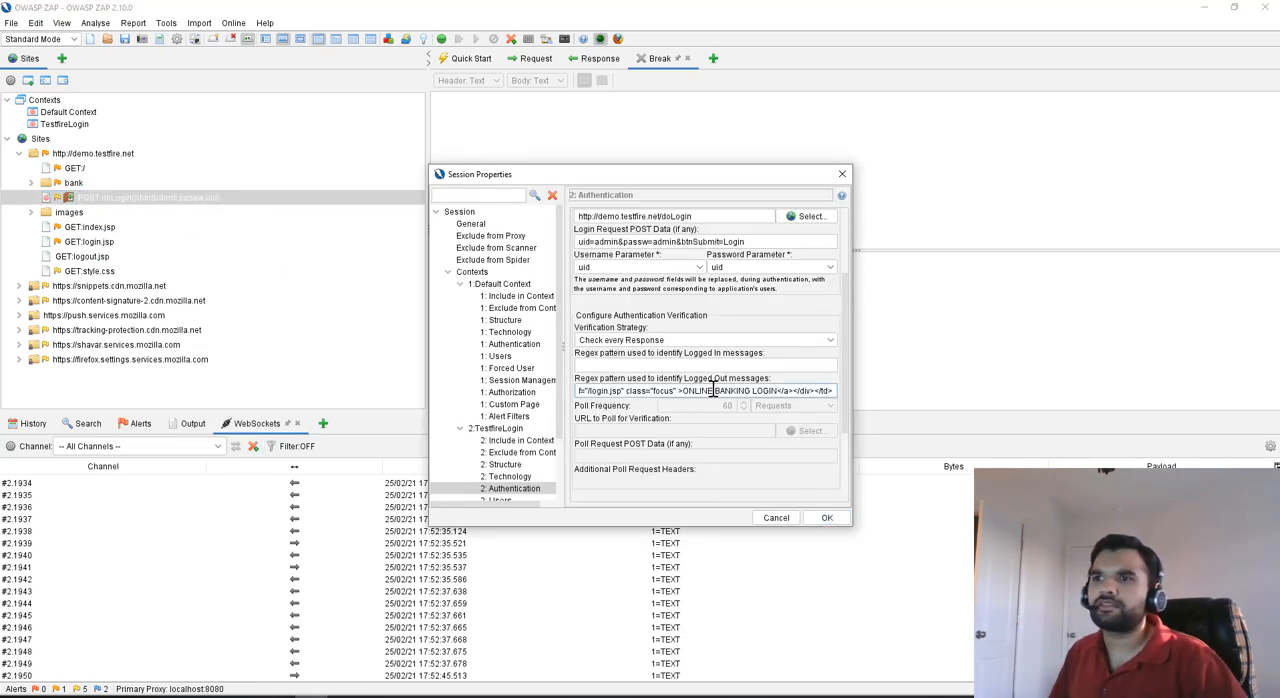
{"action": "triple_click", "coordinate": [703, 390]}
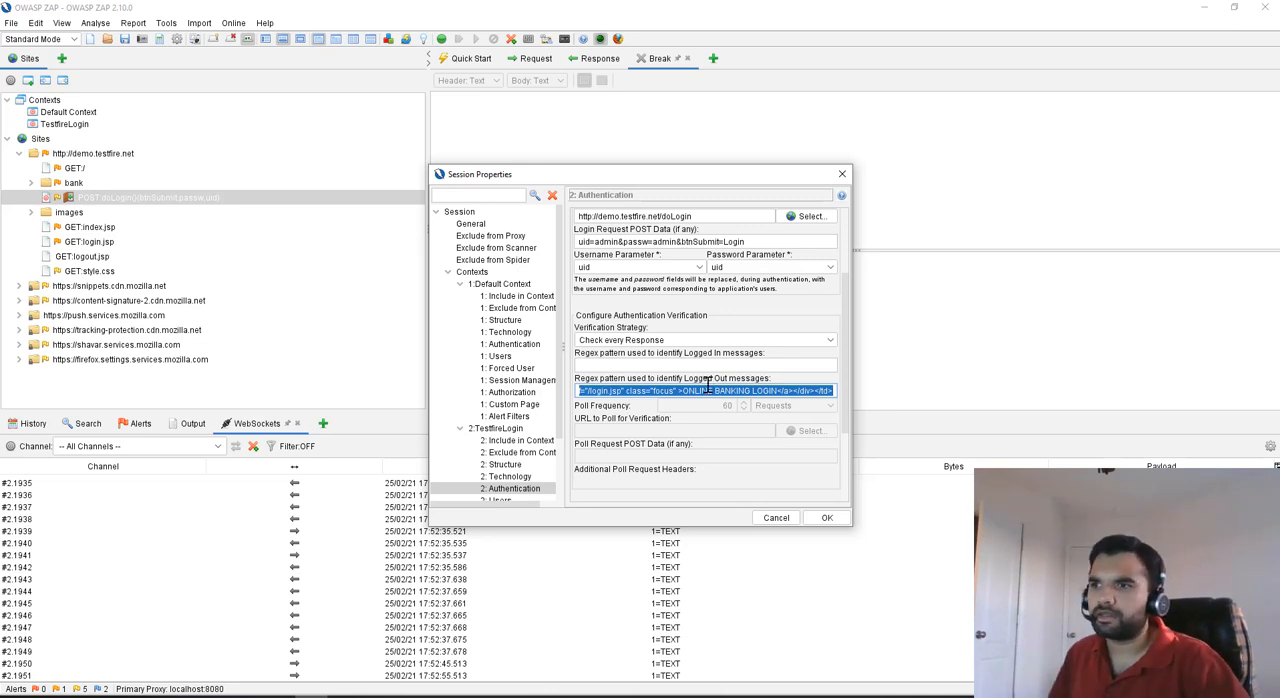
{"action": "left_click", "coordinate": [826, 517]}
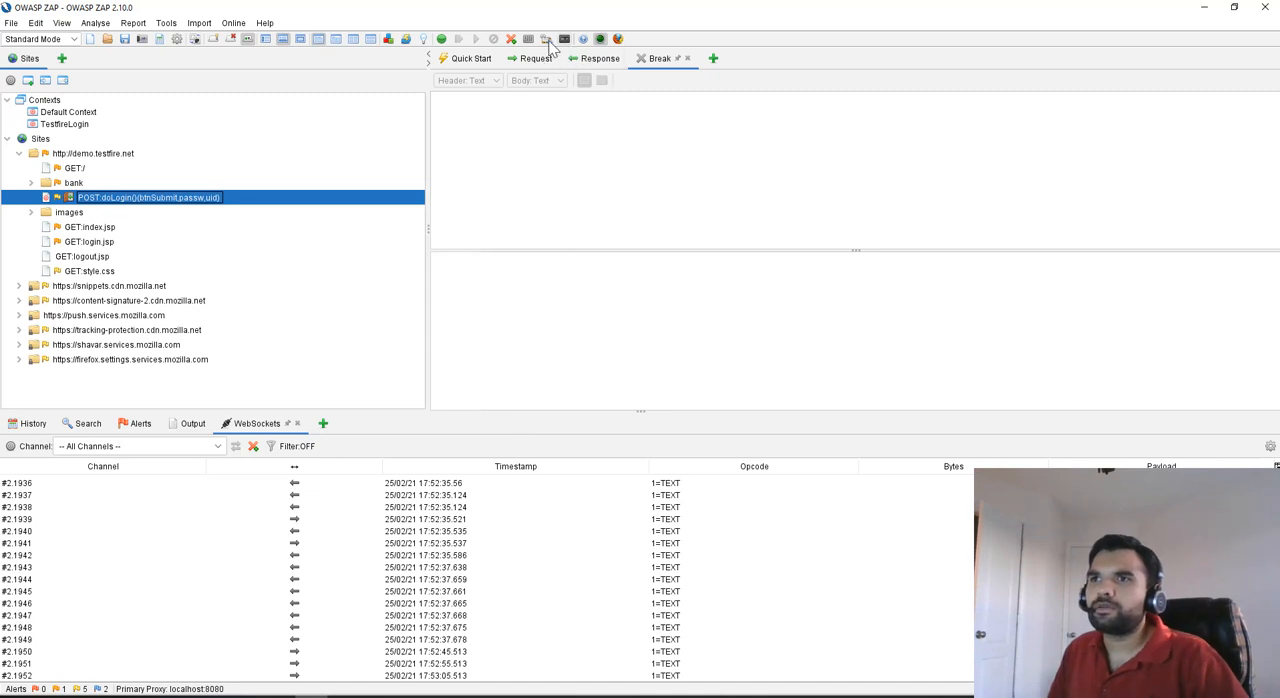
{"action": "mouse_move", "coordinate": [548, 39]}
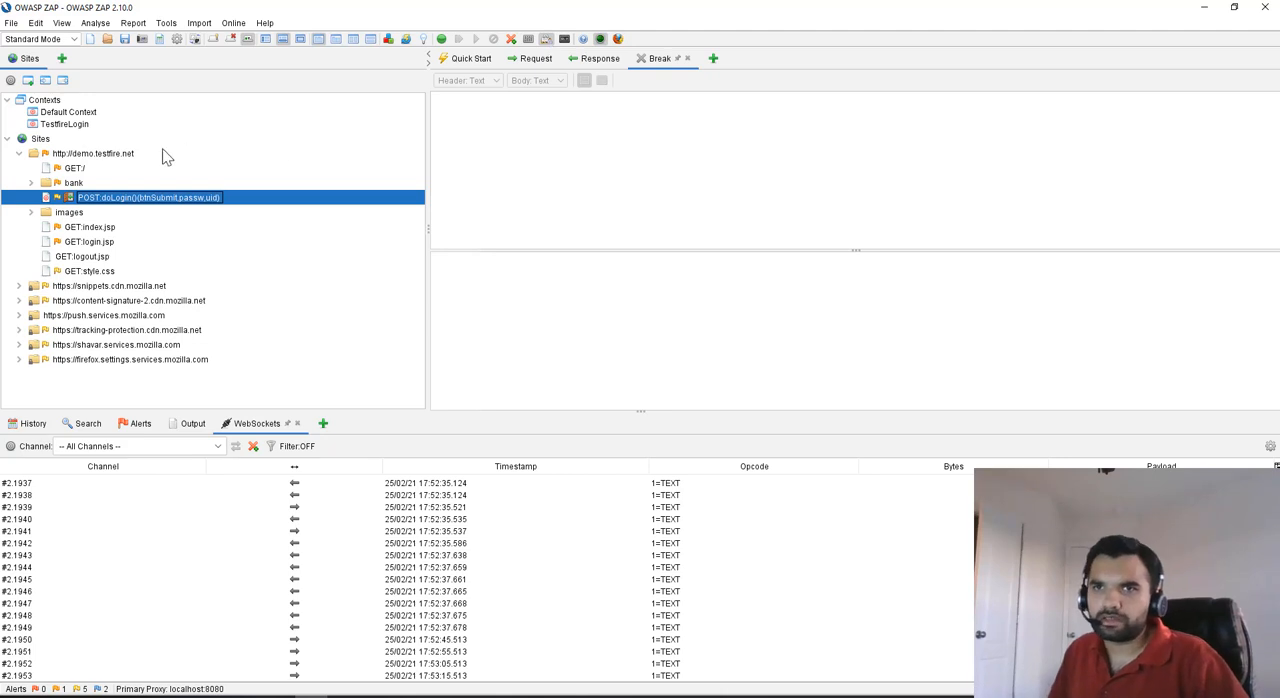
Include the demo.testfire.net site node in the TestfireLogin context and confirm Session Properties
{"action": "right_click", "coordinate": [92, 153]}
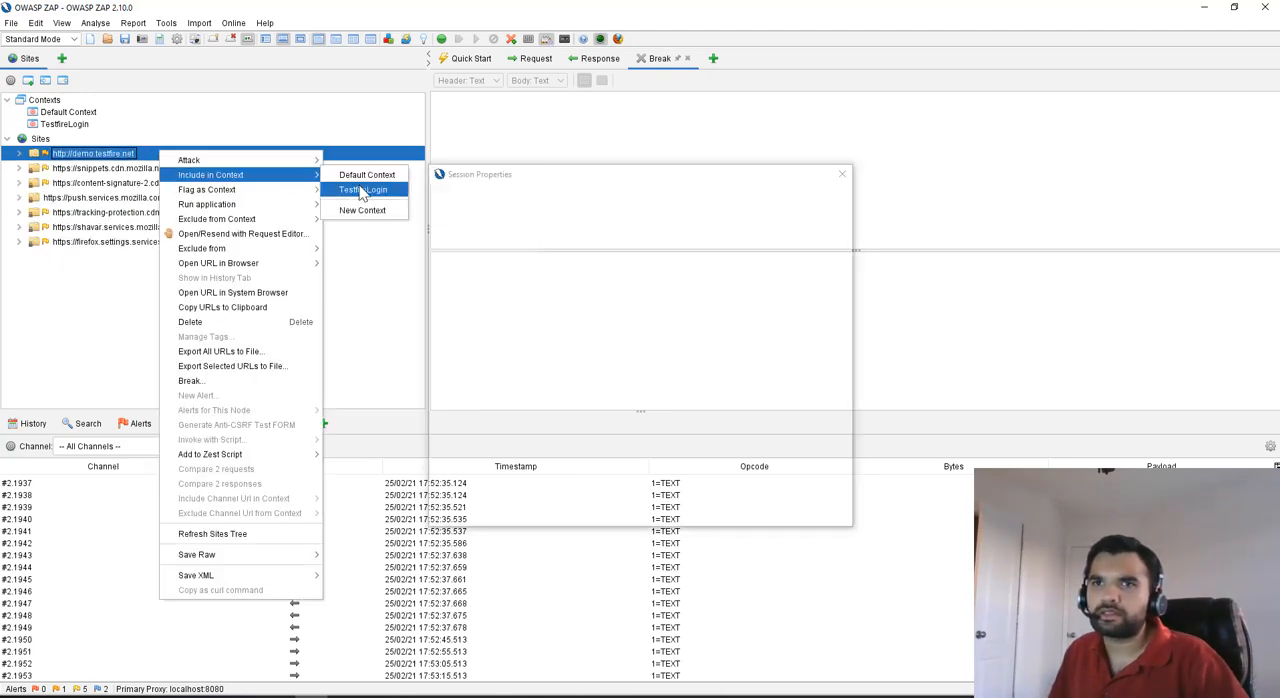
{"action": "left_click", "coordinate": [362, 189]}
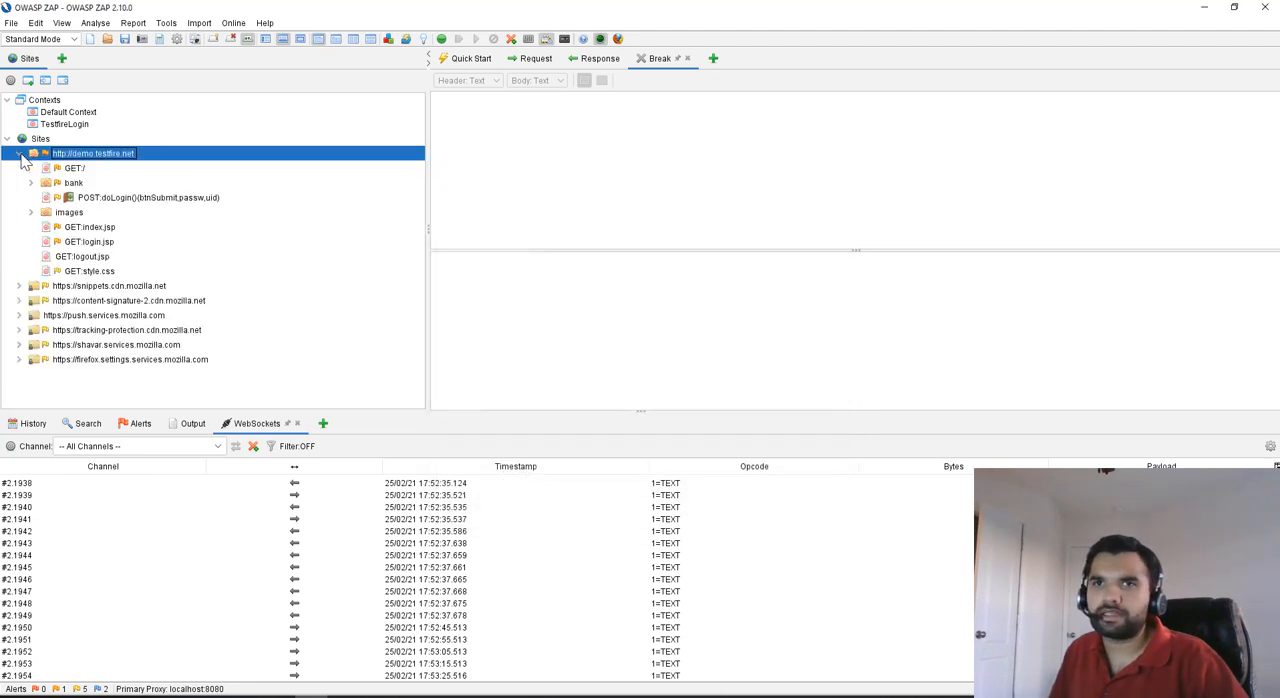
{"action": "right_click", "coordinate": [92, 153]}
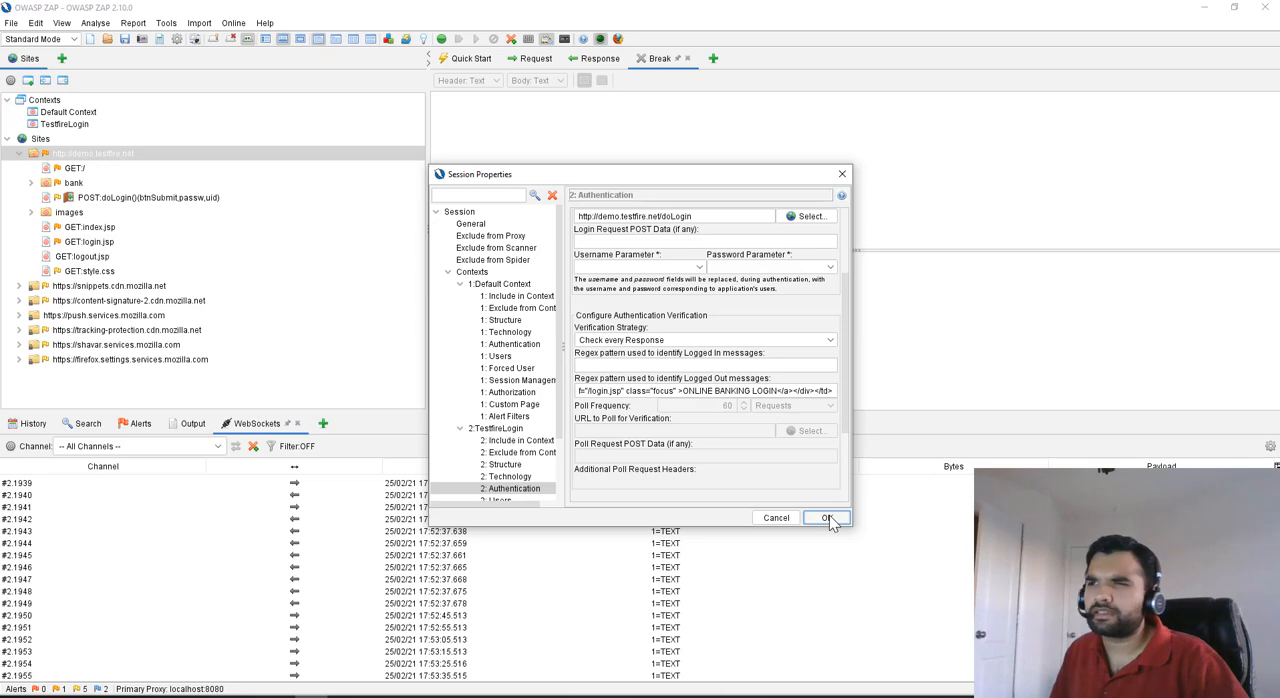
{"action": "left_click", "coordinate": [824, 517]}
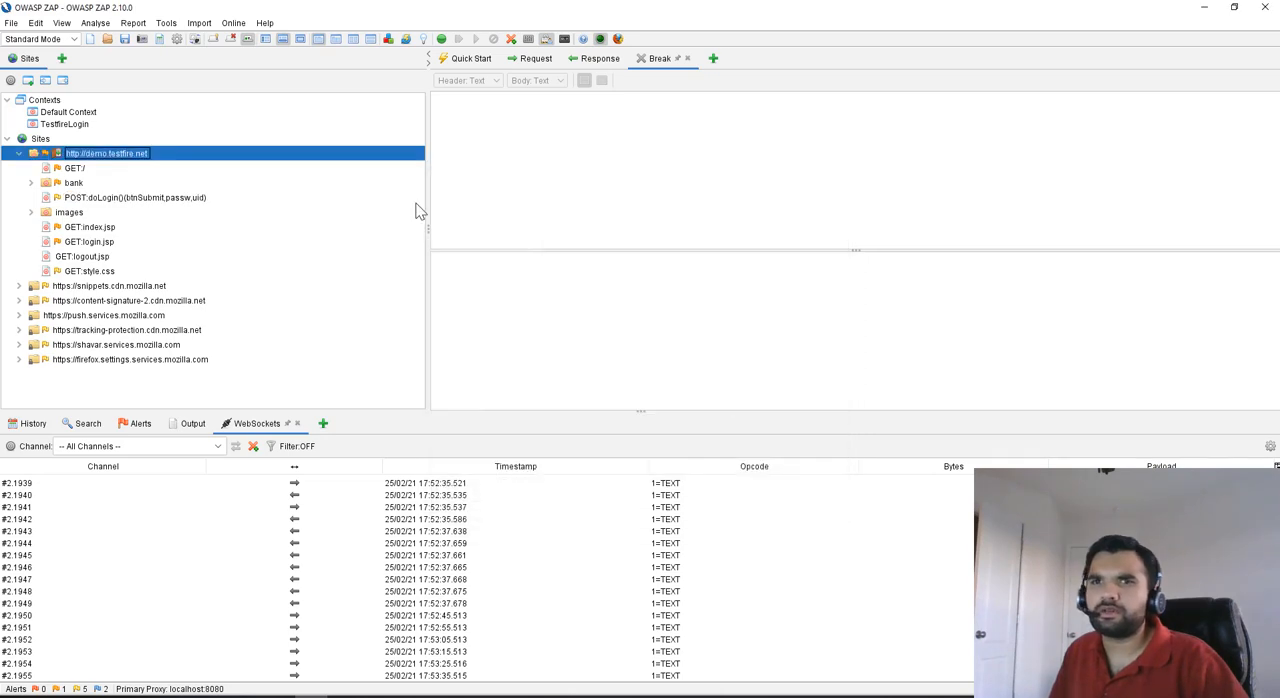
{"action": "right_click", "coordinate": [140, 223]}
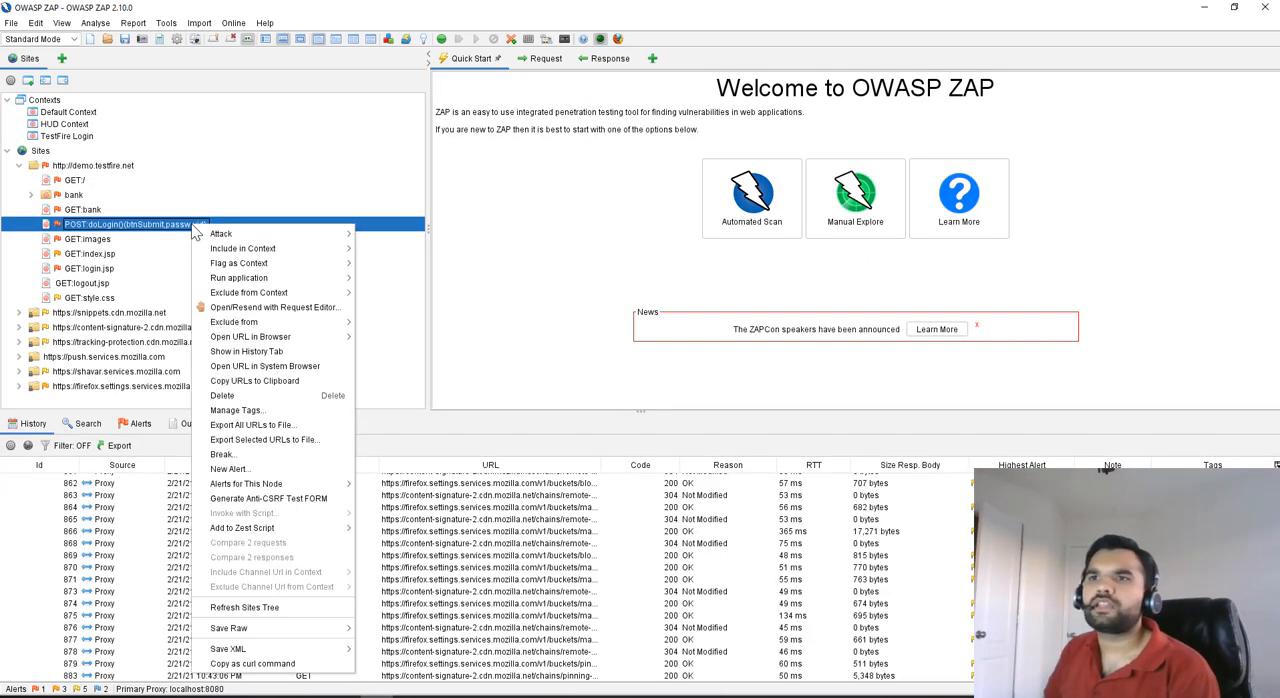
{"action": "mouse_move", "coordinate": [221, 233]}
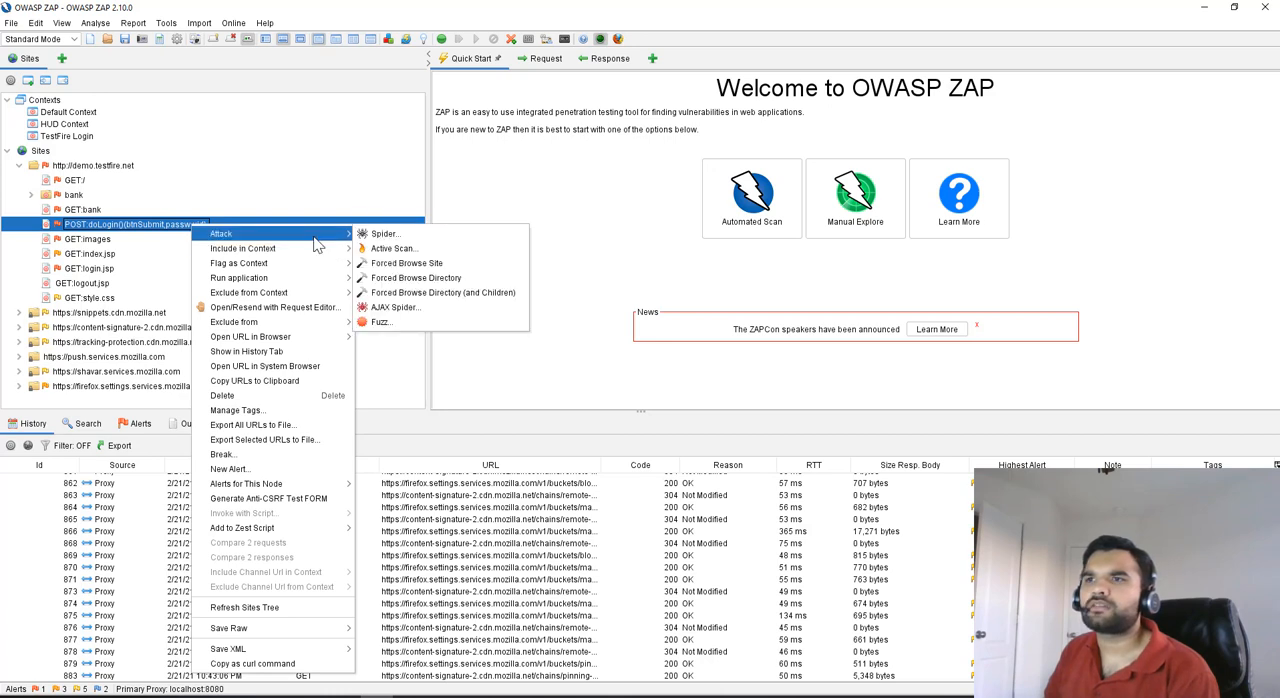
Start an active scan of POST:doLogin with context TestFire Login and user admin after checking the Filter settings
{"action": "left_click", "coordinate": [393, 248]}
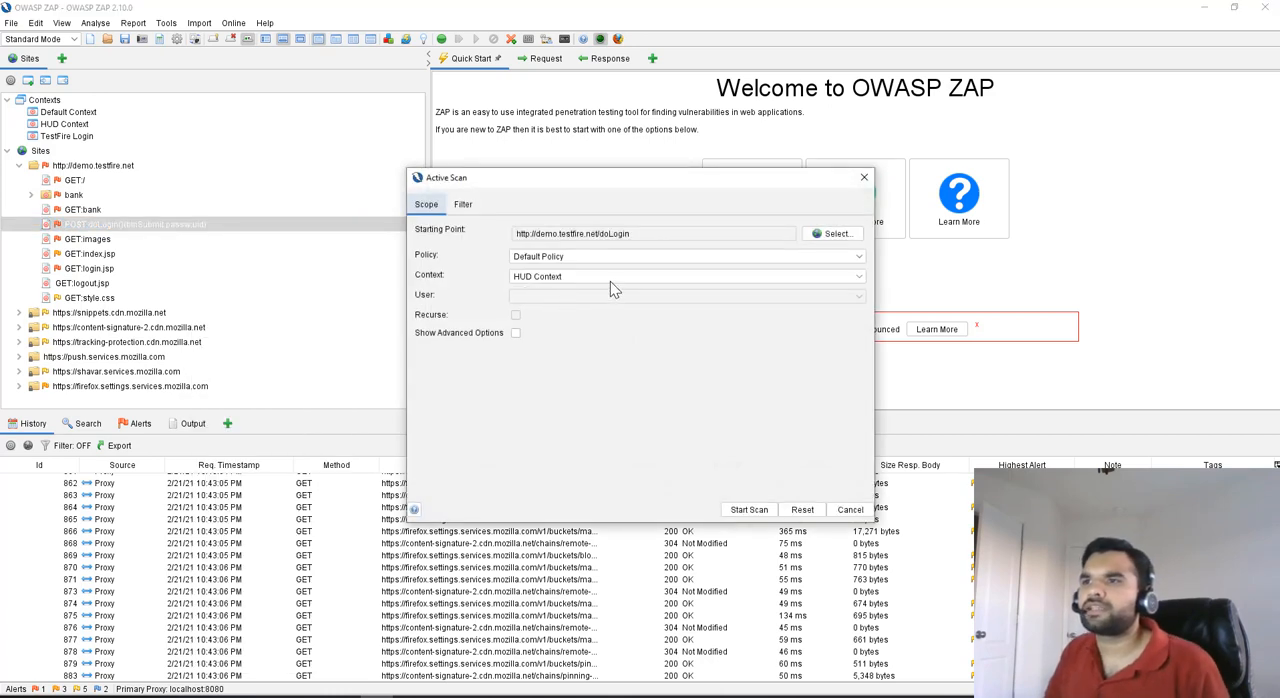
{"action": "left_click", "coordinate": [685, 276]}
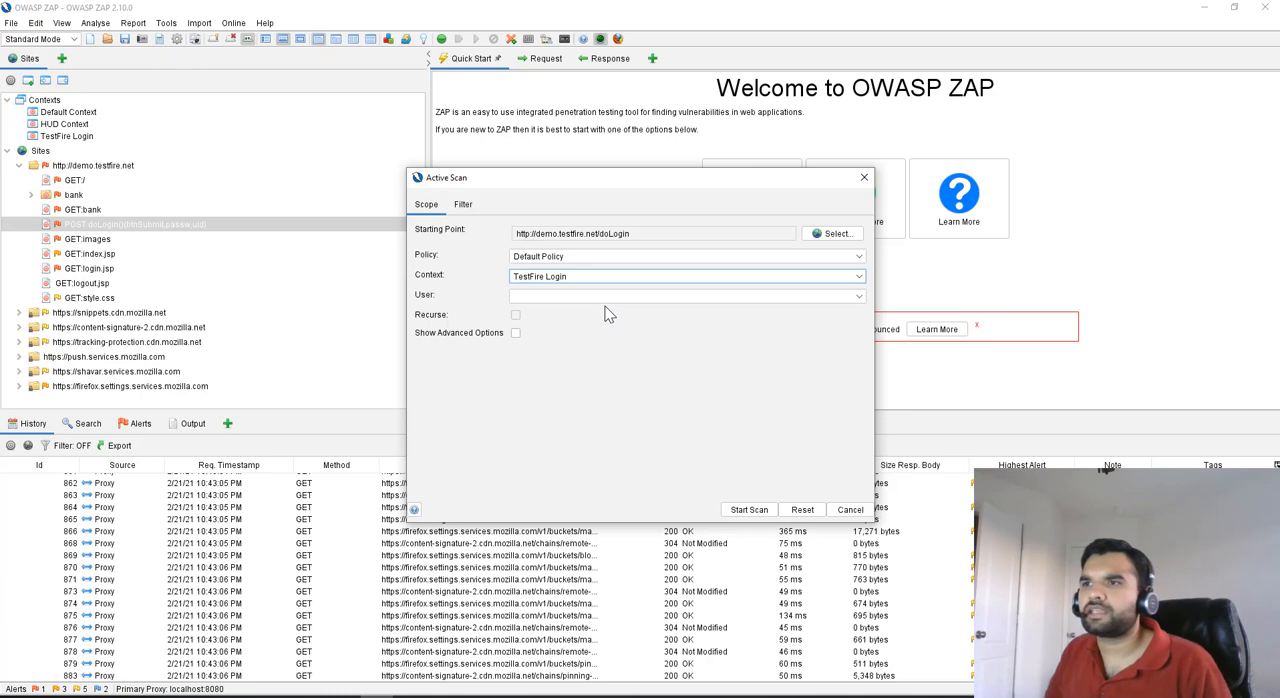
{"action": "mouse_move", "coordinate": [597, 301]}
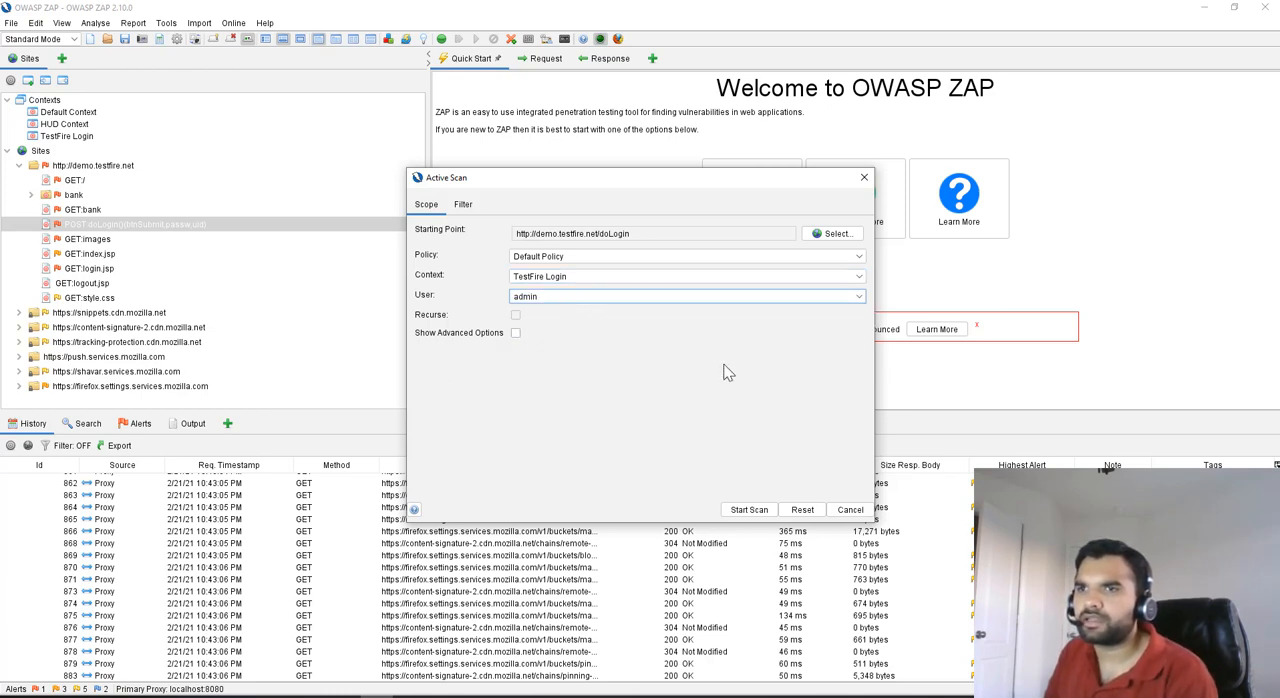
{"action": "mouse_move", "coordinate": [757, 328]}
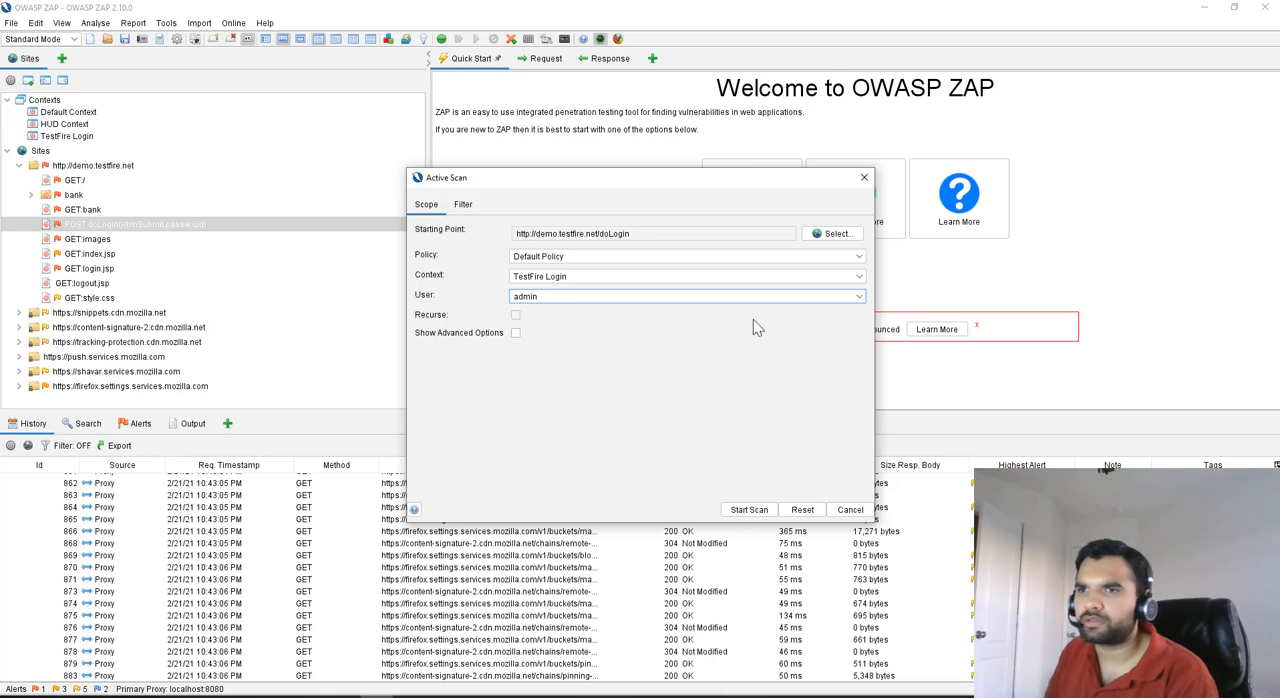
{"action": "mouse_move", "coordinate": [585, 267]}
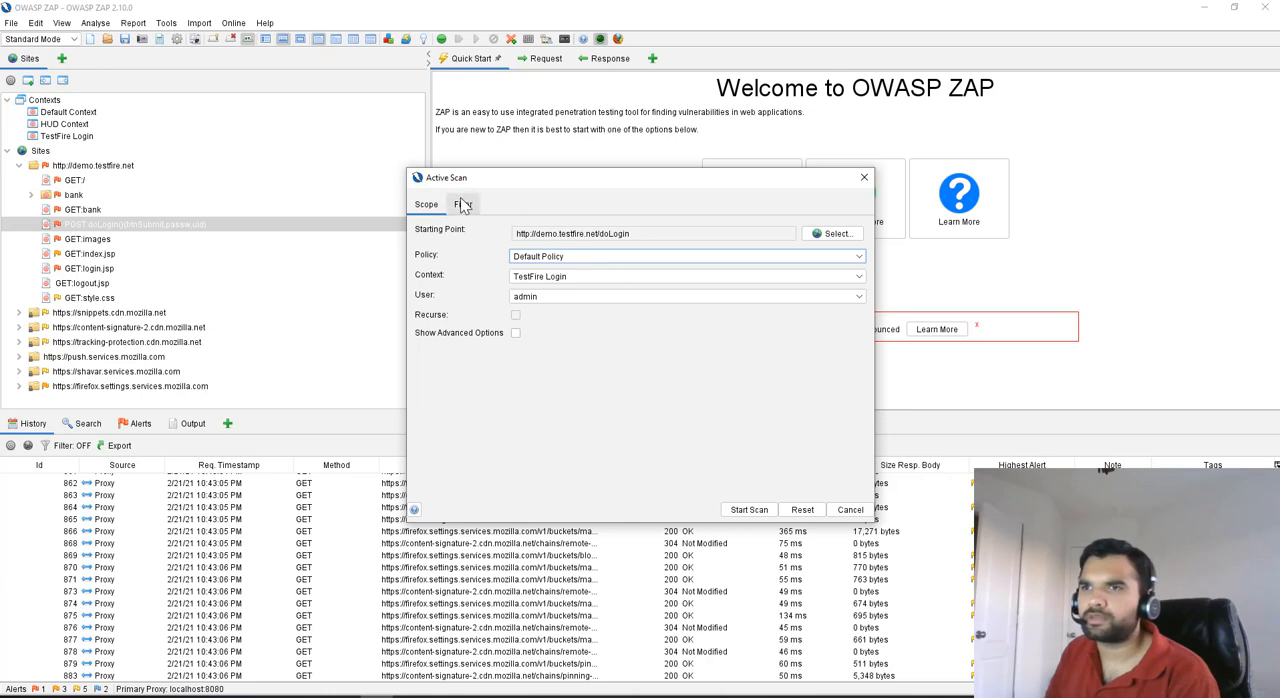
{"action": "left_click", "coordinate": [462, 204]}
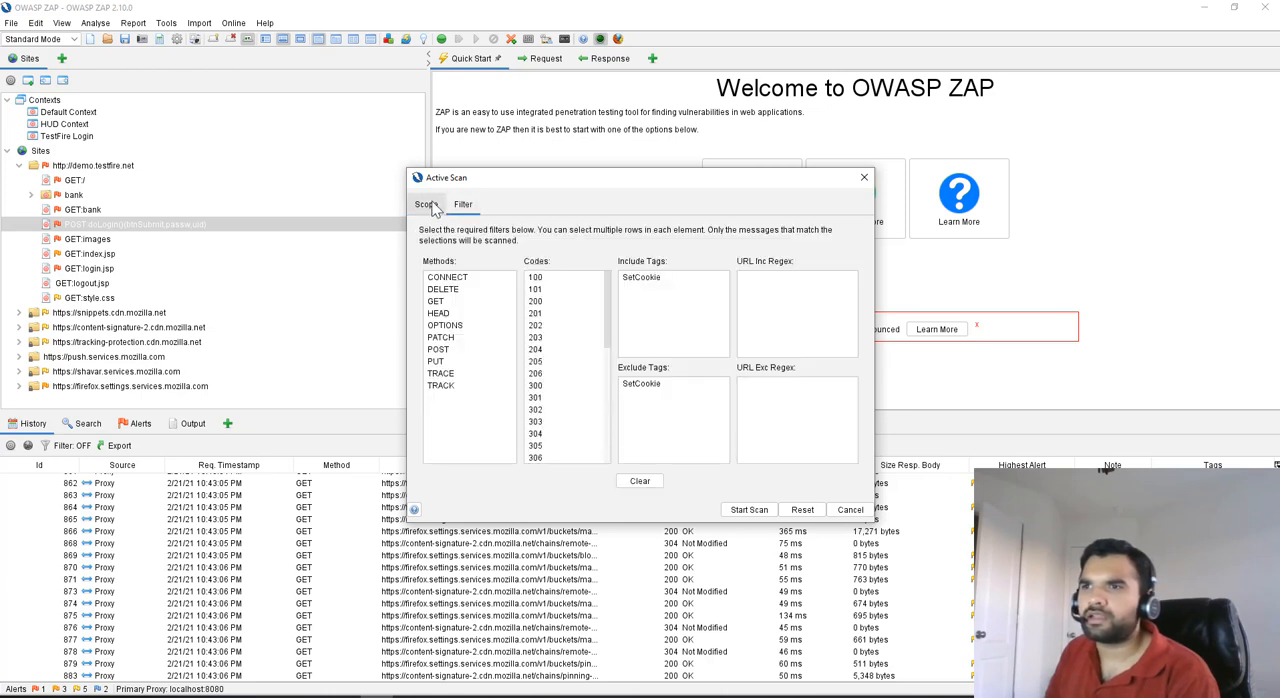
{"action": "left_click", "coordinate": [426, 204]}
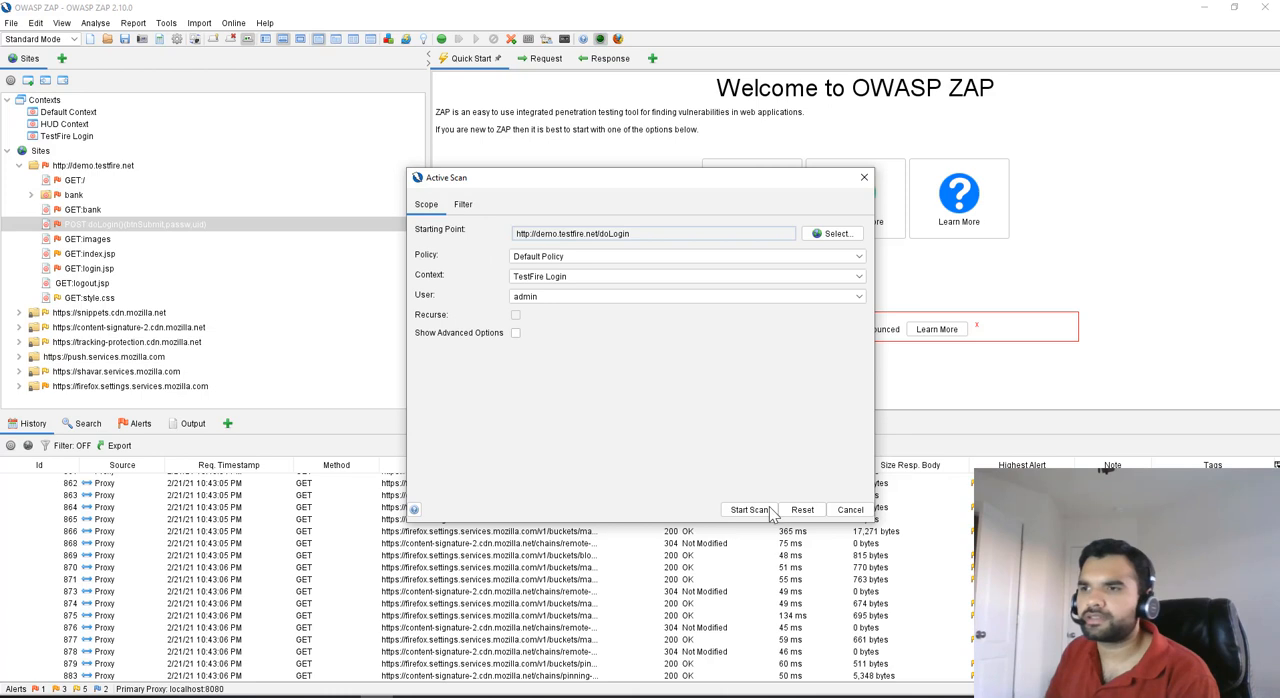
{"action": "left_click", "coordinate": [748, 510]}
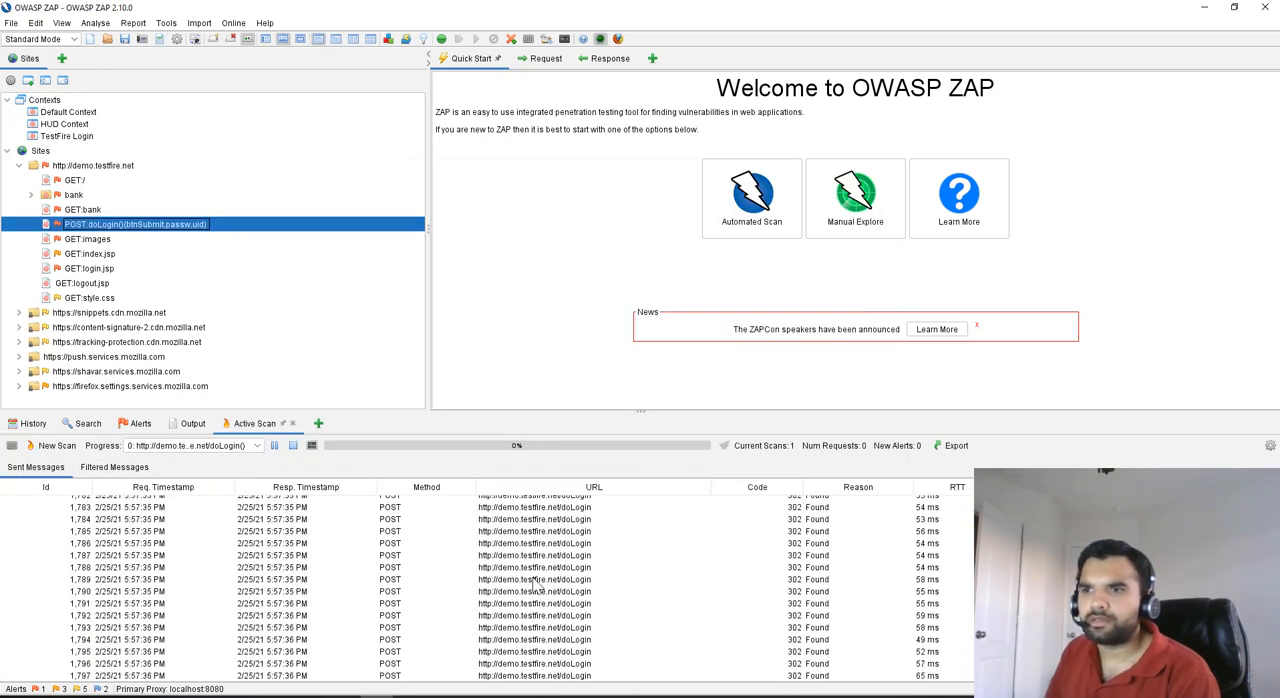
Check the Output log for 'Authentication successful', the Active Scan at 100%, then list the 11 alert categories
{"action": "left_click", "coordinate": [189, 423]}
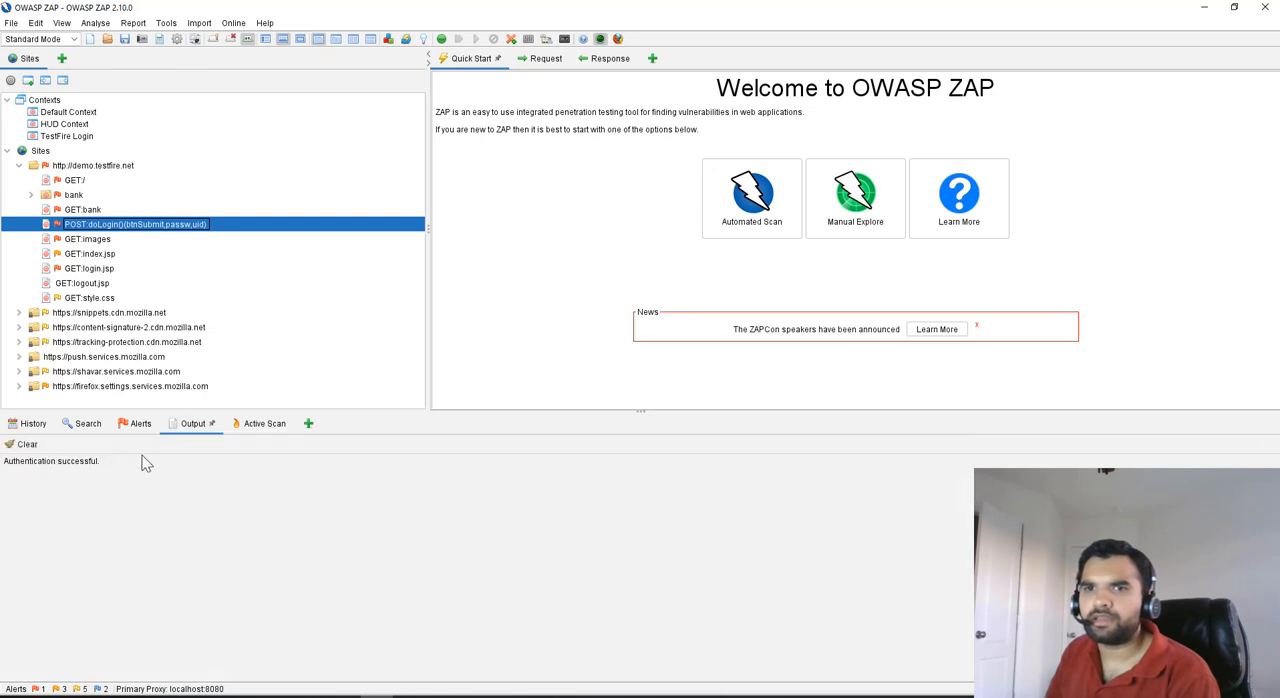
{"action": "mouse_move", "coordinate": [87, 470]}
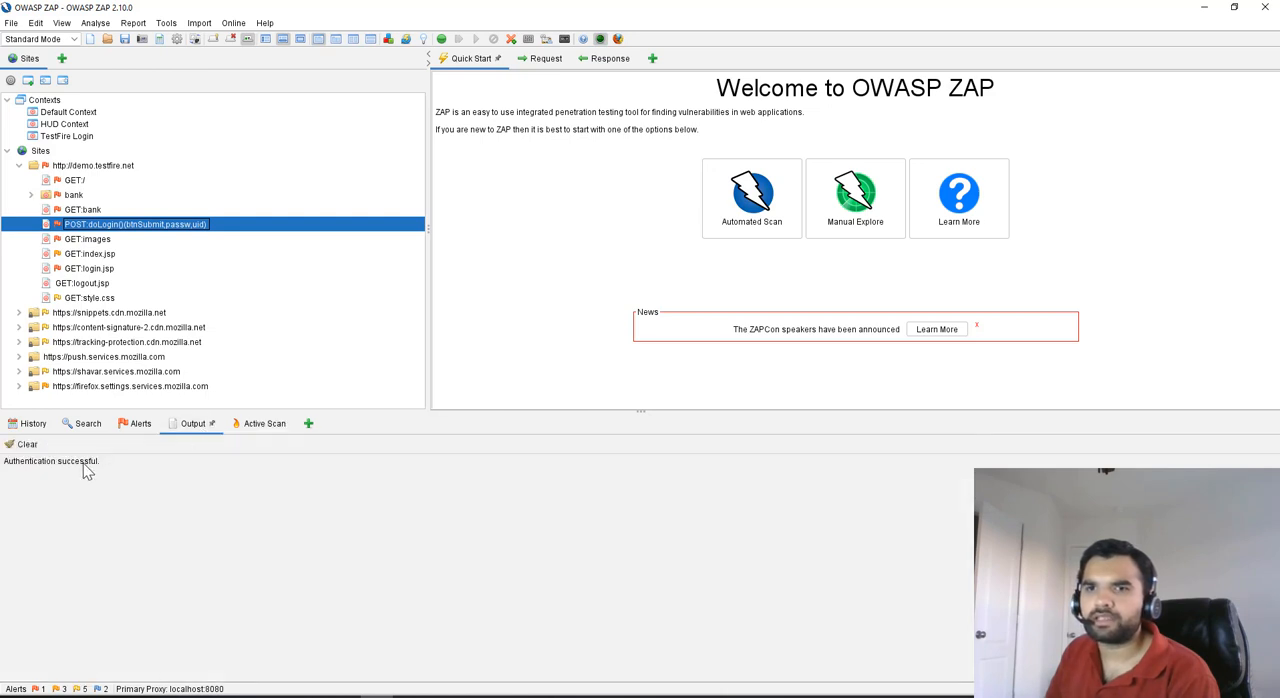
{"action": "left_click", "coordinate": [254, 423]}
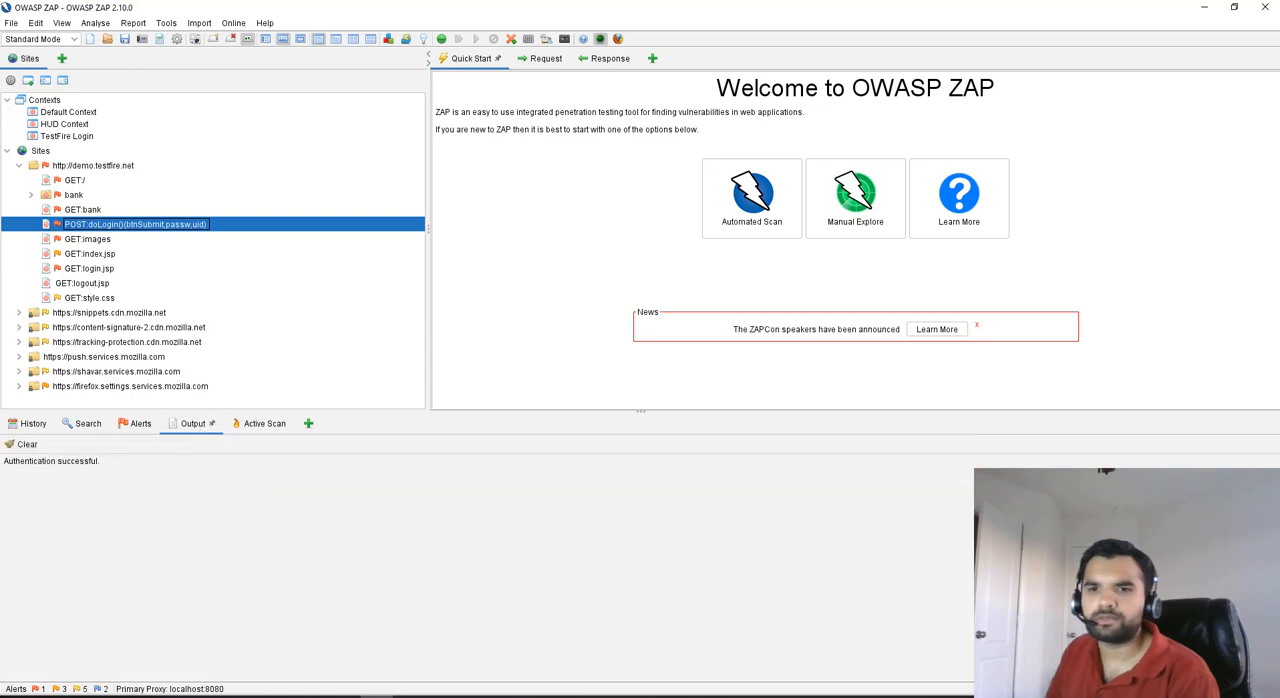
{"action": "left_click", "coordinate": [139, 423]}
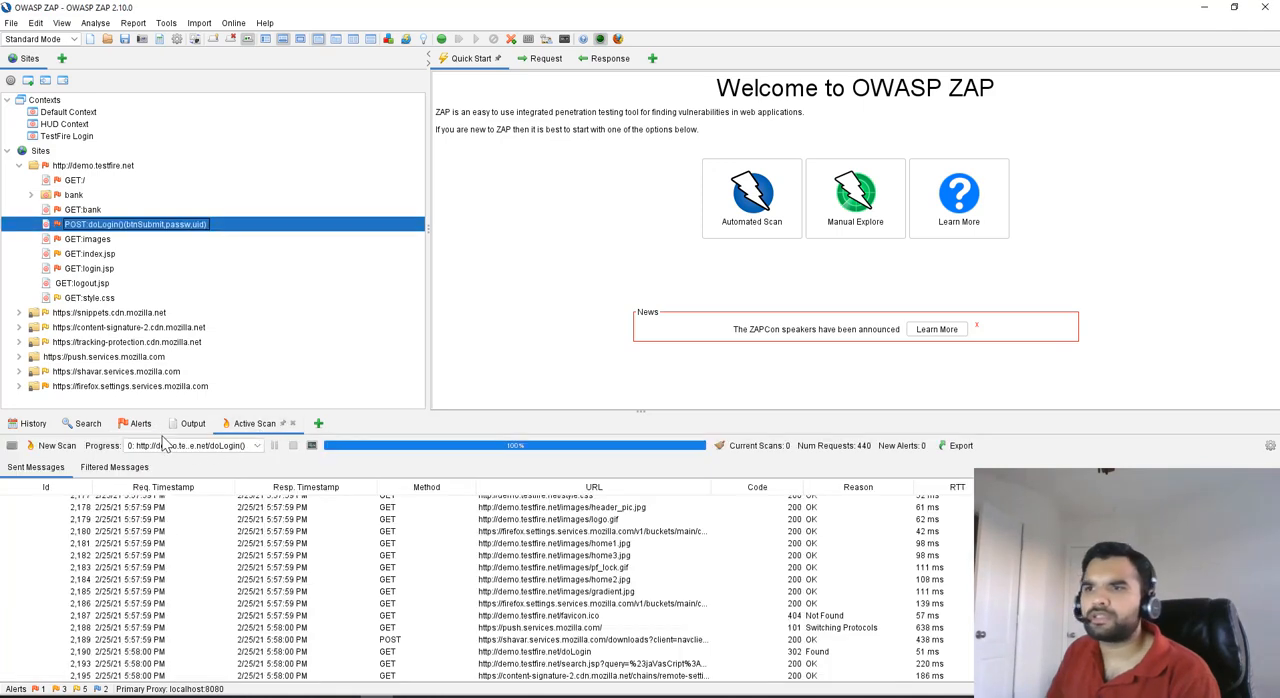
{"action": "left_click", "coordinate": [135, 423]}
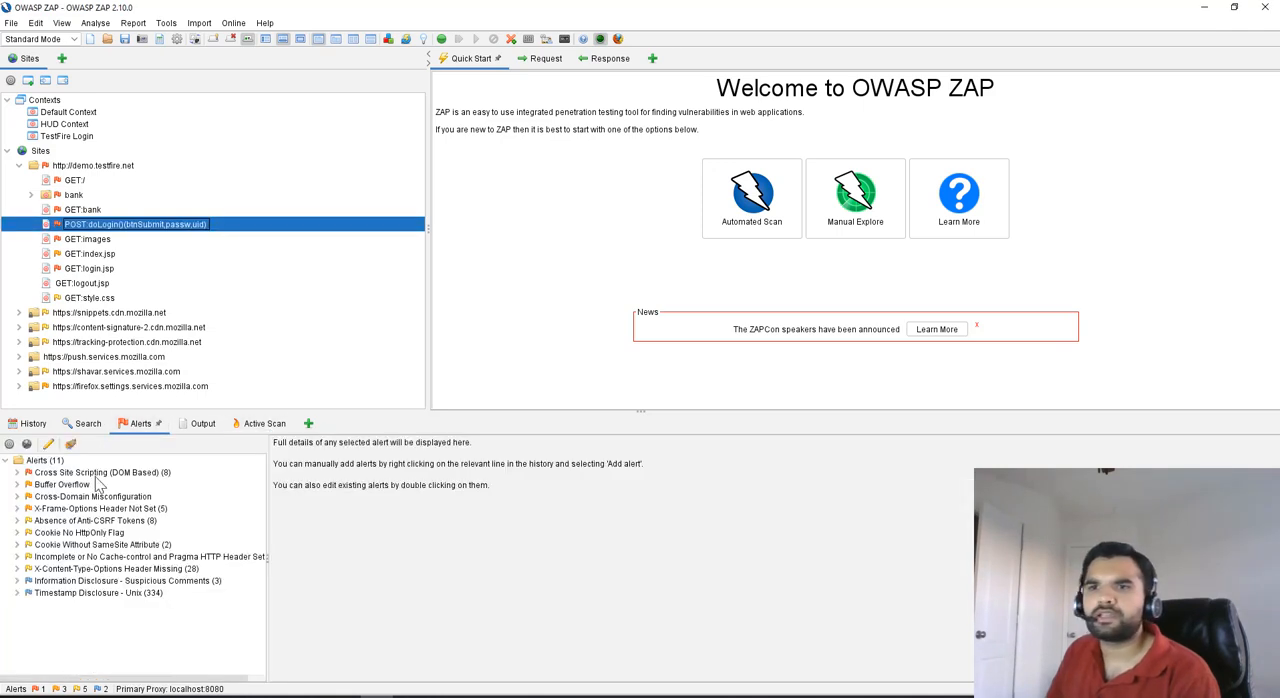
{"action": "mouse_move", "coordinate": [92, 535]}
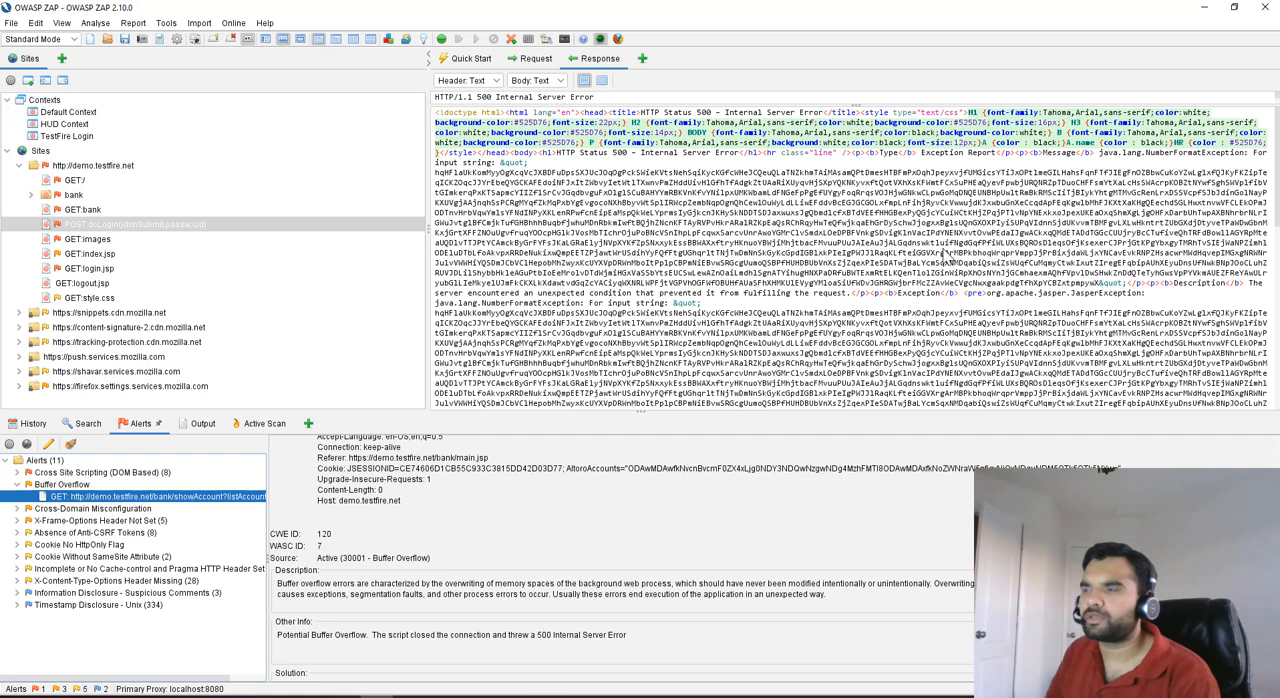
{"action": "mouse_move", "coordinate": [915, 283]}
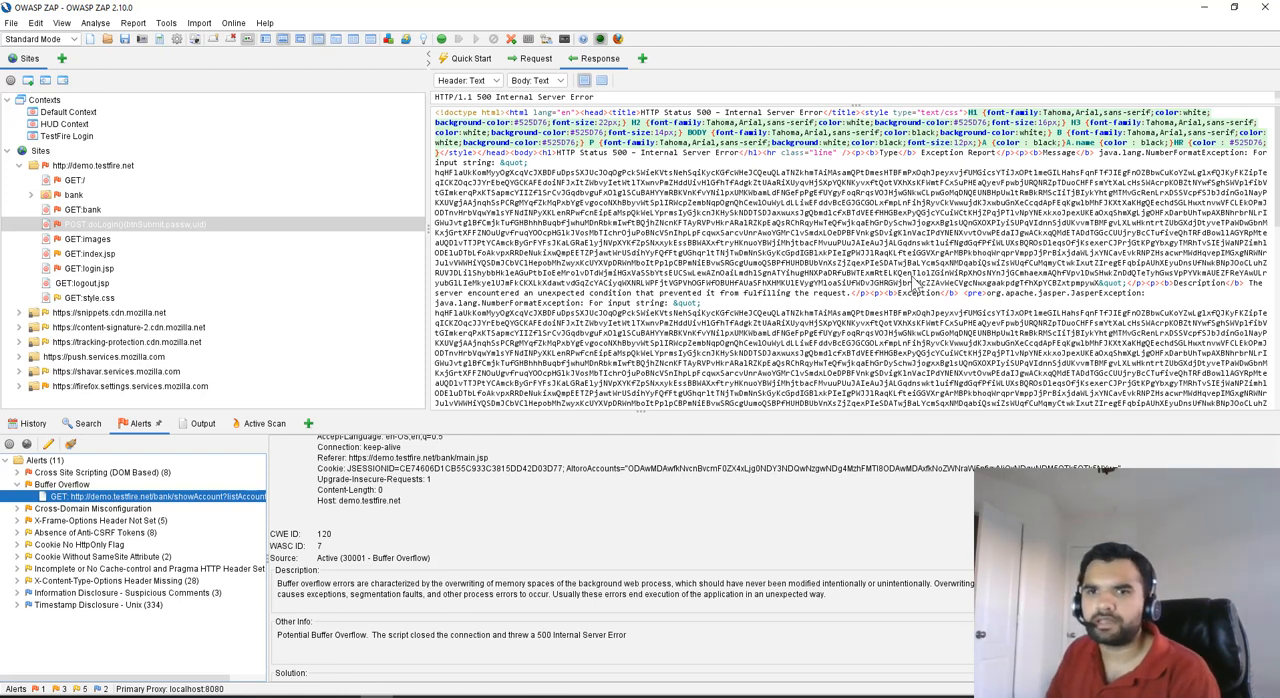
{"action": "mouse_move", "coordinate": [303, 353]}
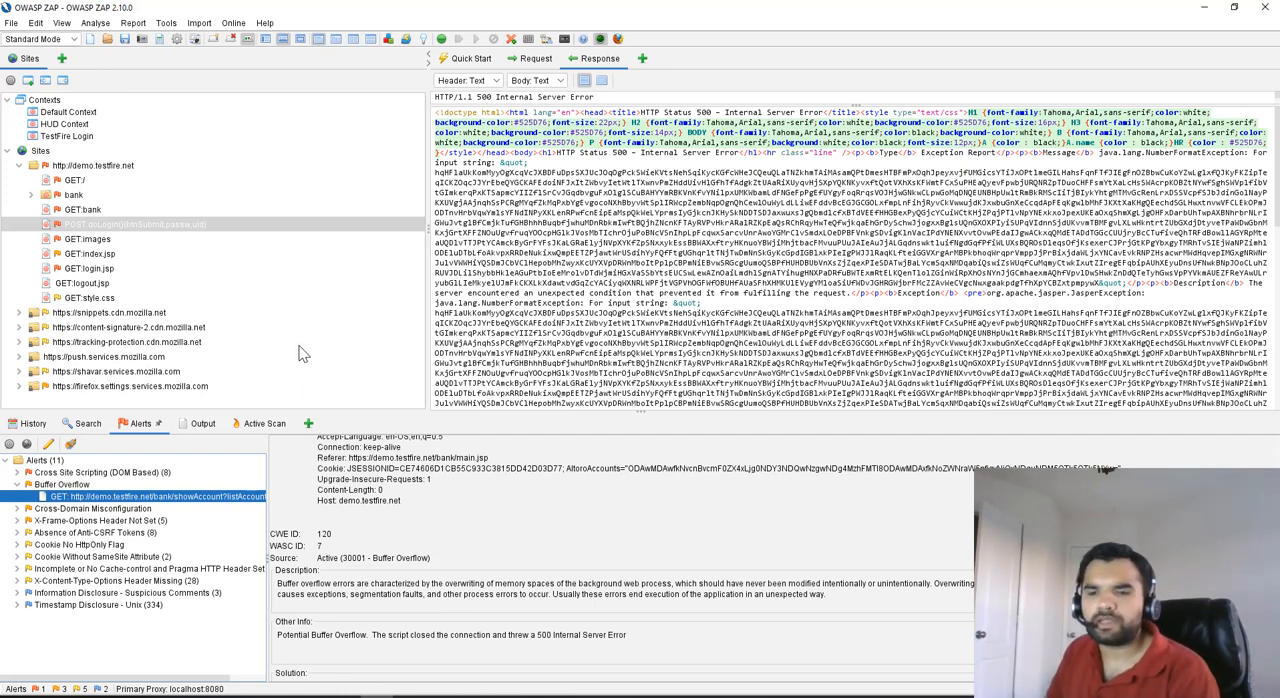